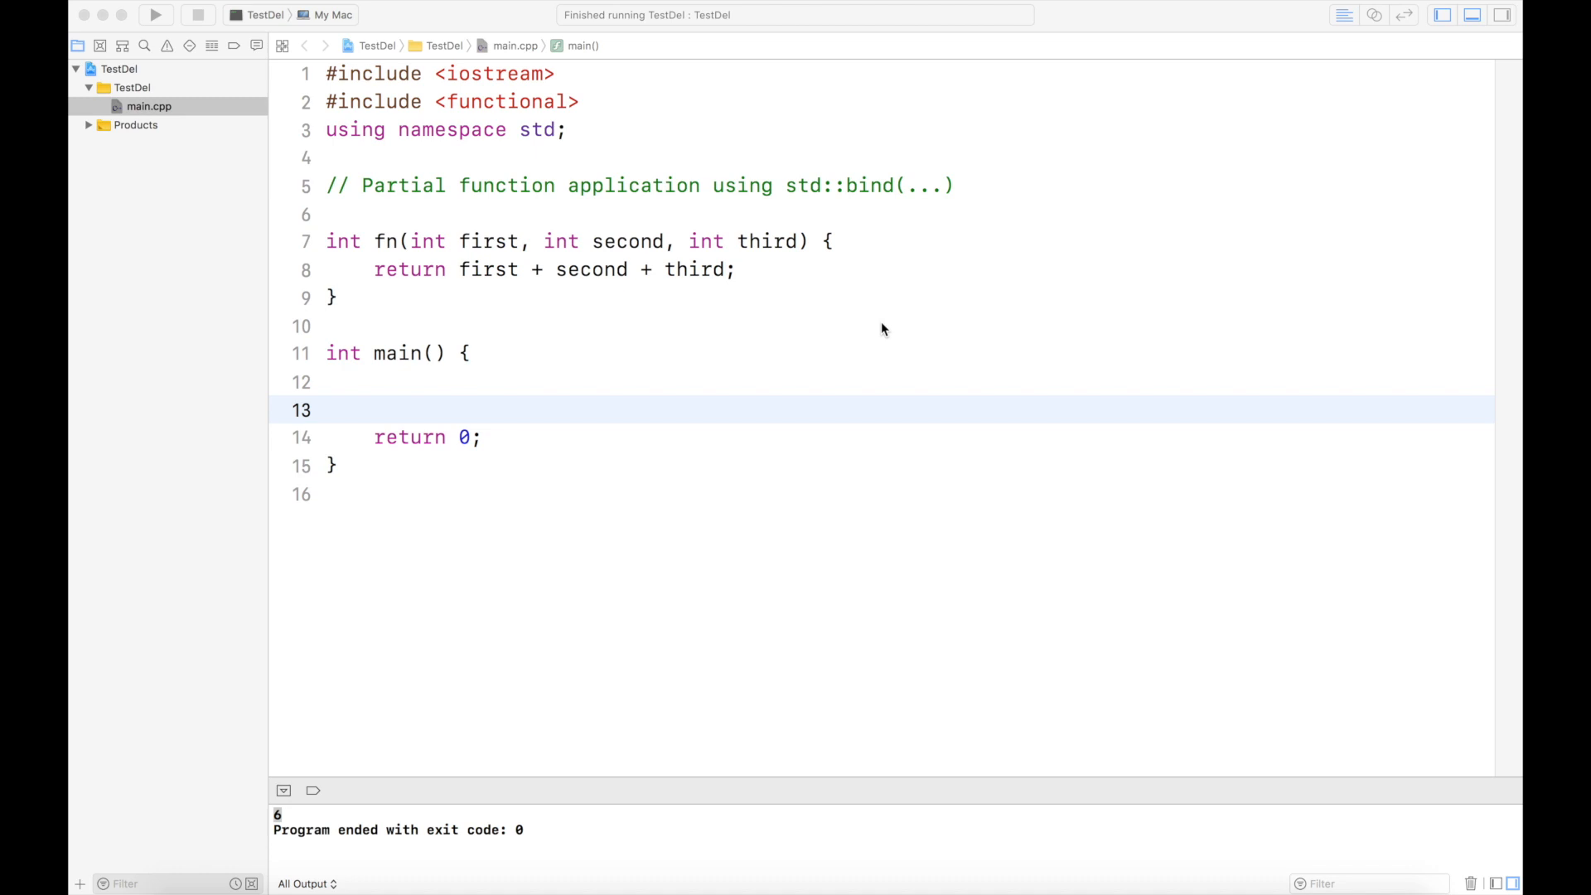
{"action": "mouse_move", "coordinate": [867, 337]}
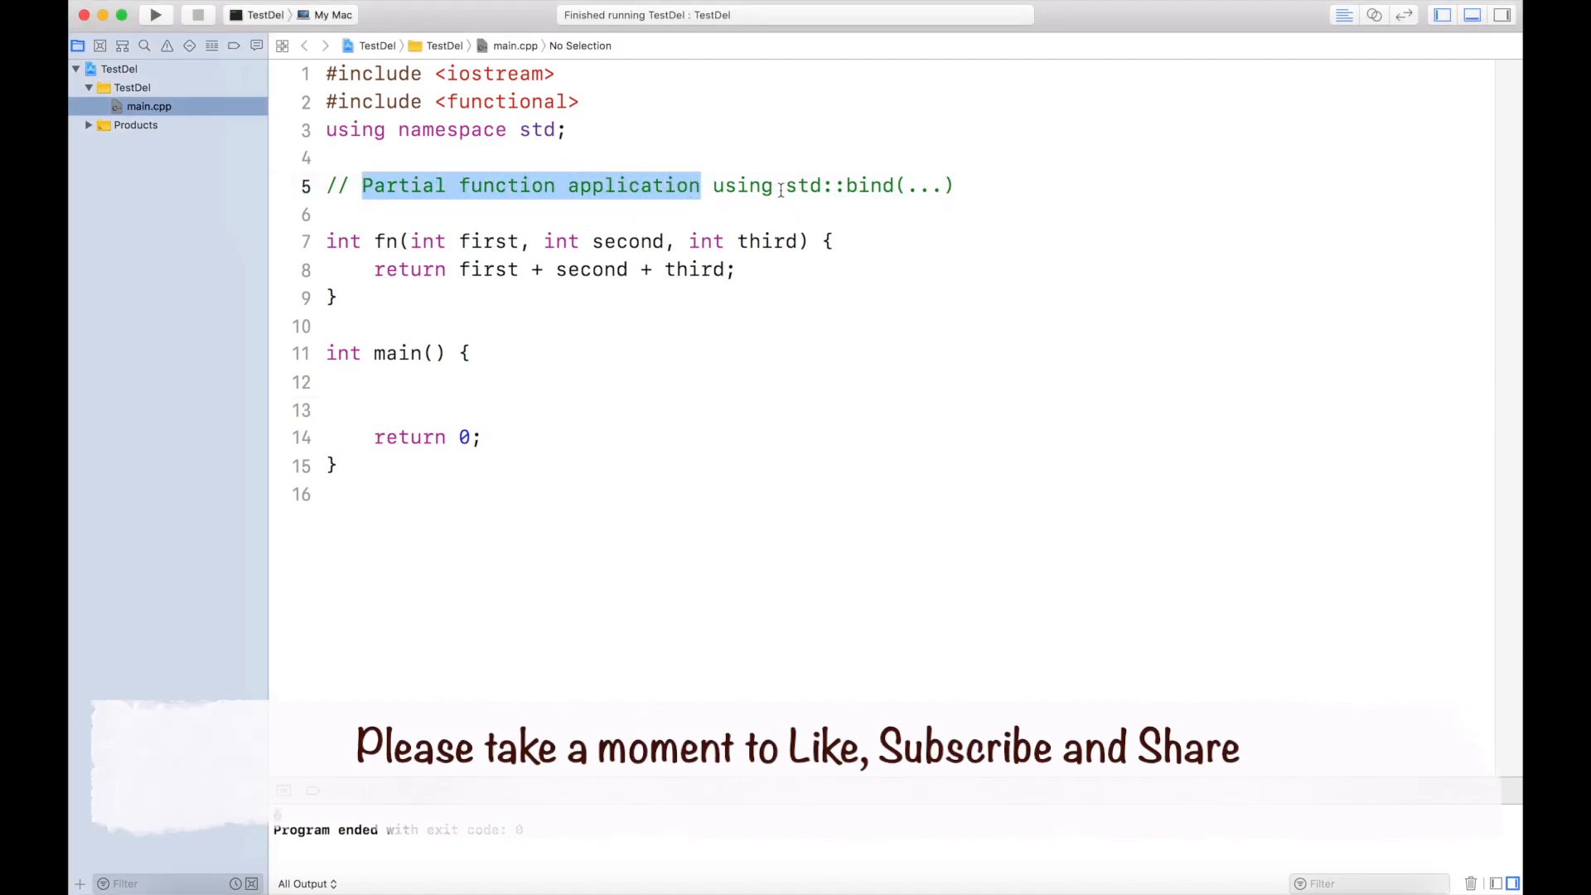
Step: Highlight the 'Partial function application' heading and fn's return line to explain fn
{"action": "double_click", "coordinate": [867, 186]}
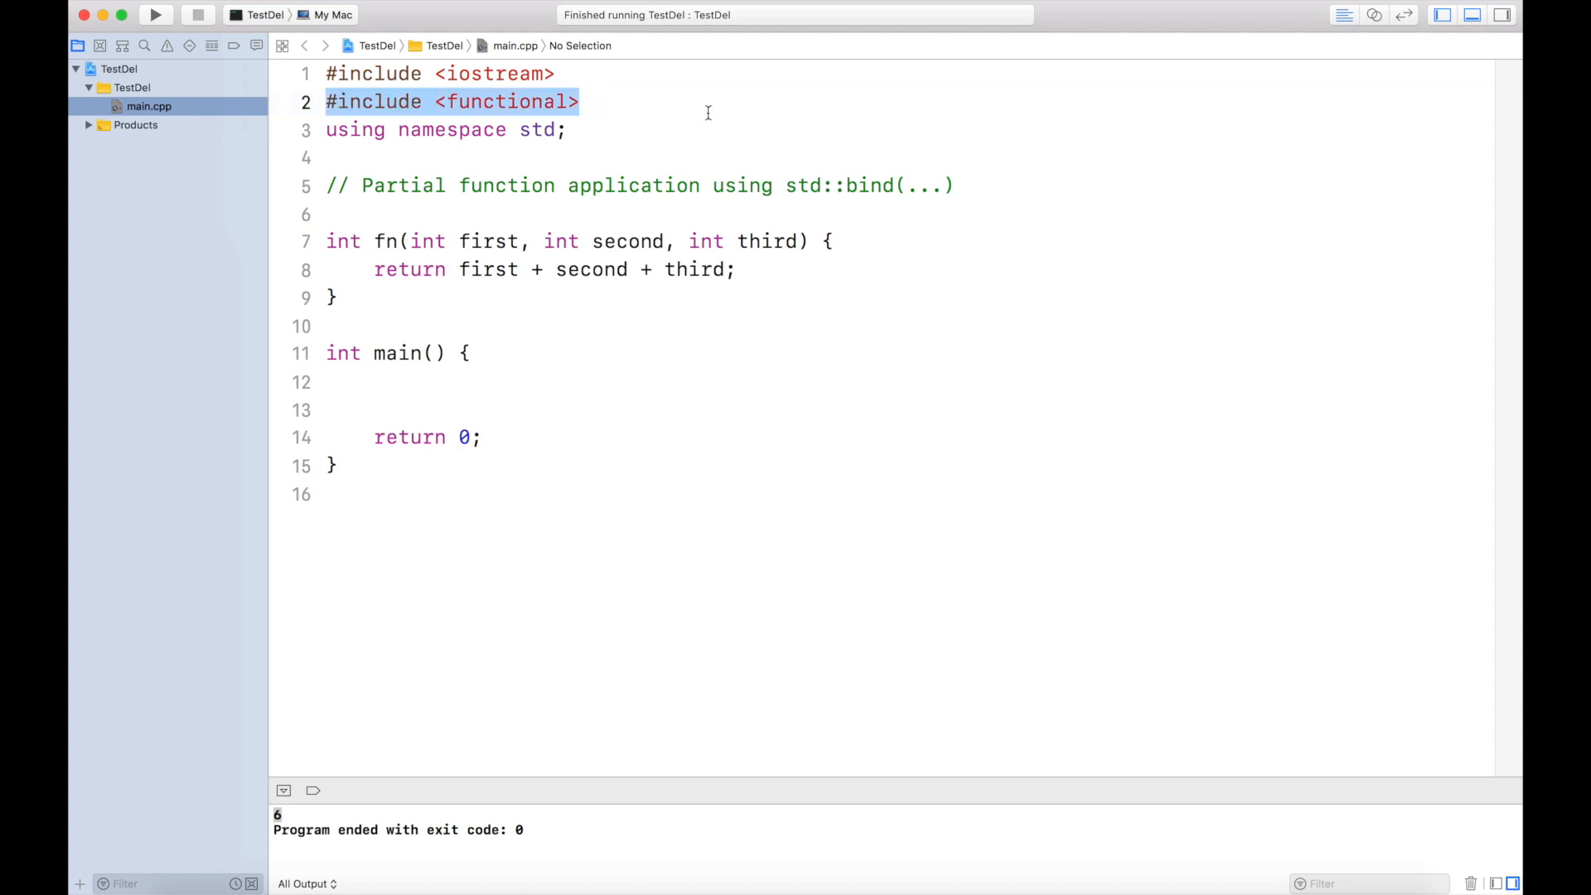
{"action": "mouse_move", "coordinate": [345, 310]}
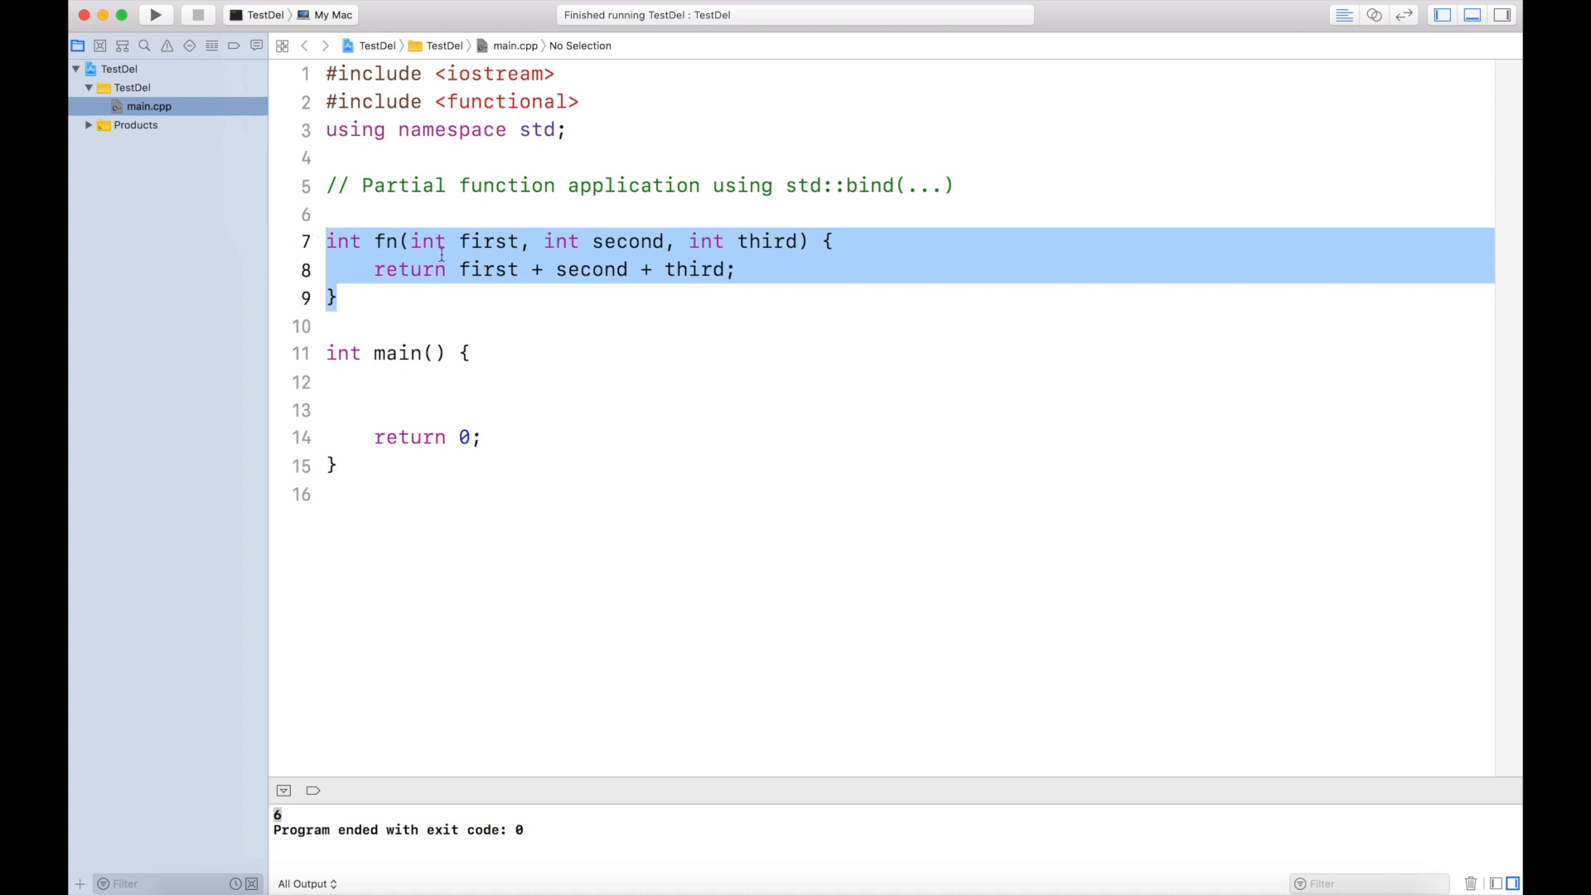
{"action": "left_click", "coordinate": [765, 241]}
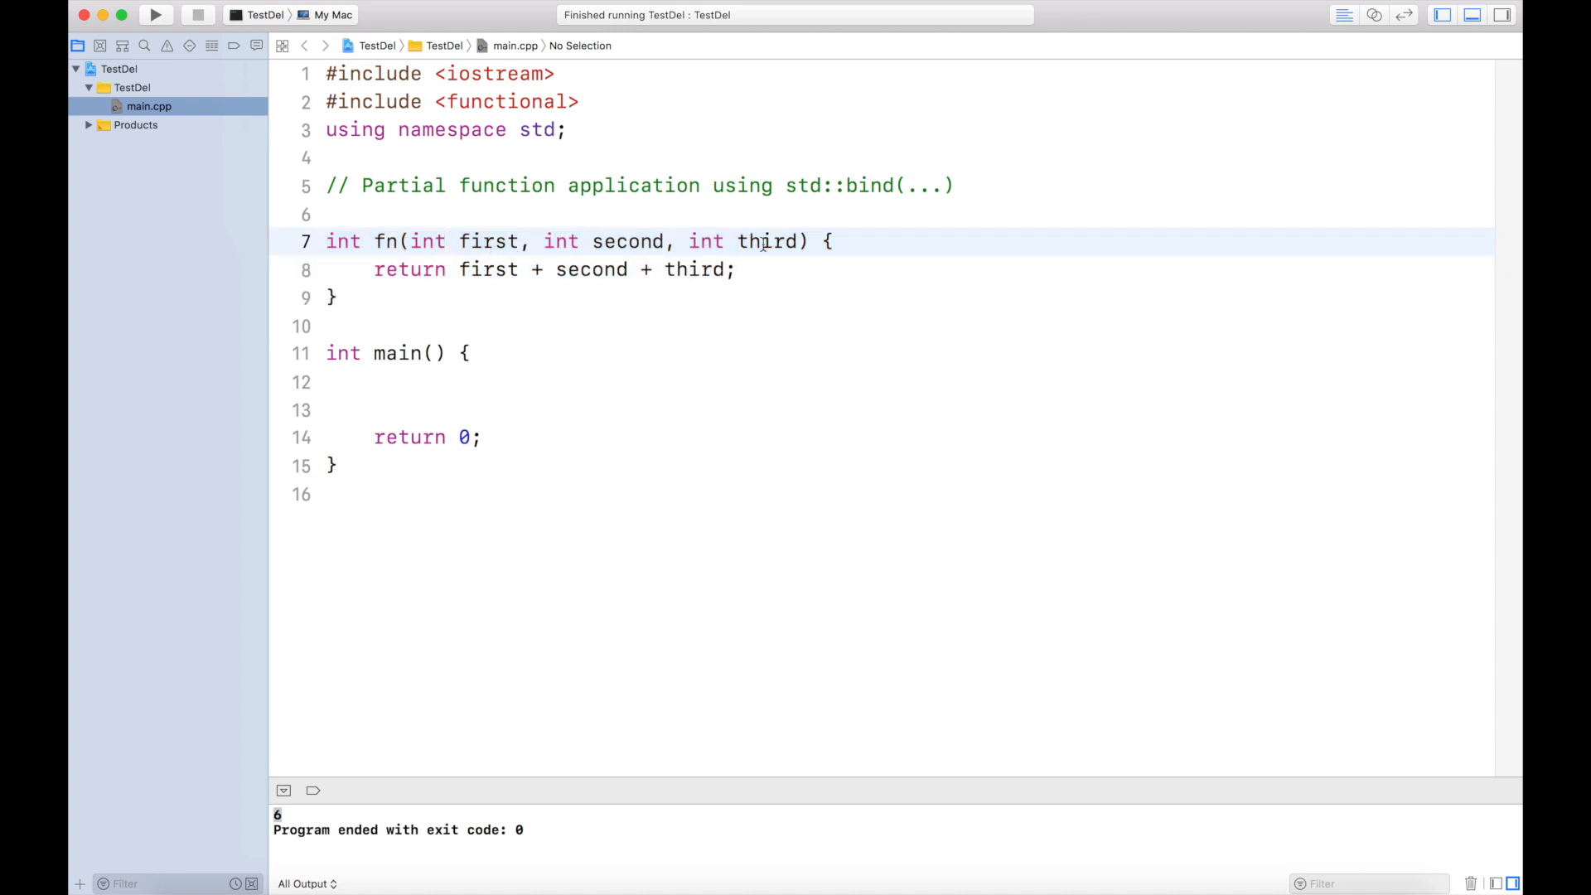
{"action": "left_click", "coordinate": [446, 242]}
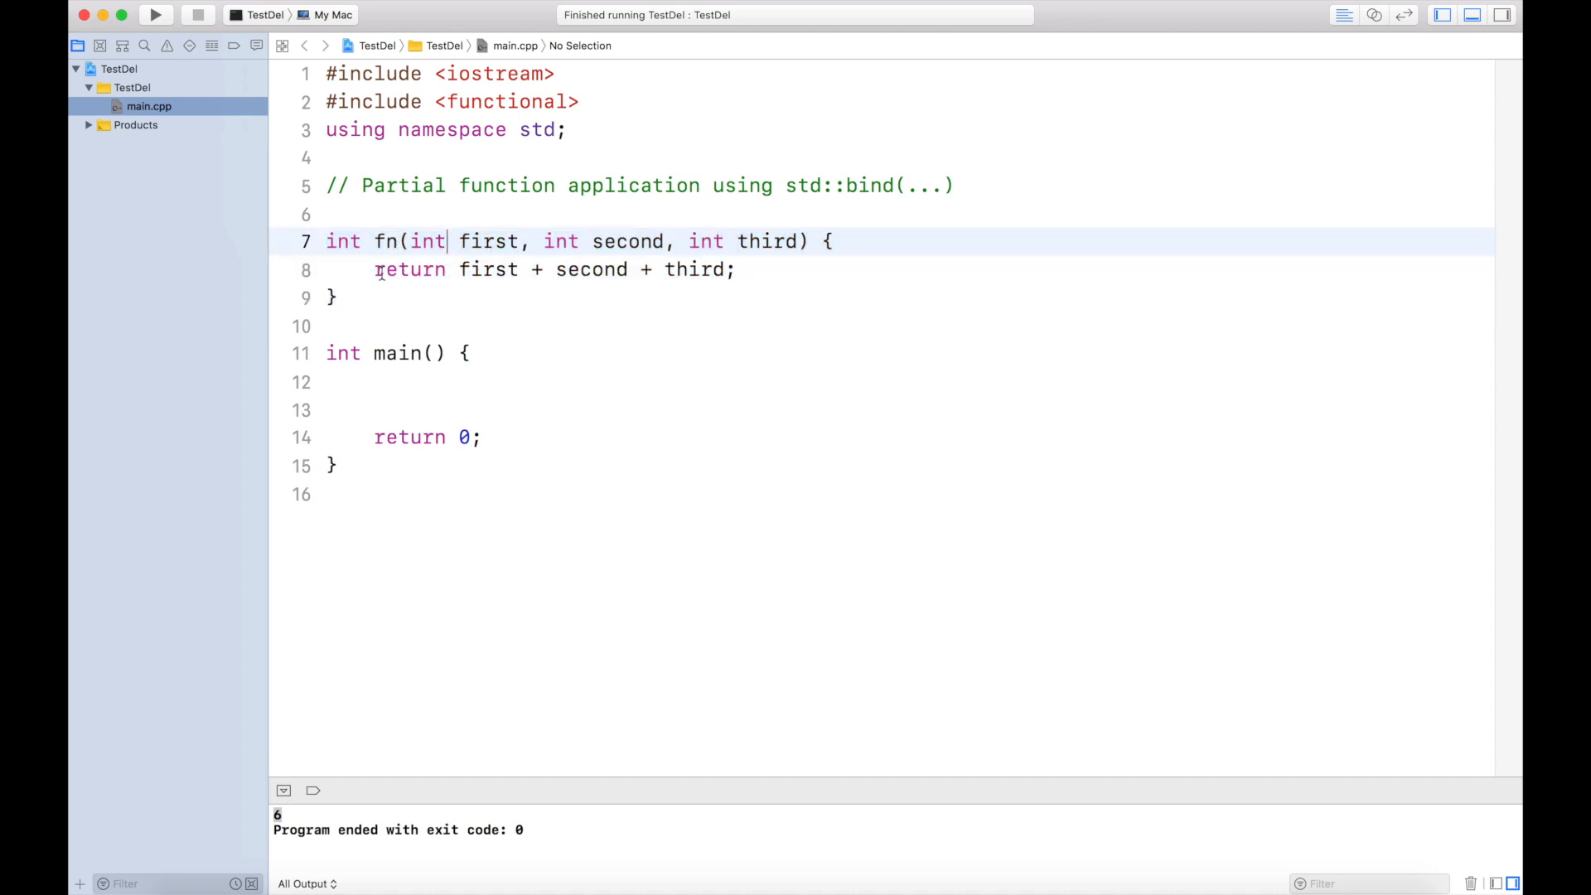
{"action": "triple_click", "coordinate": [552, 268]}
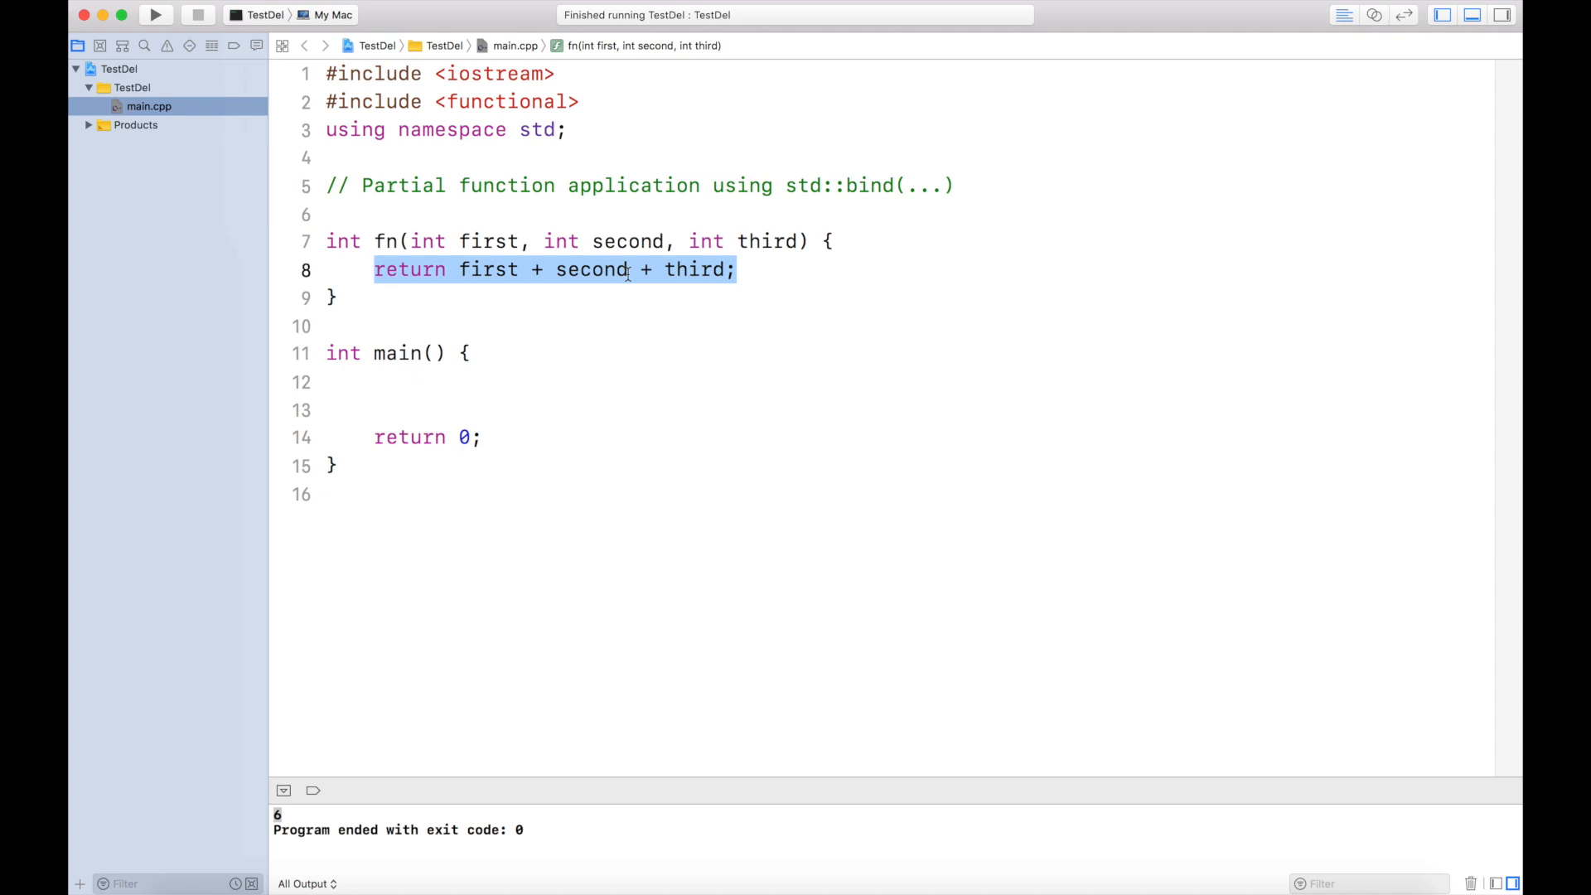
{"action": "mouse_move", "coordinate": [503, 397]}
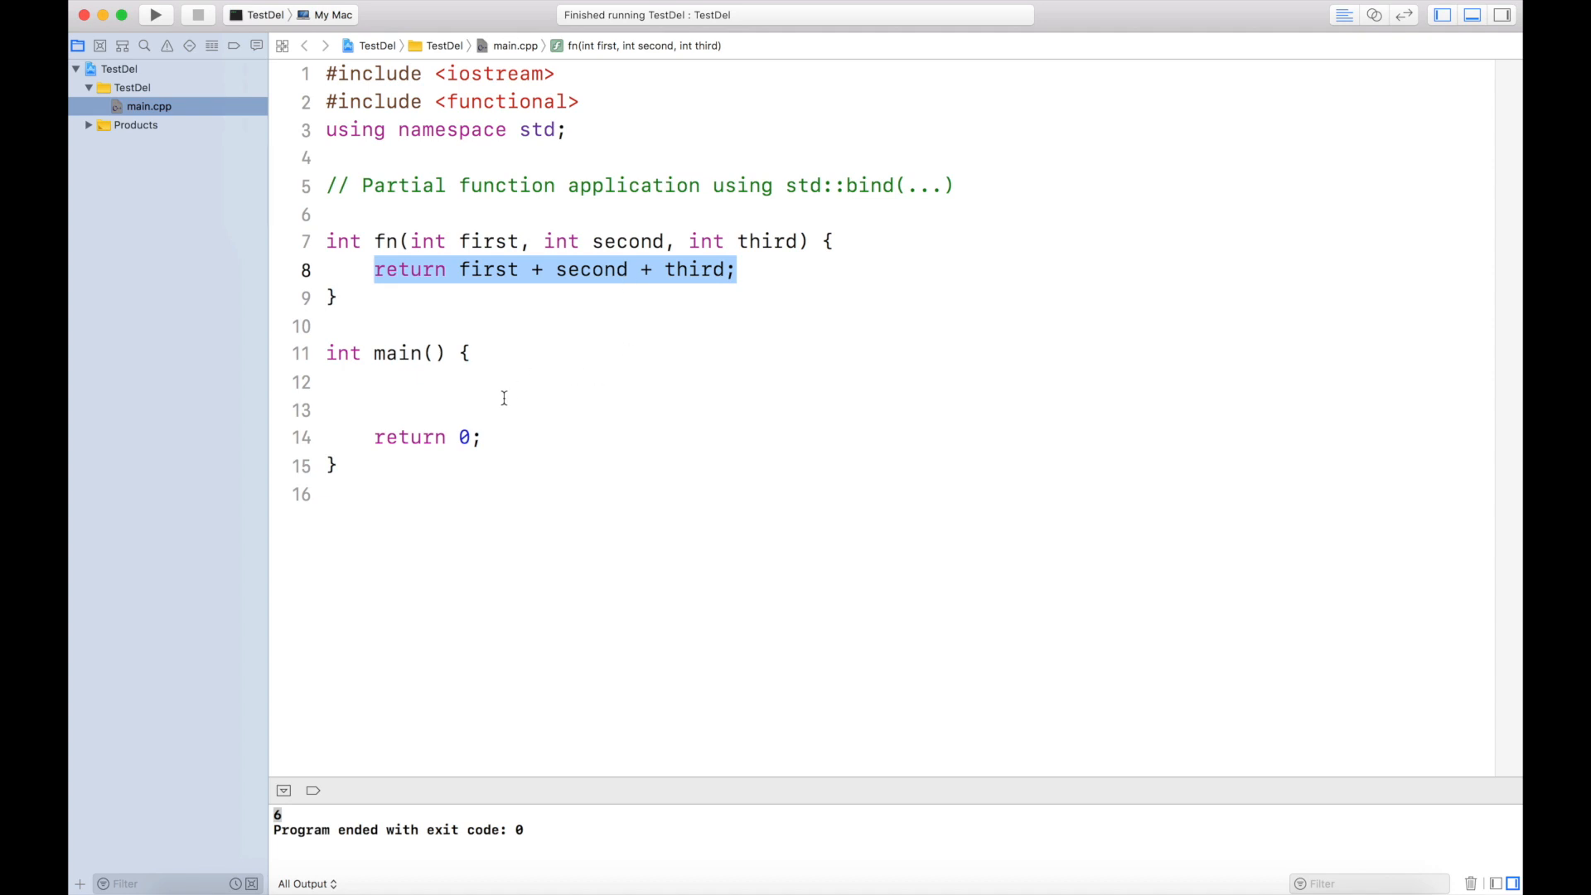
Step: Add int result = fn(1,2,3); and cout<<result<<endl; to main, then run it to print 6
{"action": "type", "text": "int result = fn("}
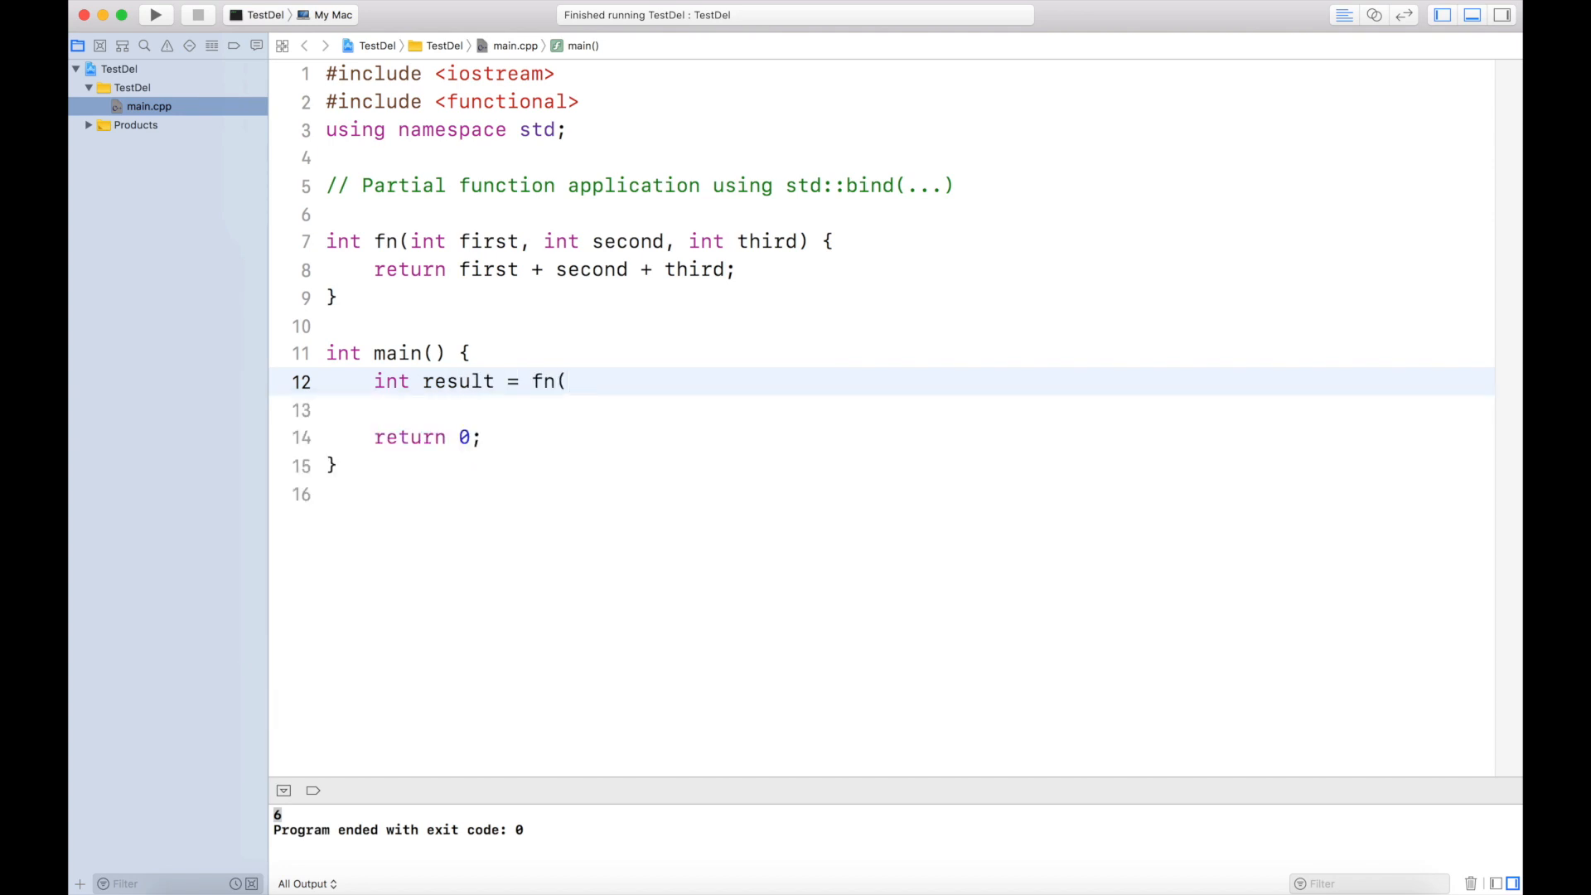
{"action": "type", "text": "1,2,3);"}
{"action": "left_click", "coordinate": [880, 410]}
{"action": "type", "text": "cou"}
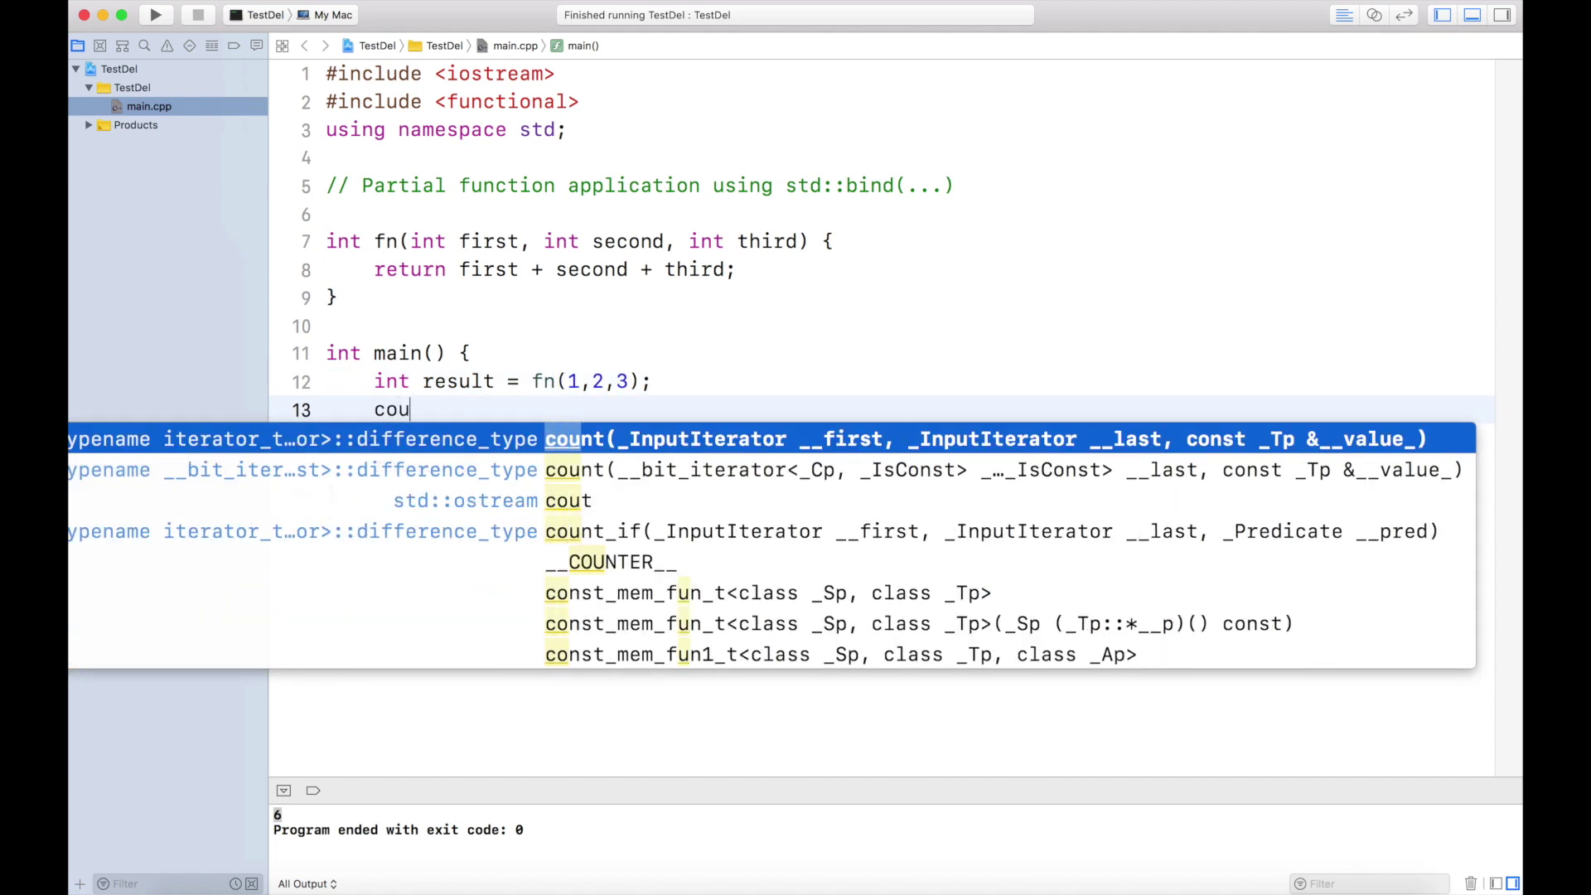
{"action": "type", "text": "t<<resul"}
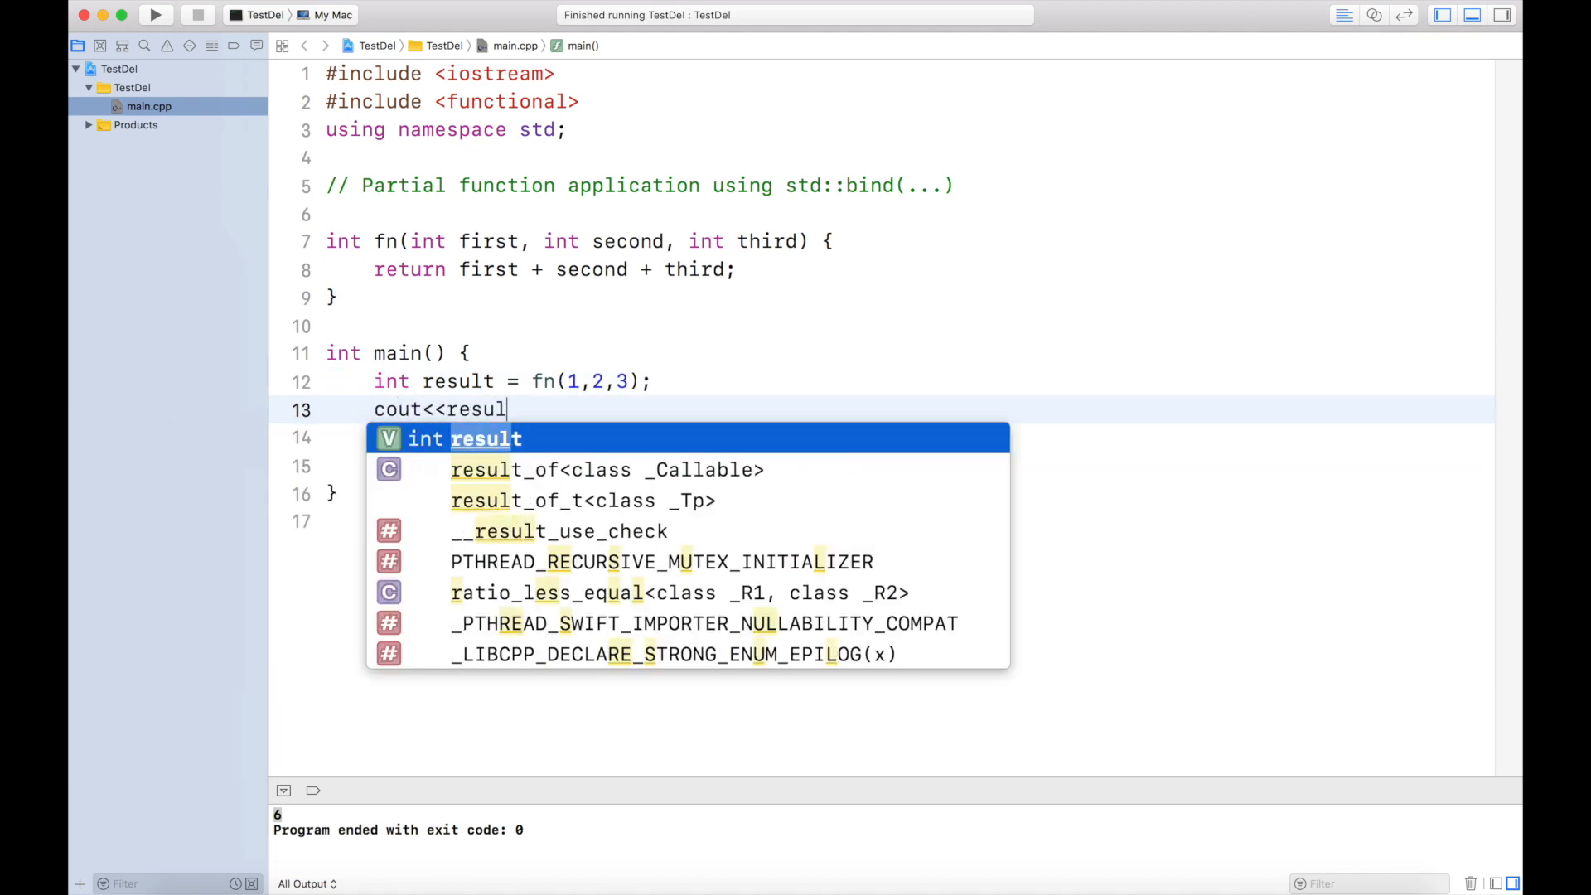
{"action": "type", "text": "t<<endl;"}
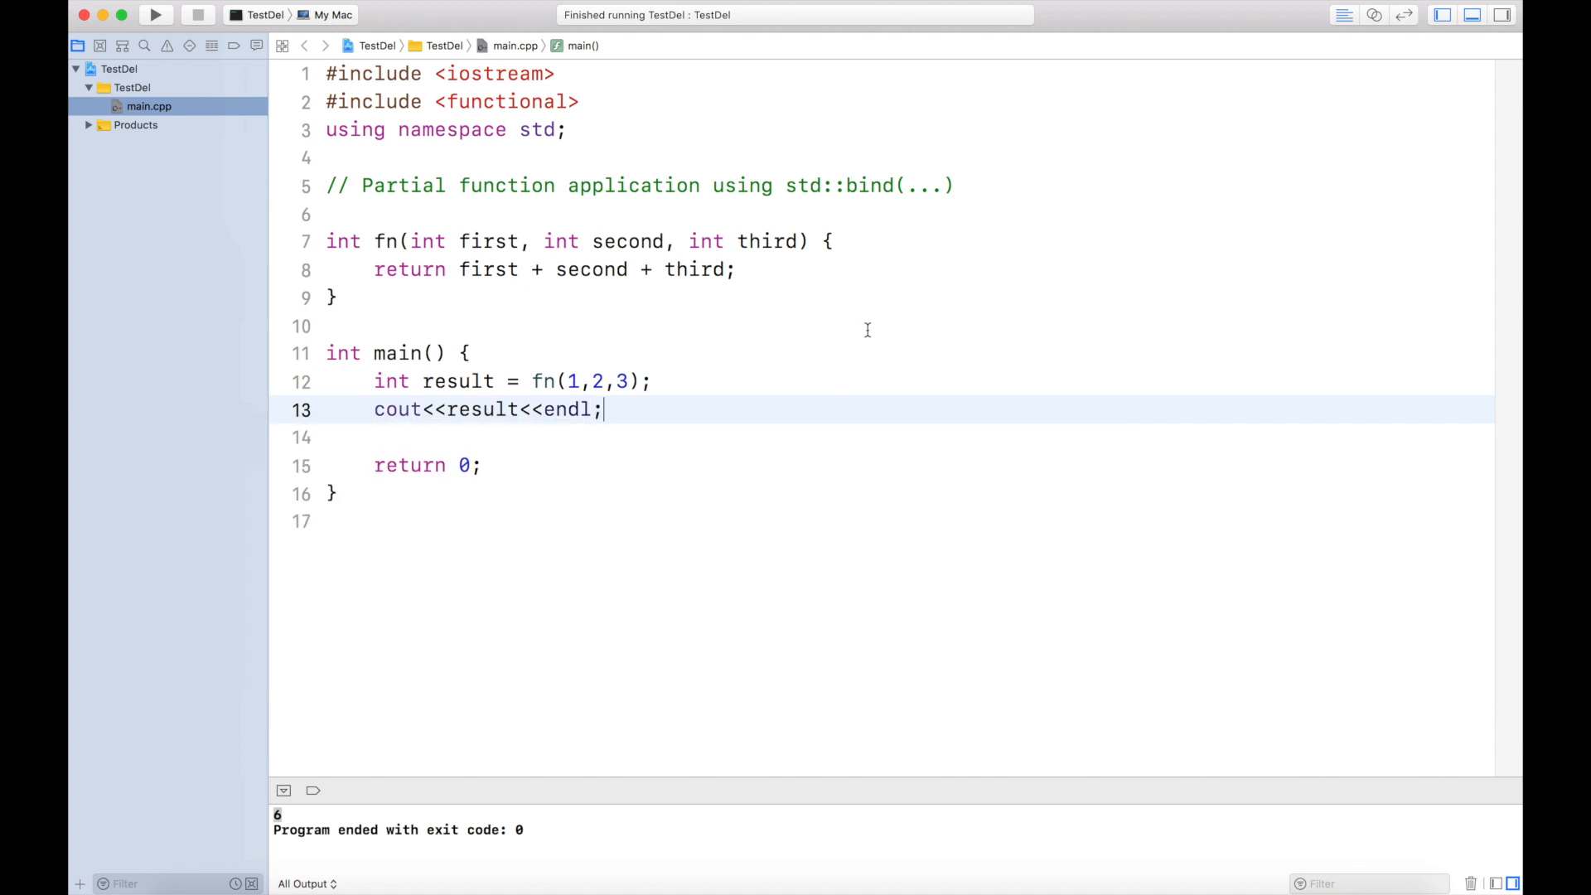
{"action": "left_click", "coordinate": [154, 14]}
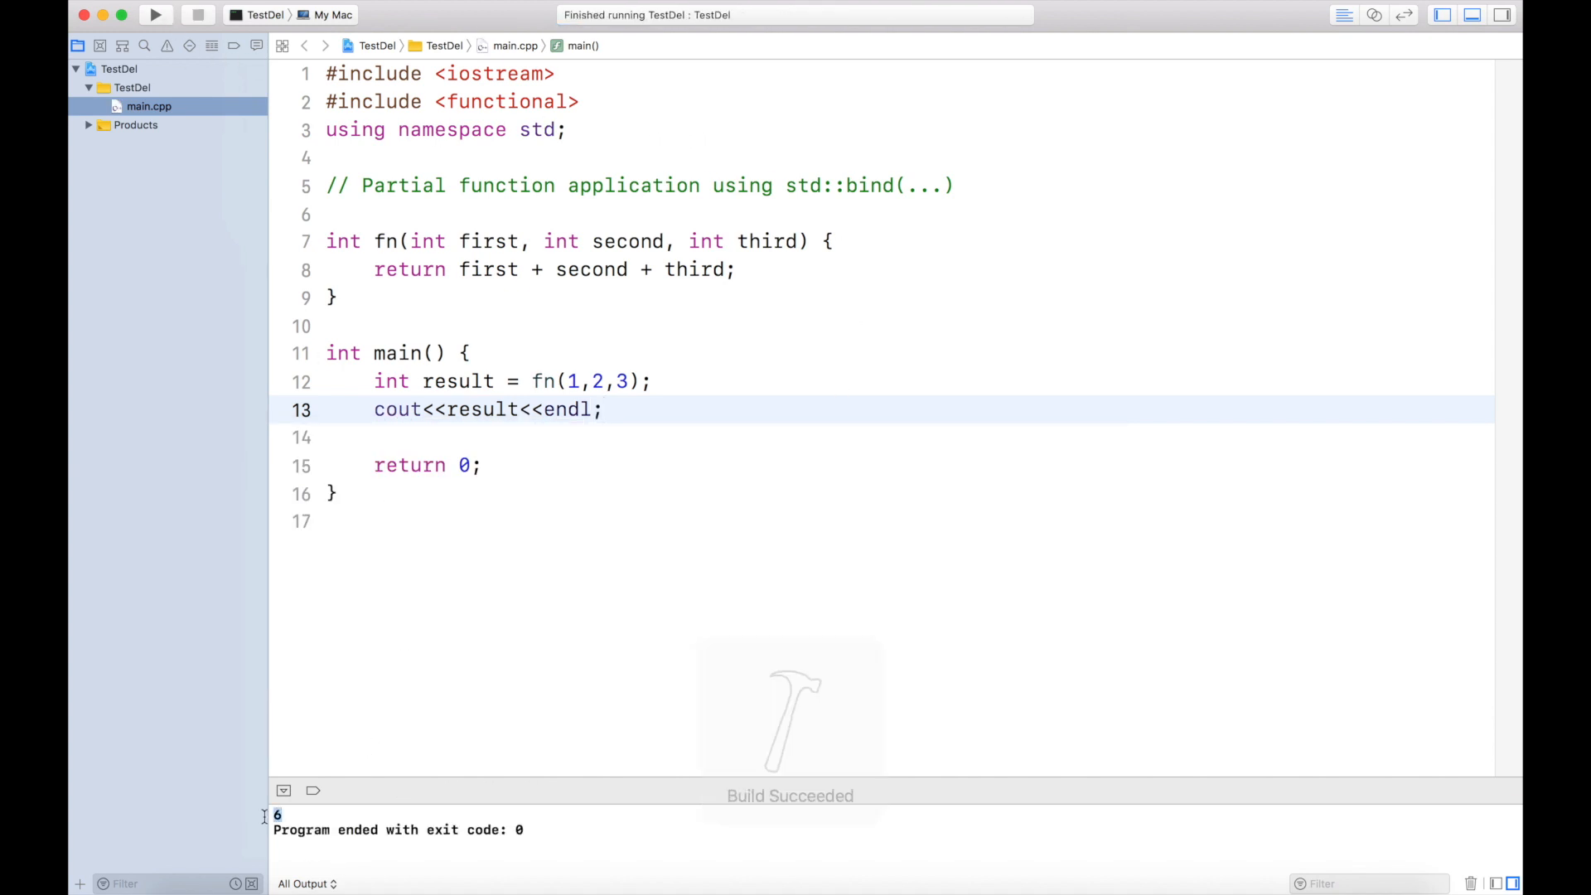
{"action": "mouse_move", "coordinate": [711, 383]}
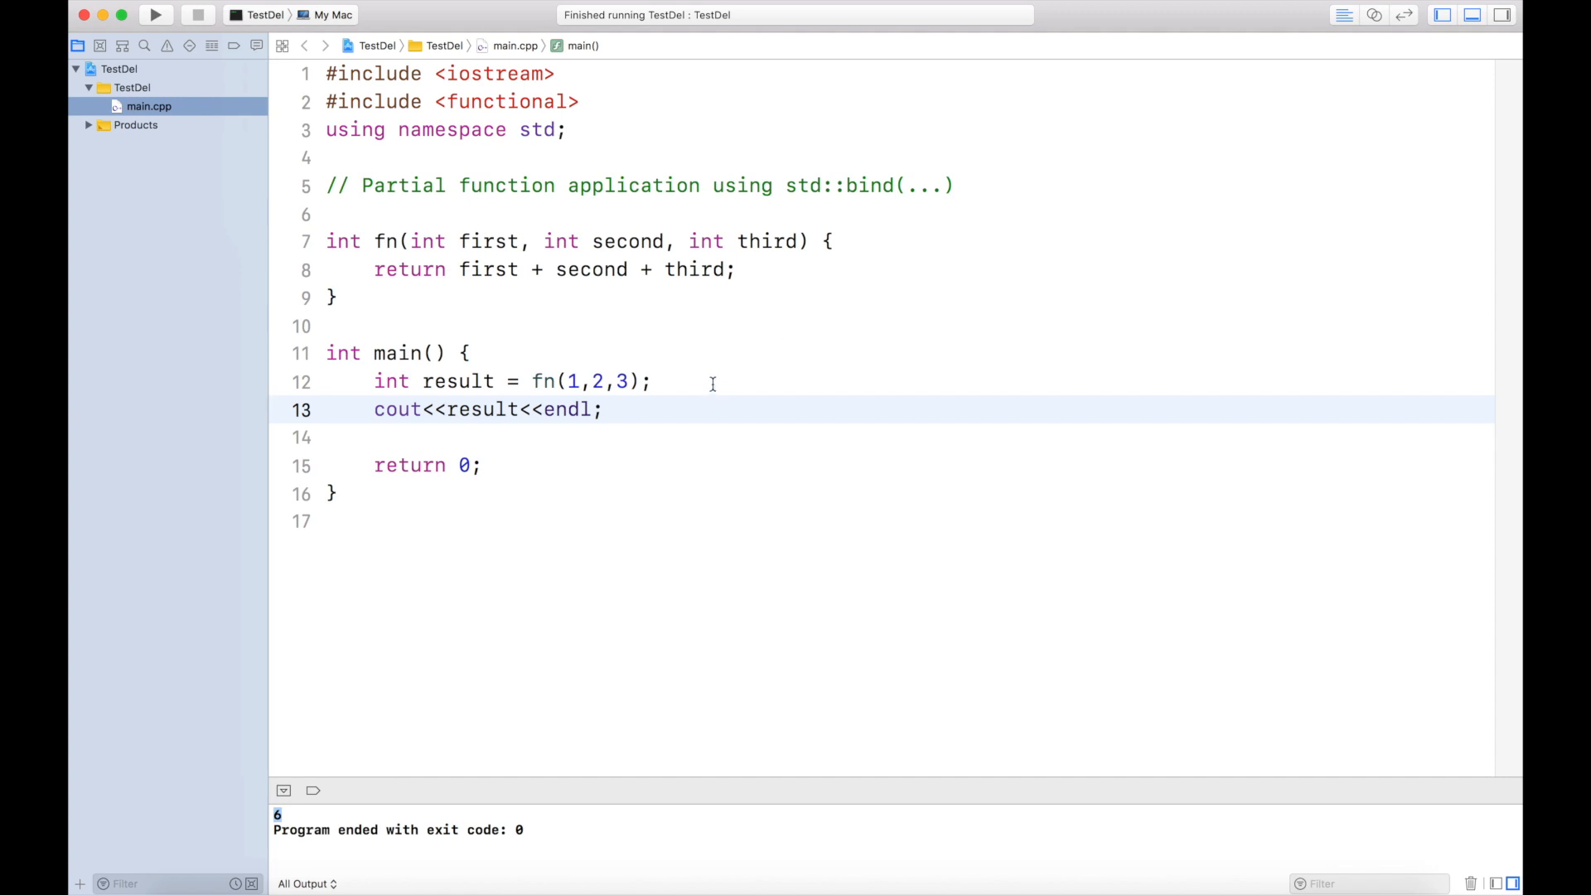
Step: Insert a blank line above the call and write the comment // T1 t2 T3
{"action": "key", "text": "Return"}
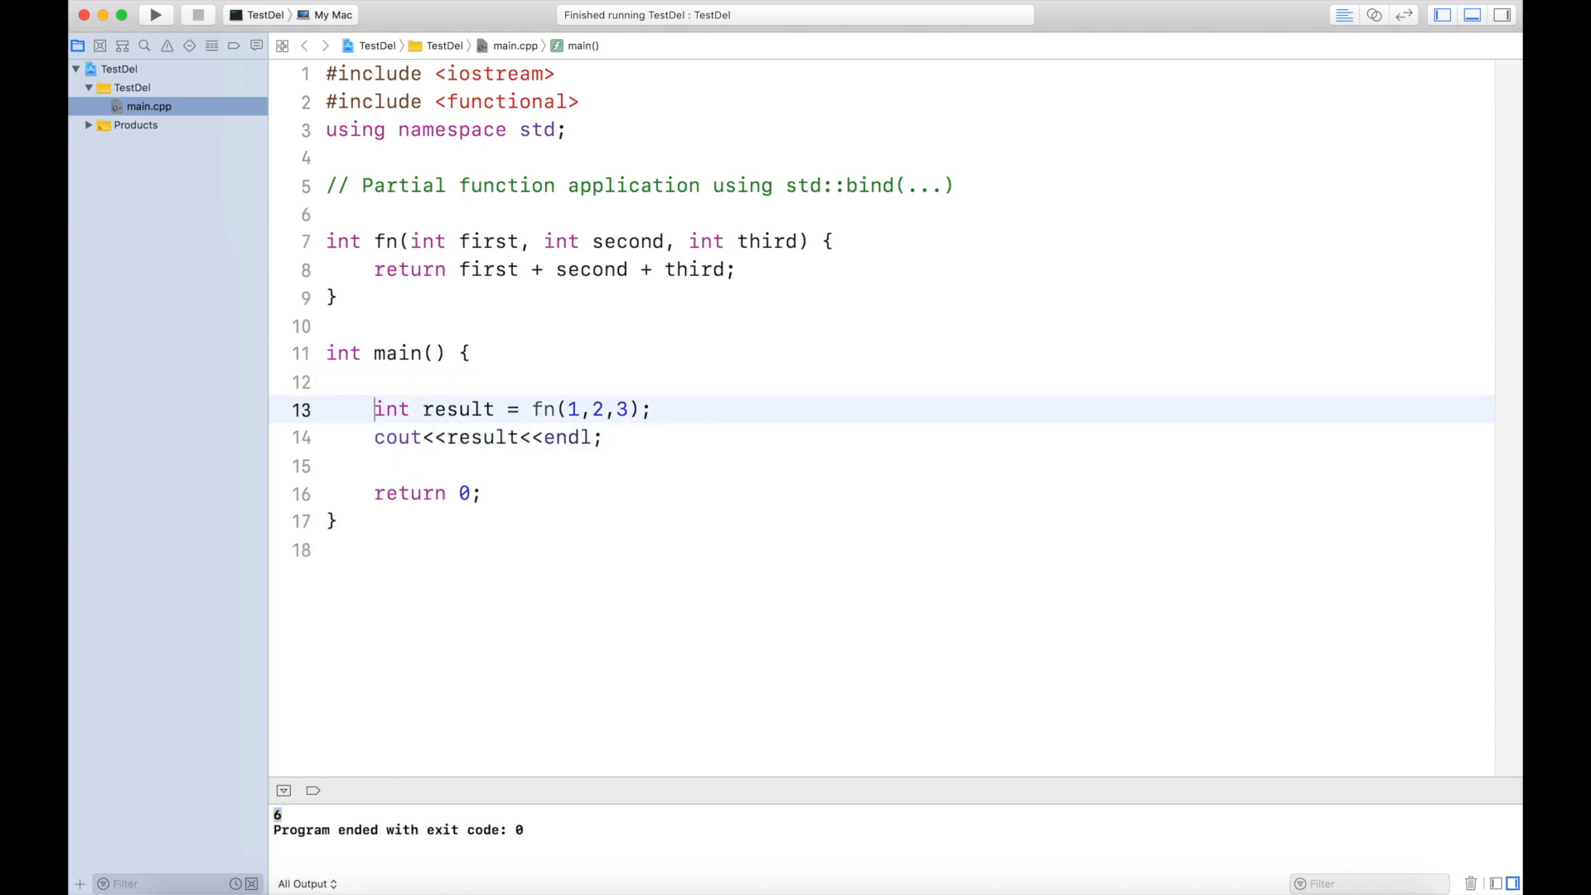
{"action": "key", "text": "Backspace"}
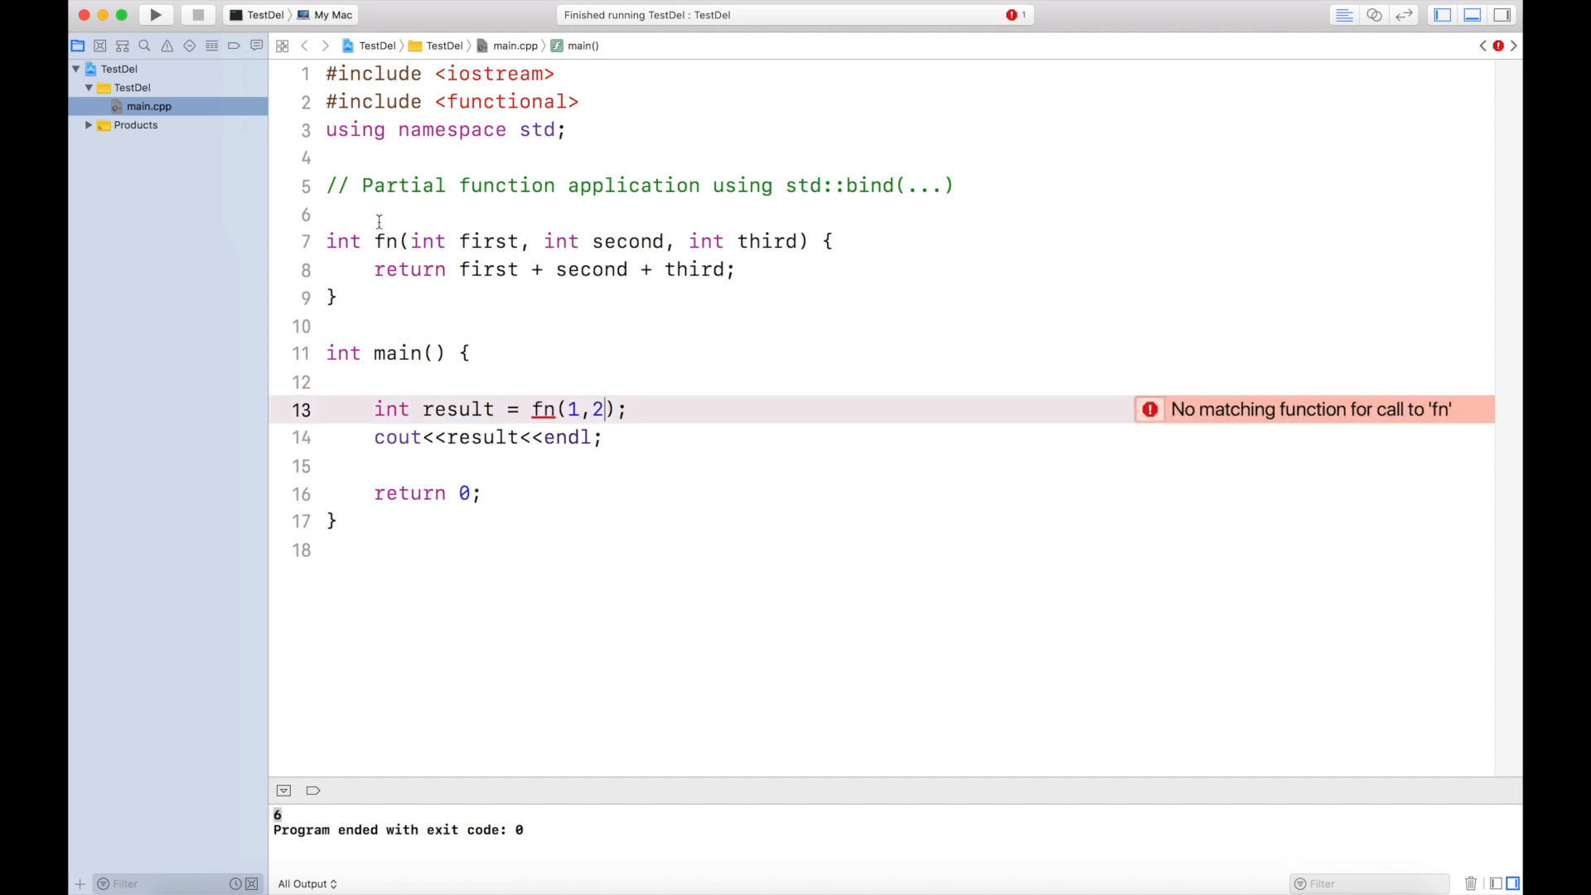
{"action": "type", "text": "3"}
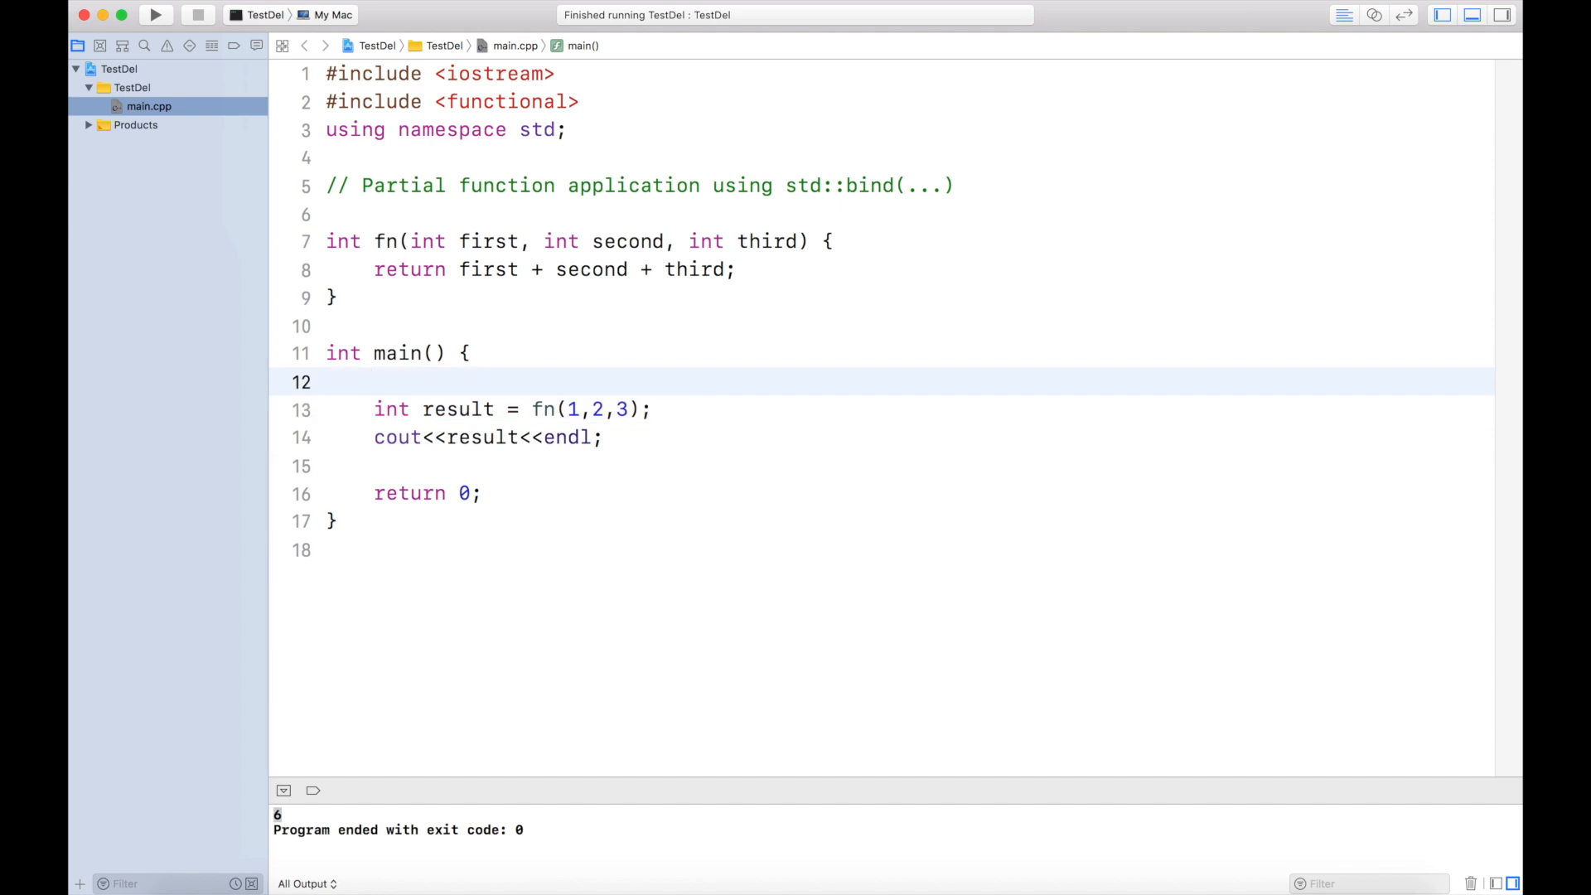
{"action": "left_click", "coordinate": [375, 381]}
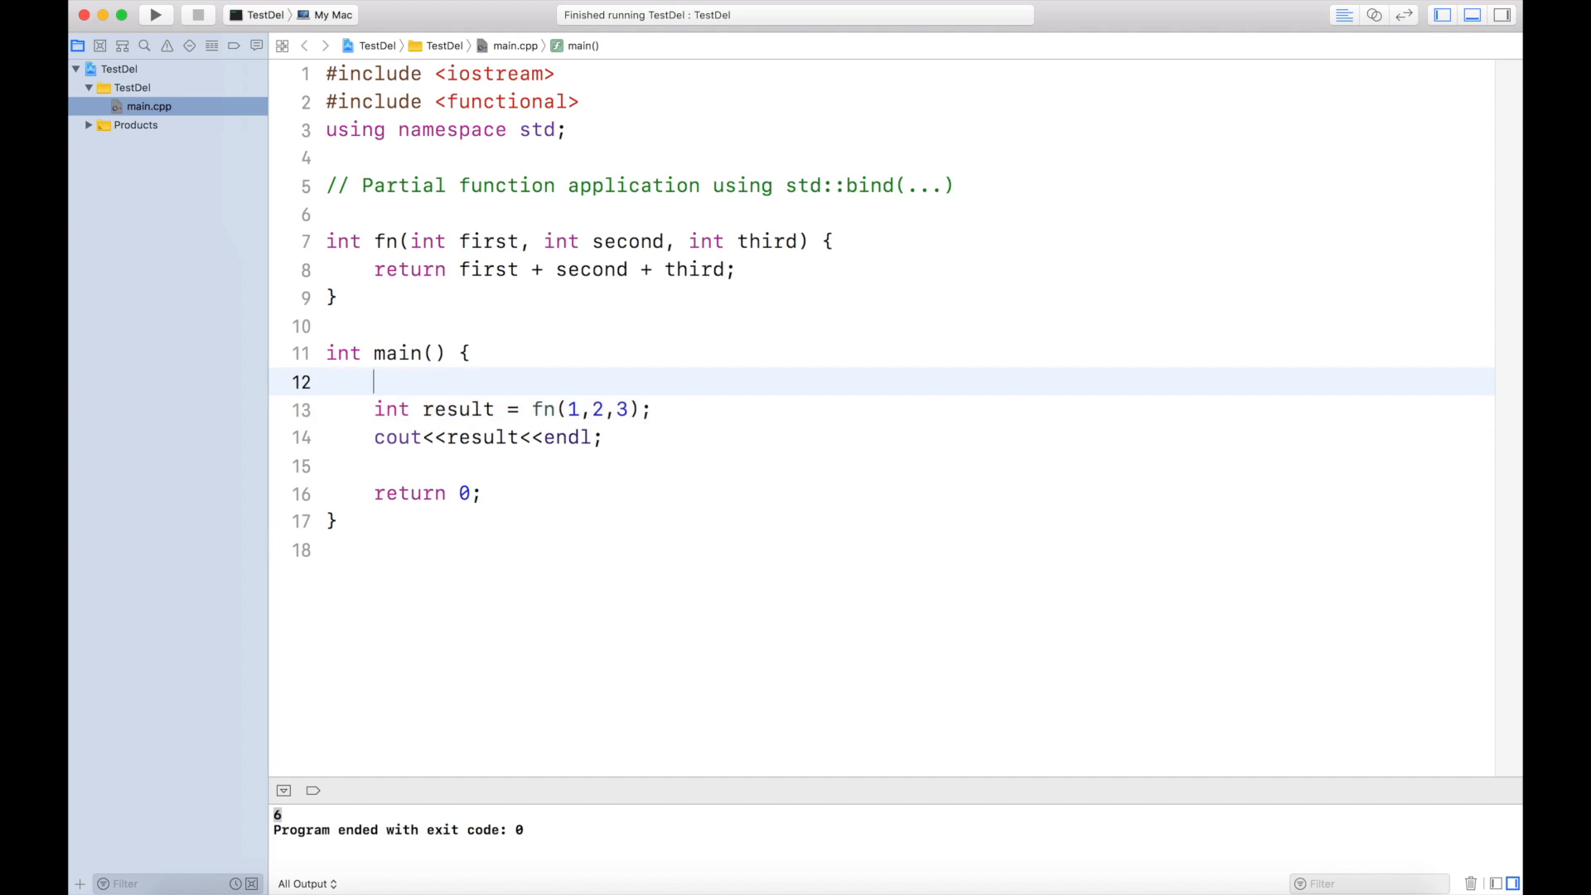
{"action": "type", "text": "// T1"}
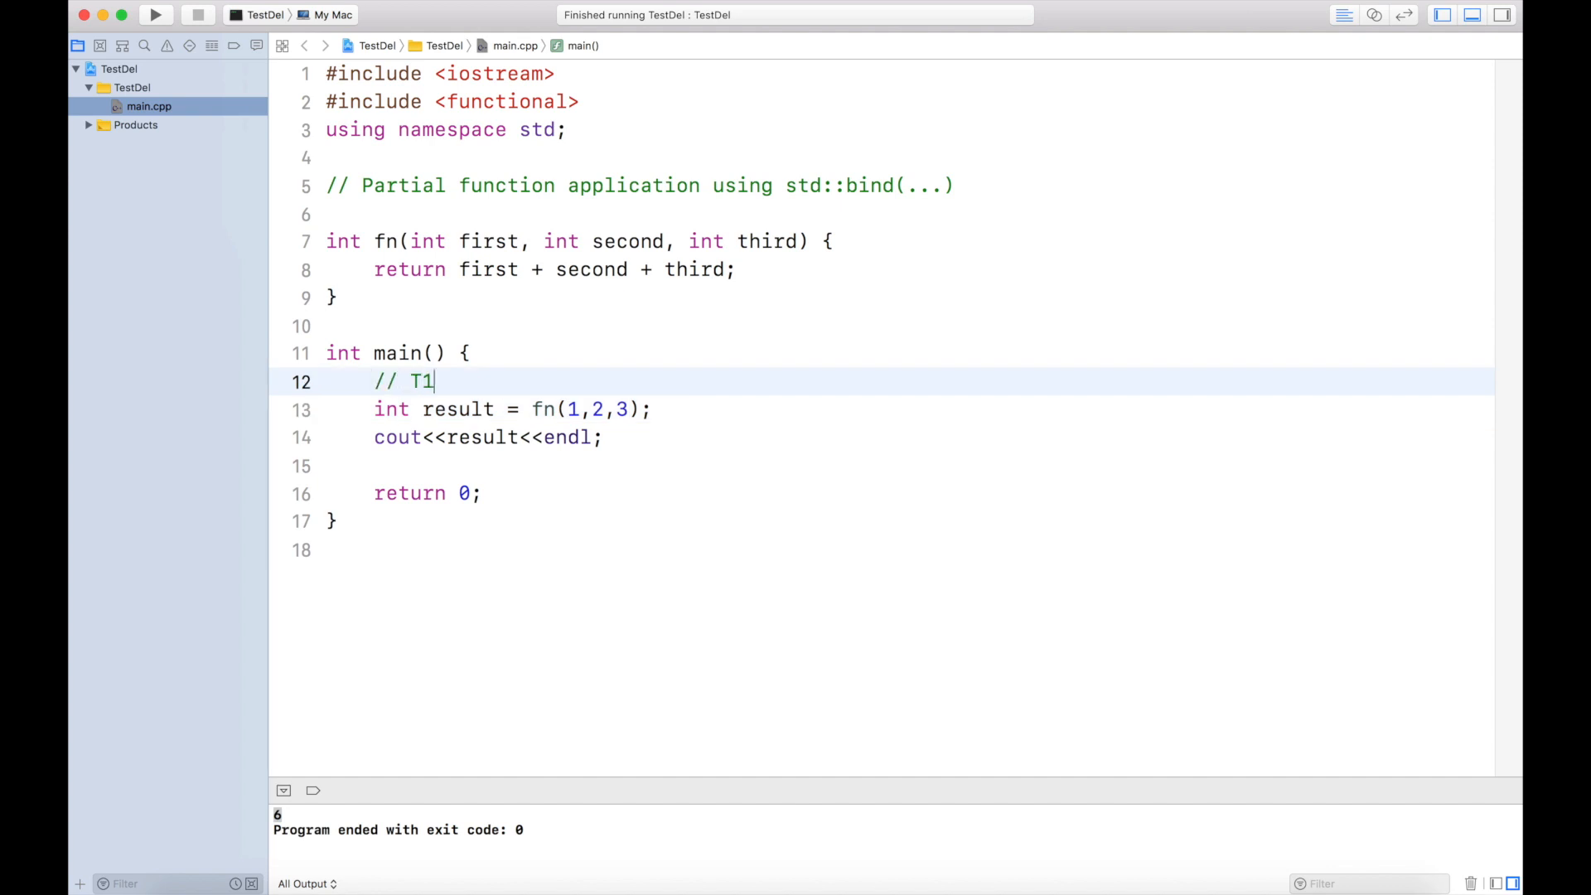
{"action": "type", "text": "t2"}
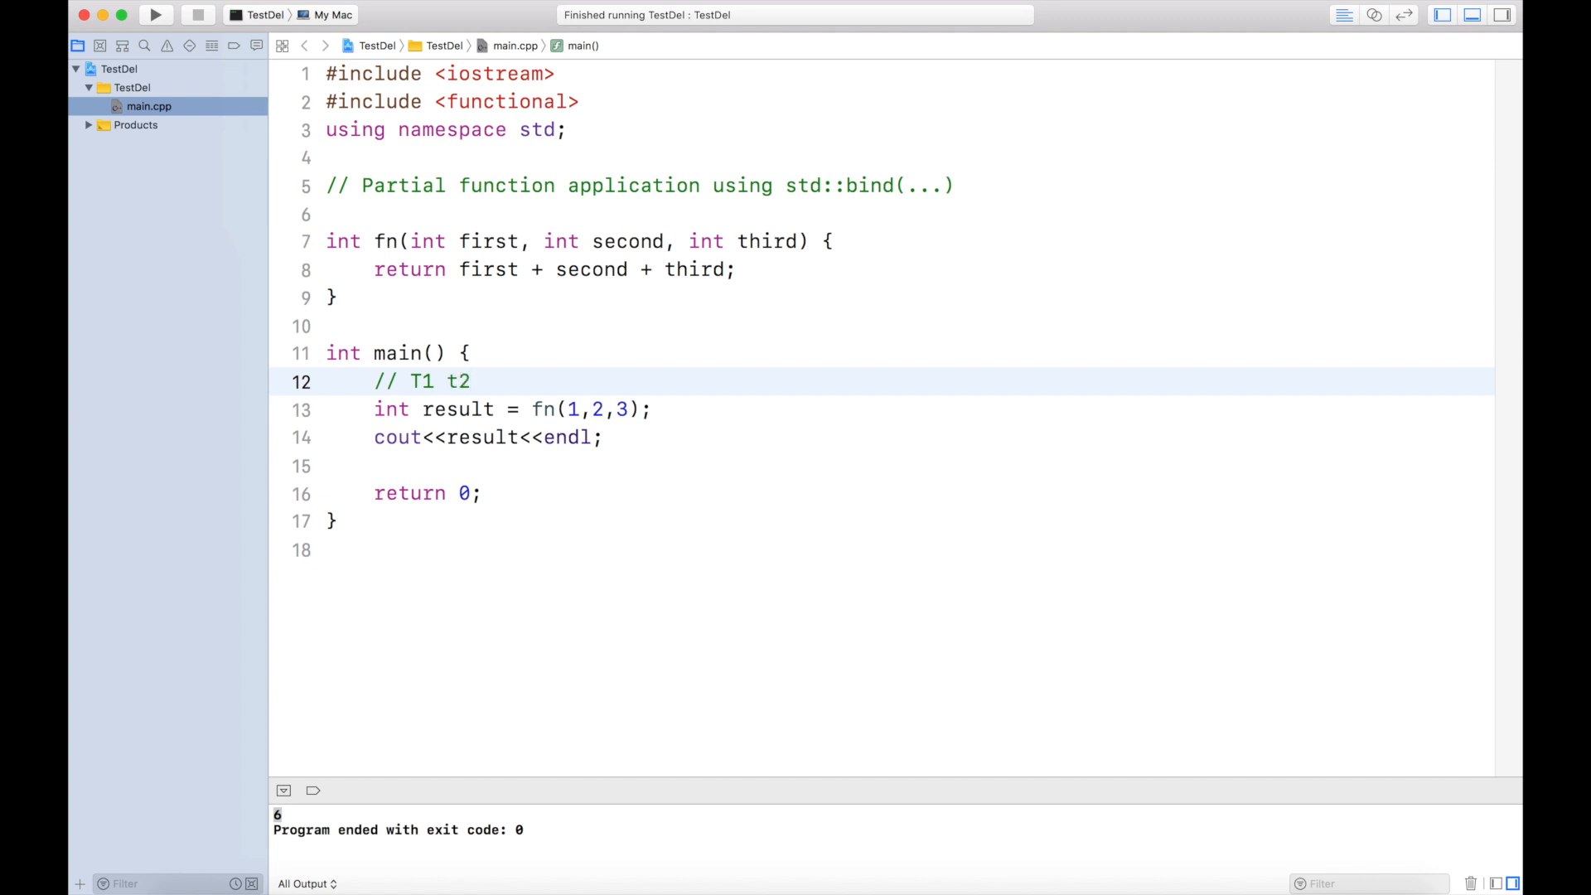
{"action": "type", "text": "T3"}
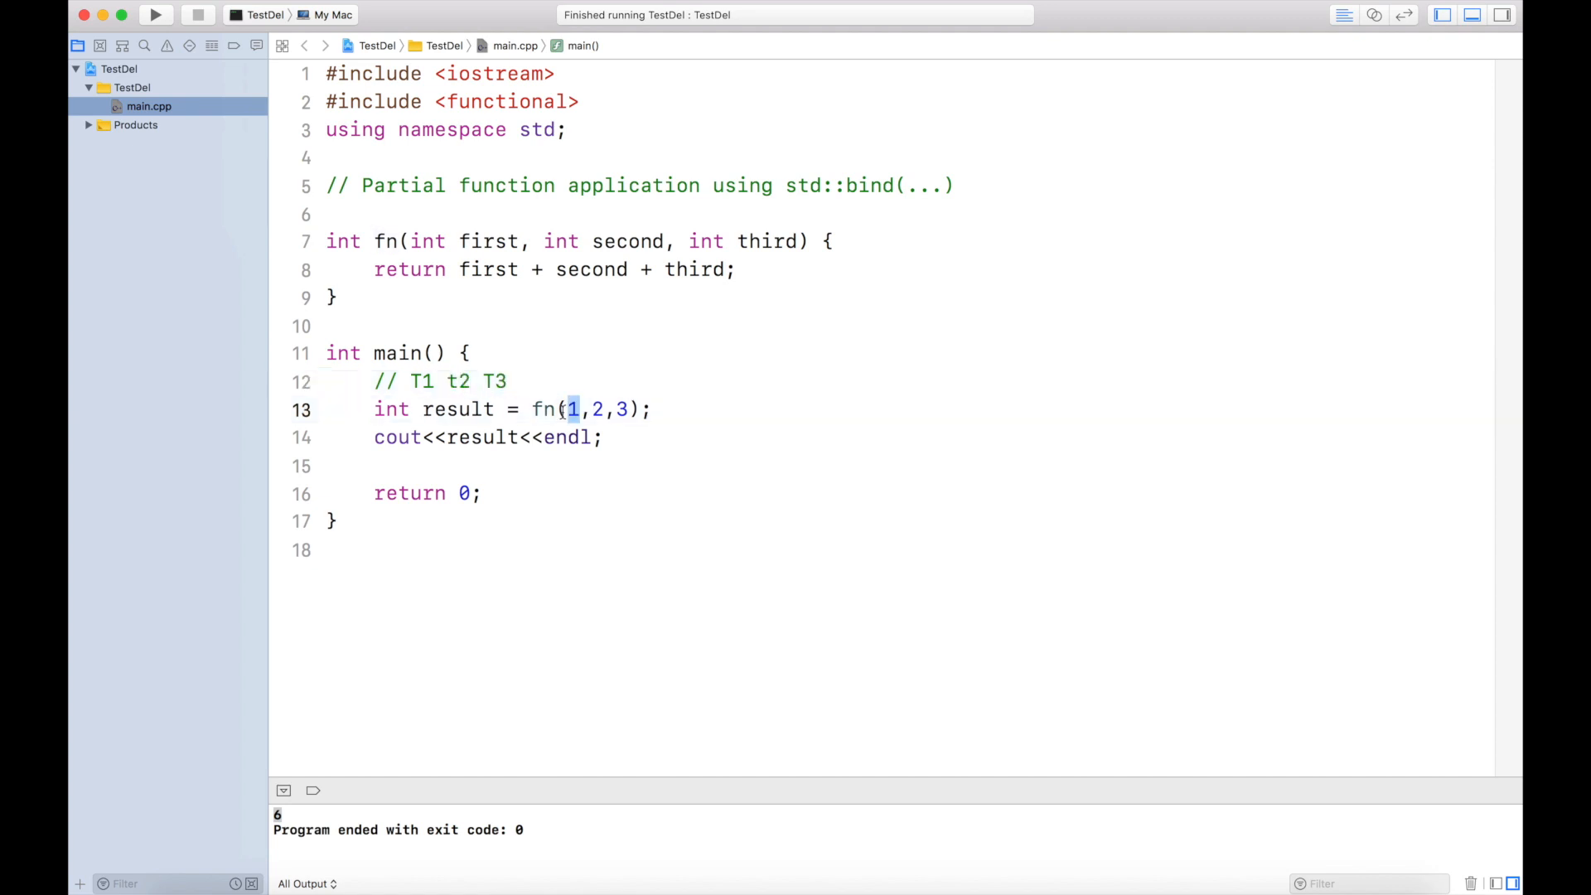
Step: Highlight arguments 1 and 3 to match them with the comment labels
{"action": "double_click", "coordinate": [420, 381]}
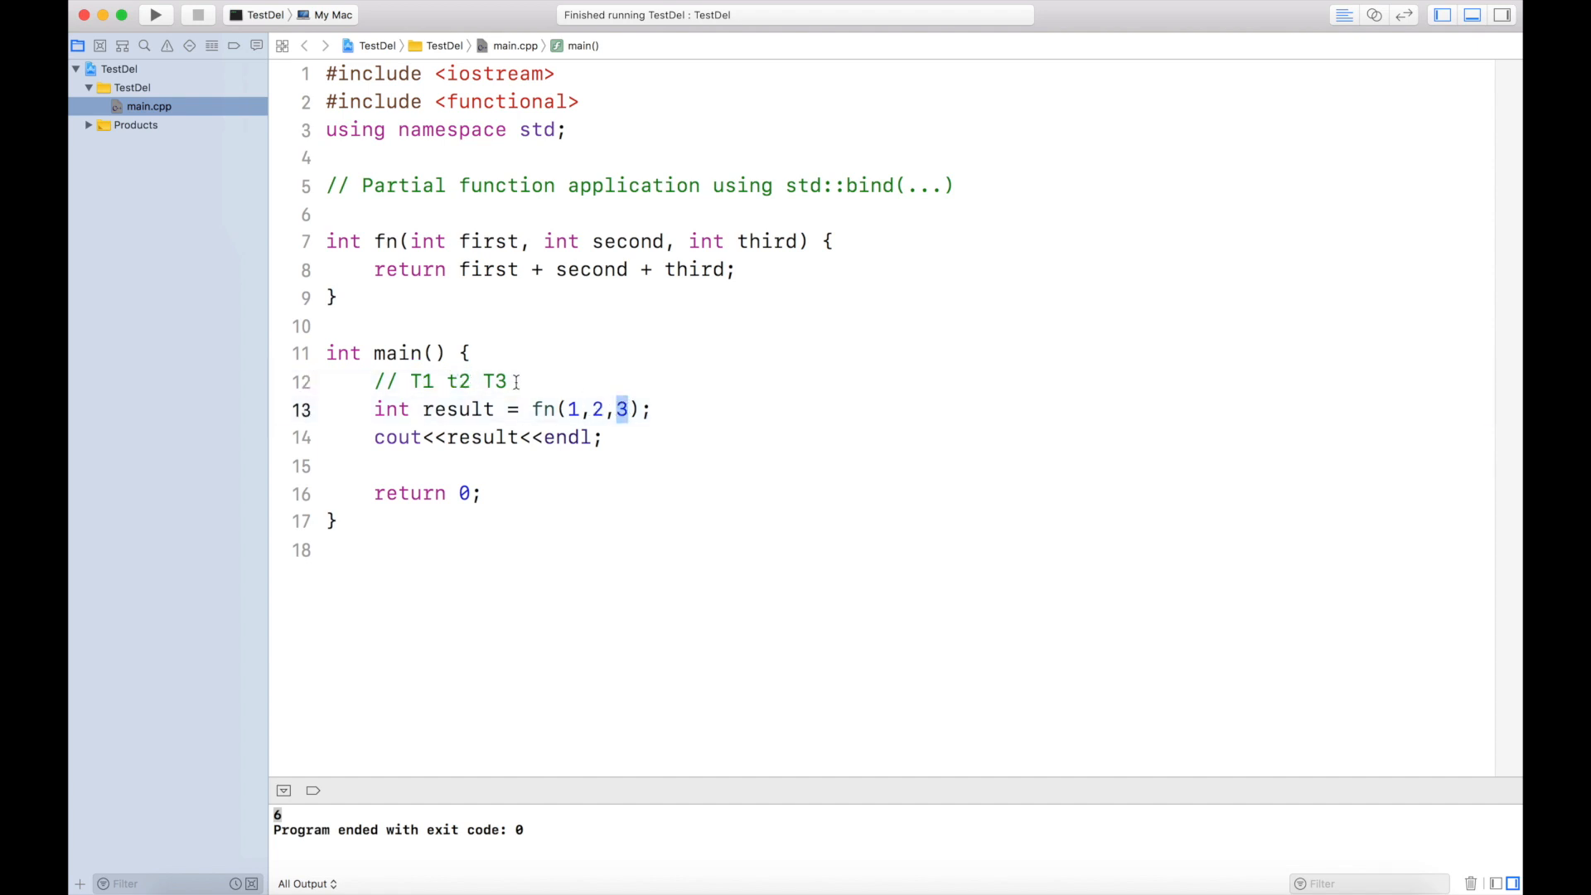
{"action": "double_click", "coordinate": [494, 381]}
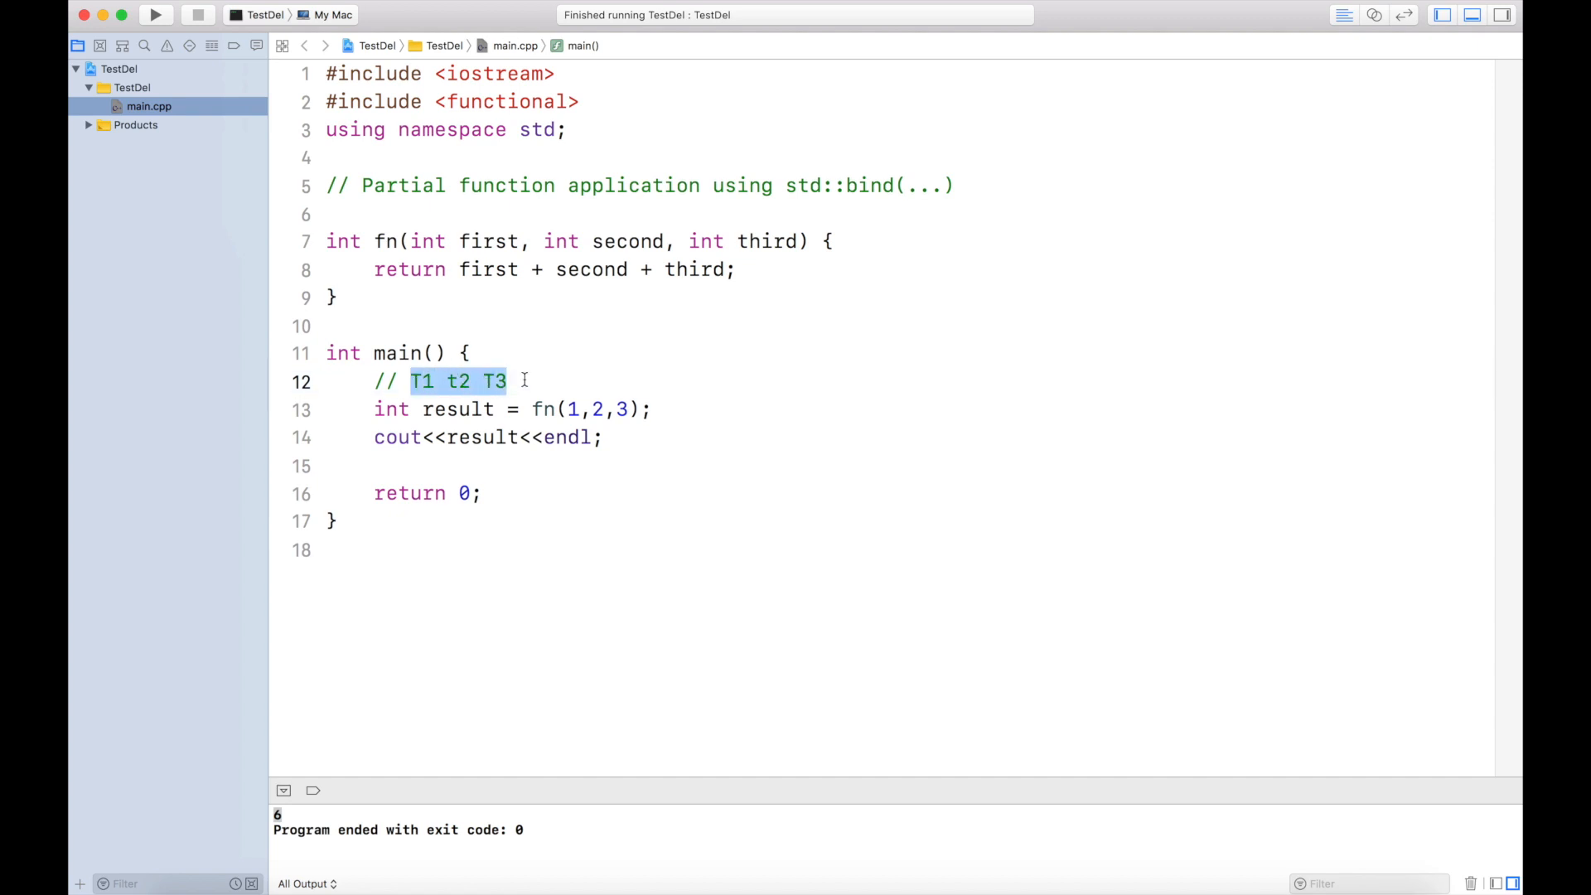
{"action": "left_click", "coordinate": [545, 408]}
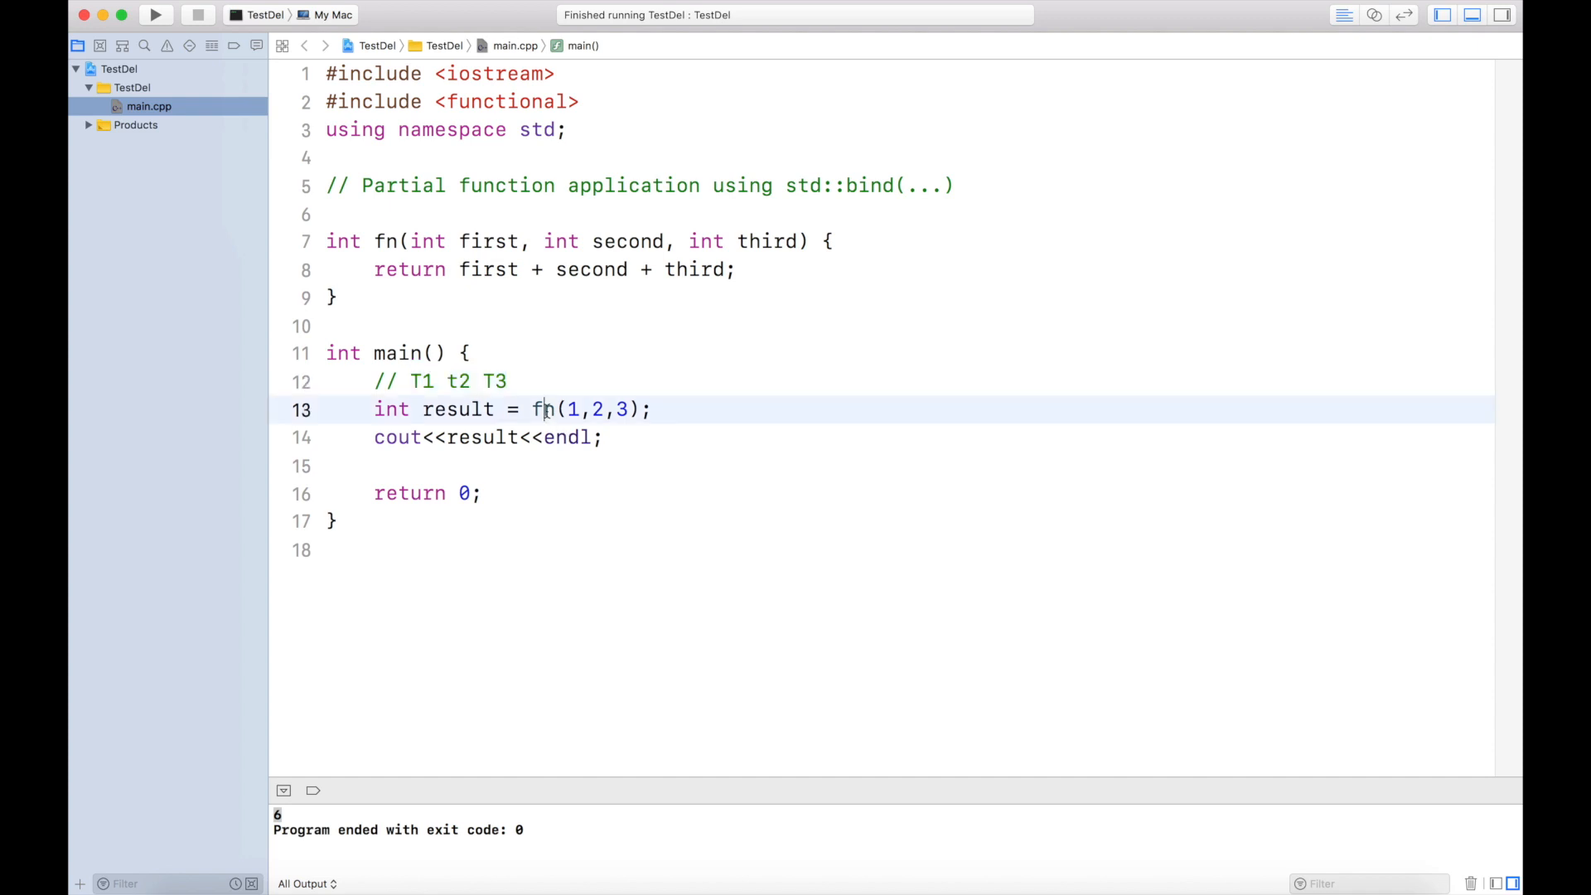
{"action": "double_click", "coordinate": [542, 408]}
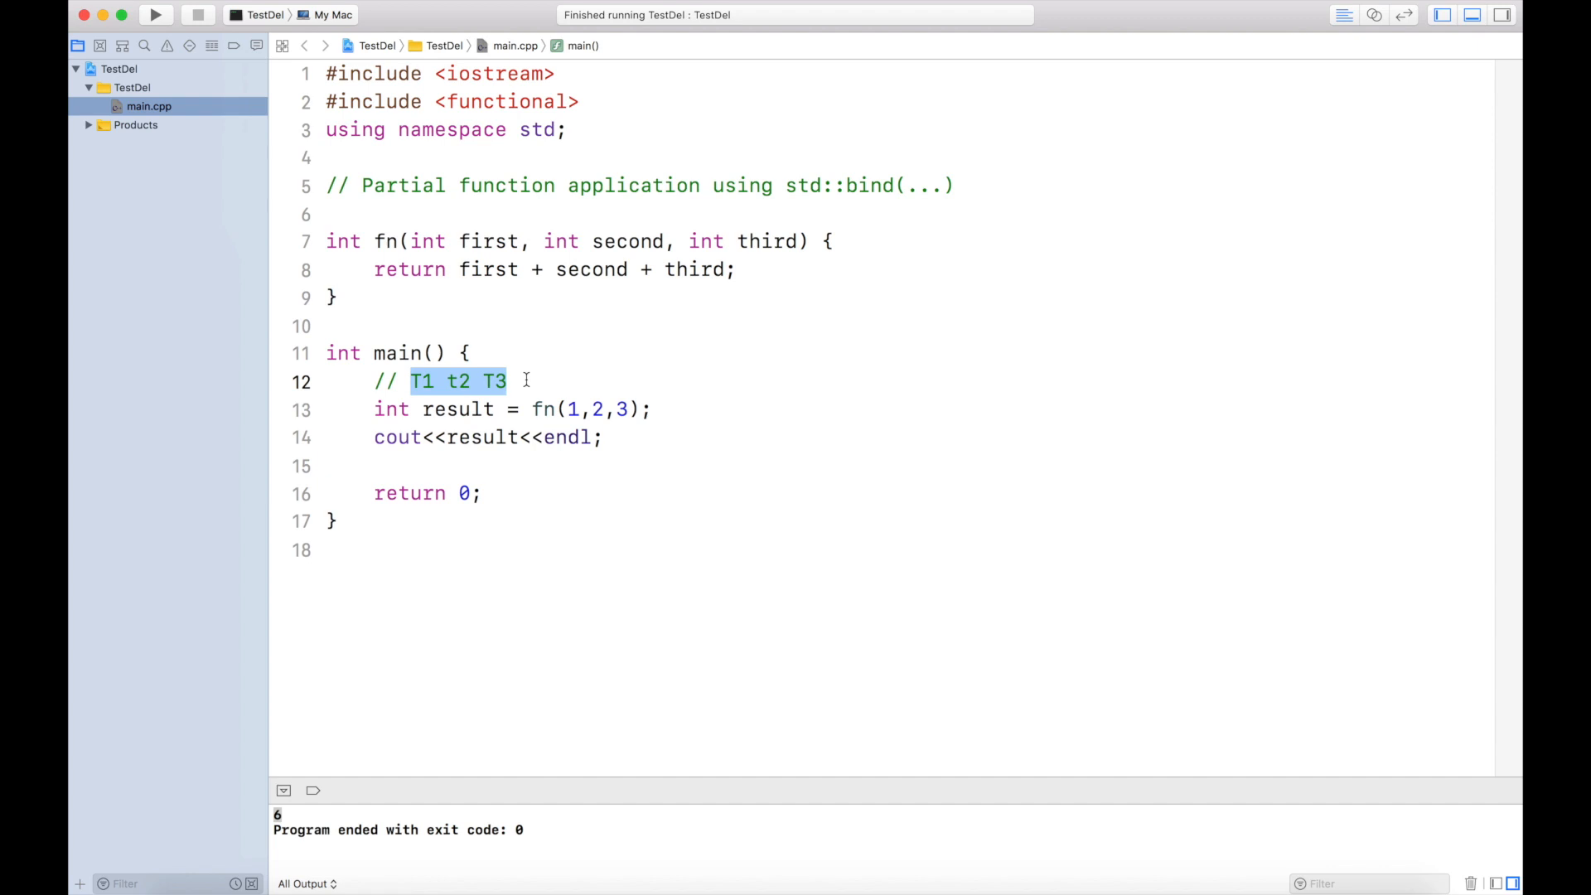
{"action": "double_click", "coordinate": [587, 408]}
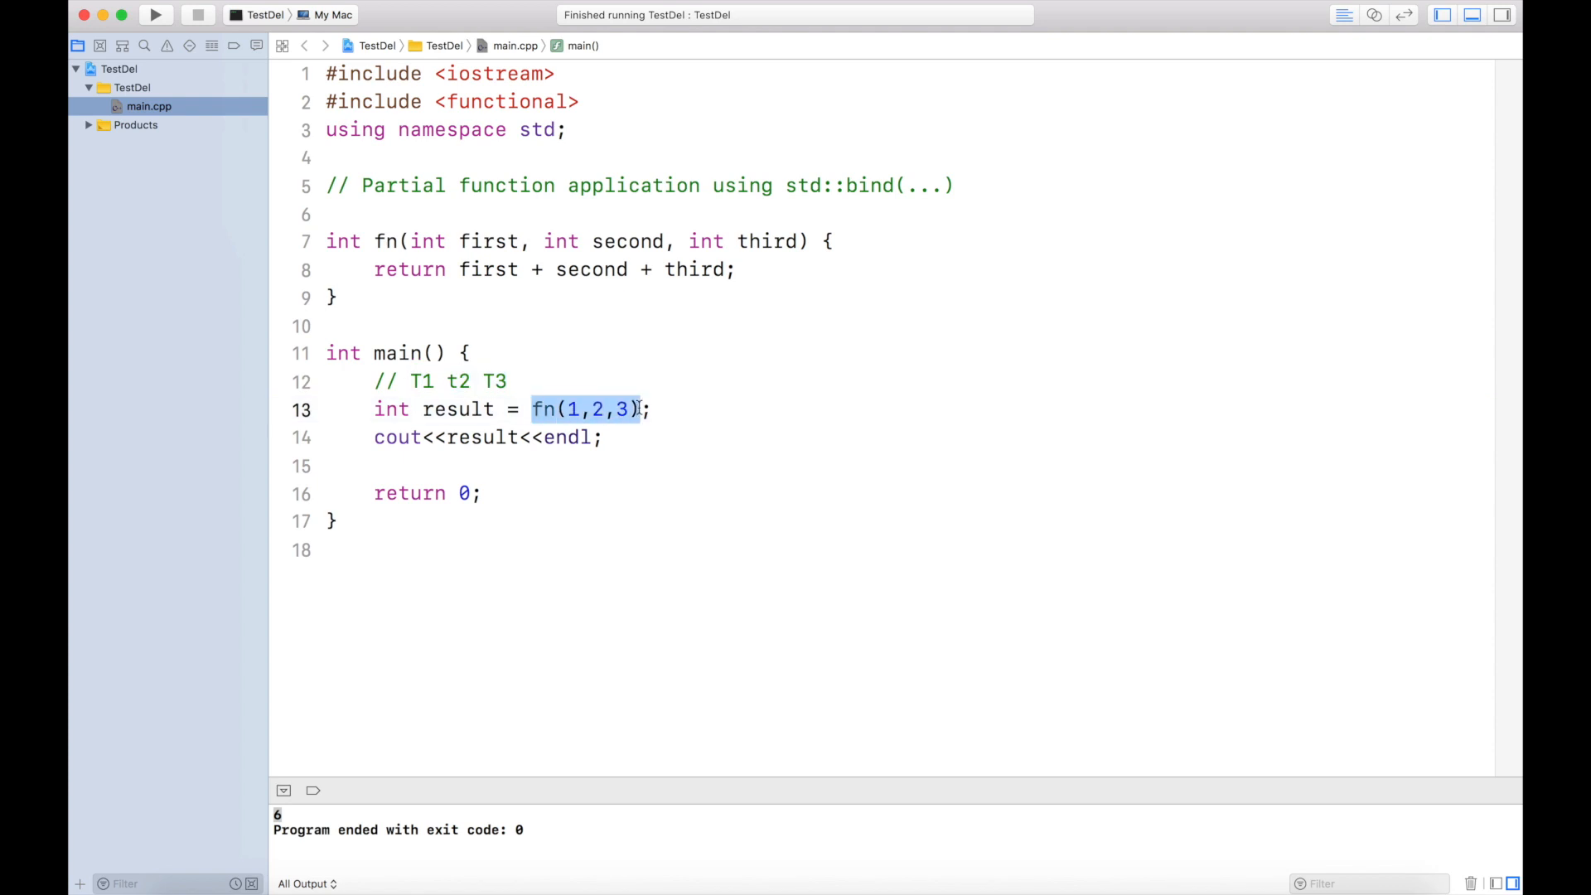
{"action": "left_click", "coordinate": [661, 408]}
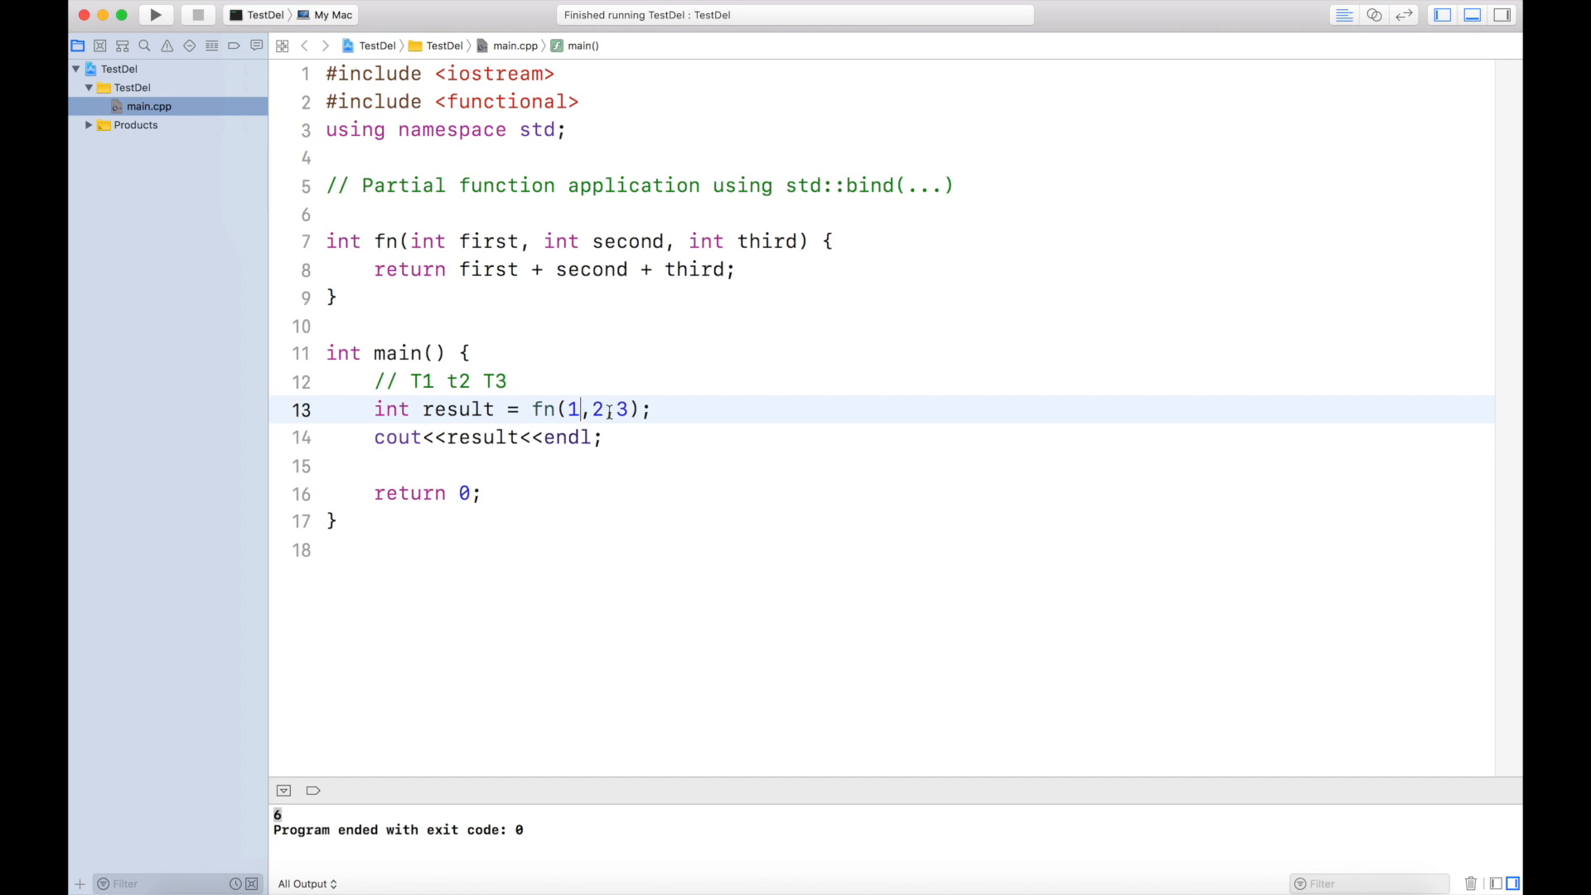
{"action": "double_click", "coordinate": [868, 186]}
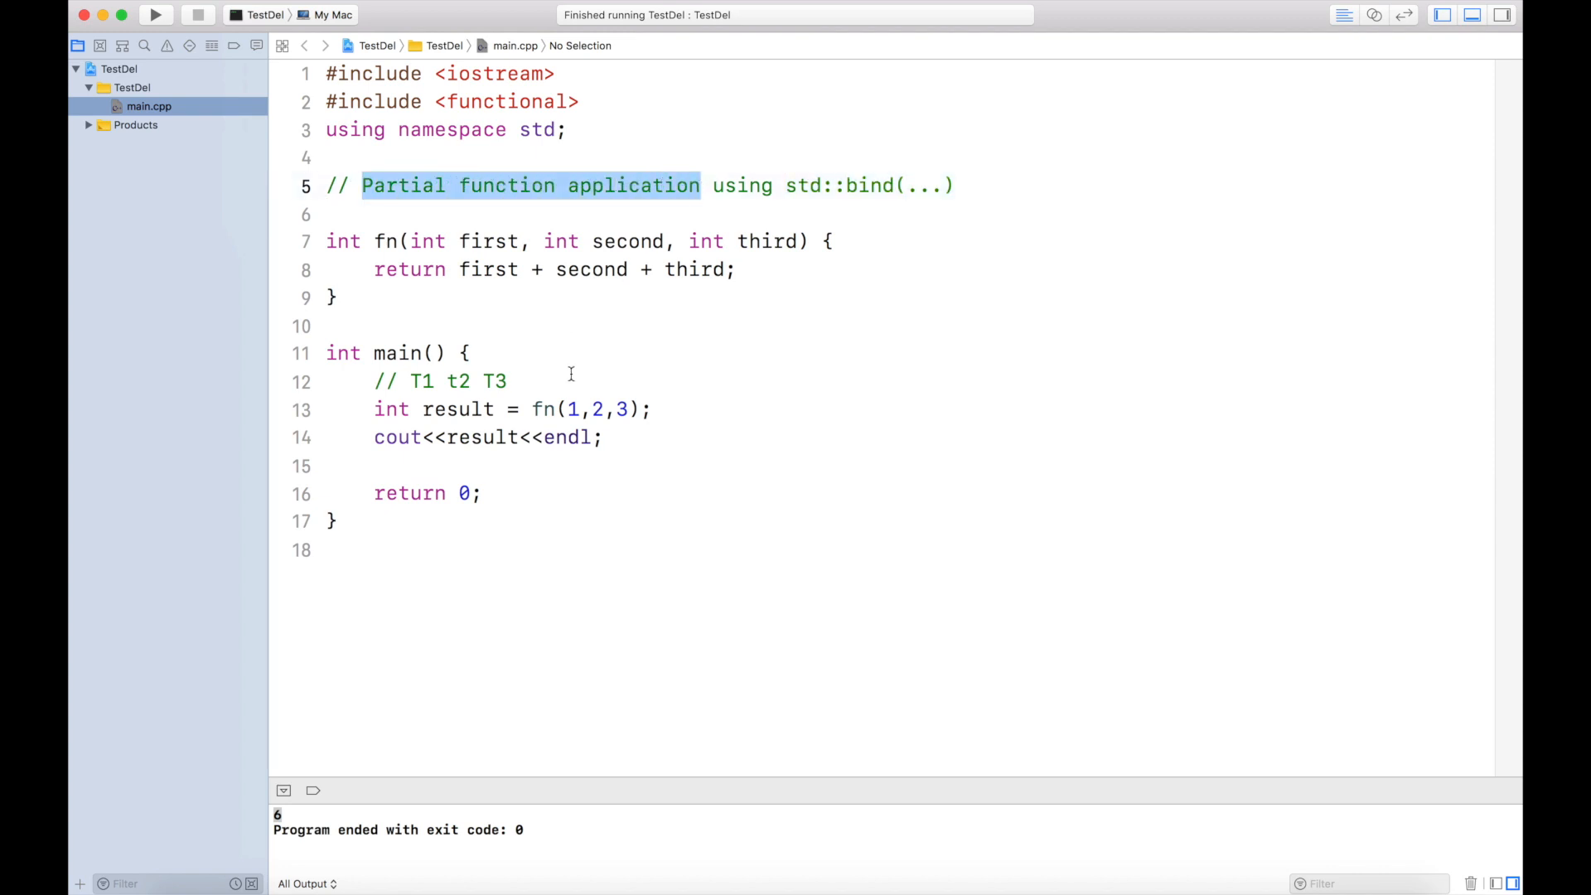
Step: Add a using namespace placeholders line and comment out the direct fn(1,2,3) call
{"action": "type", "text": "usi"}
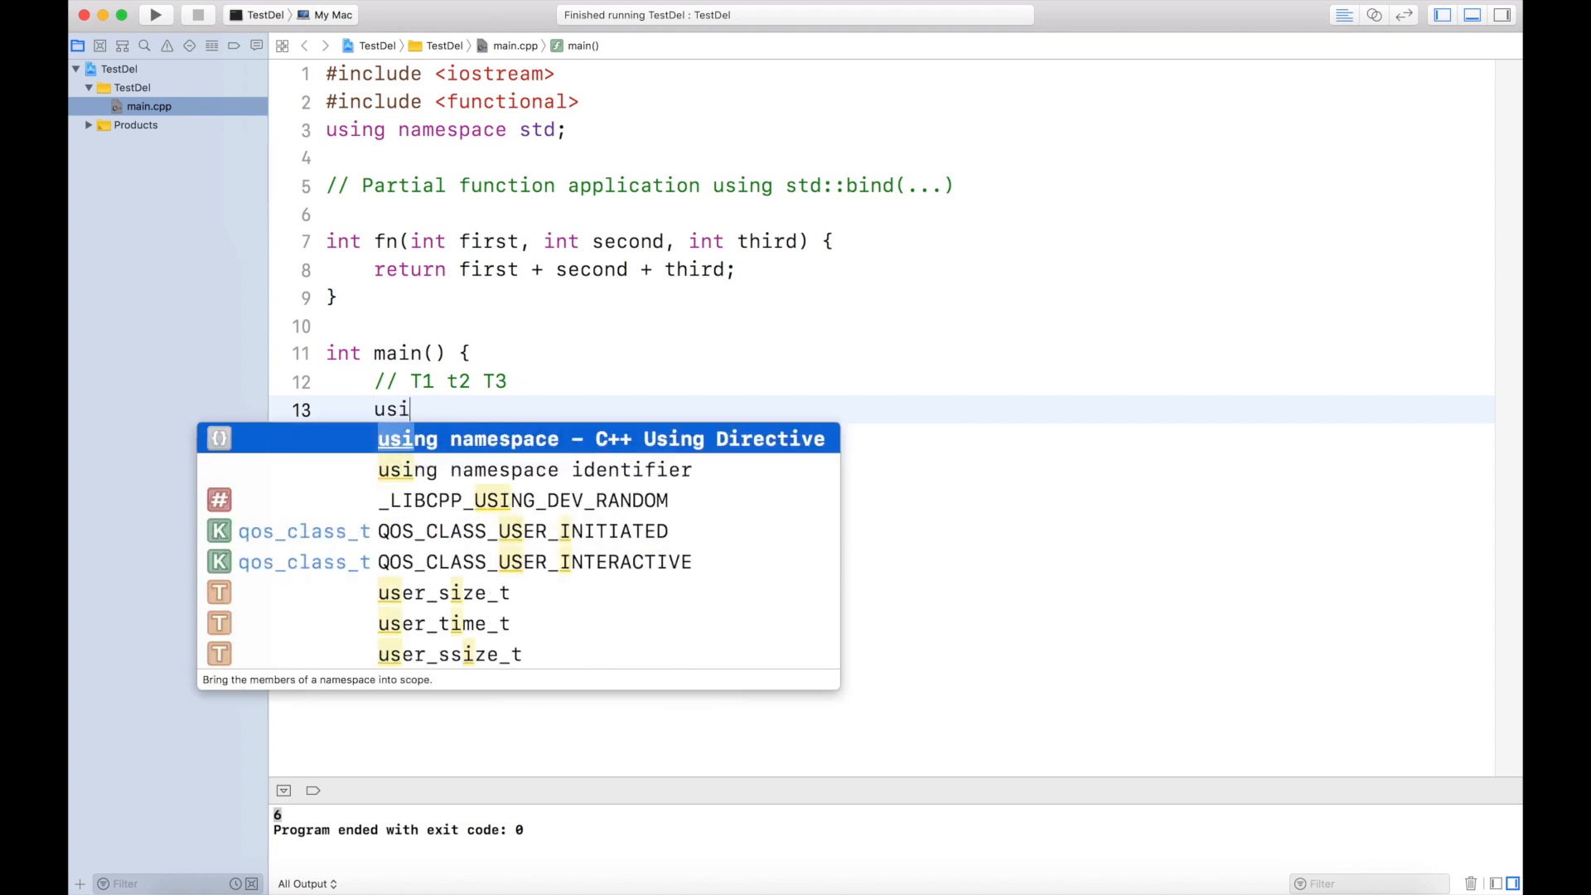
{"action": "type", "text": "ng n"}
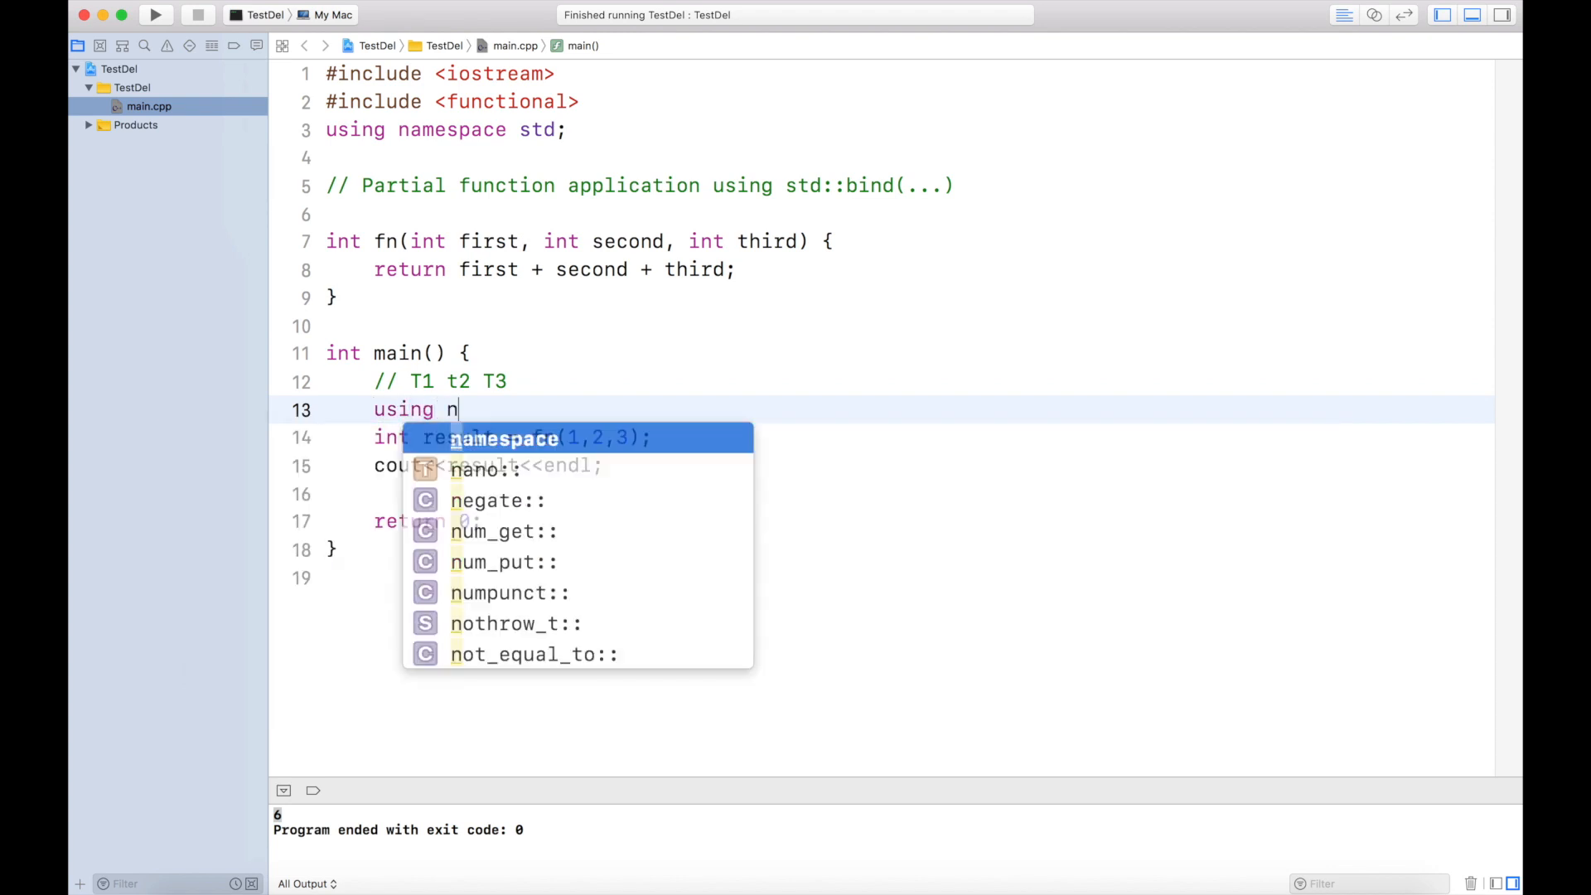
{"action": "type", "text": "amespace placeholders;"}
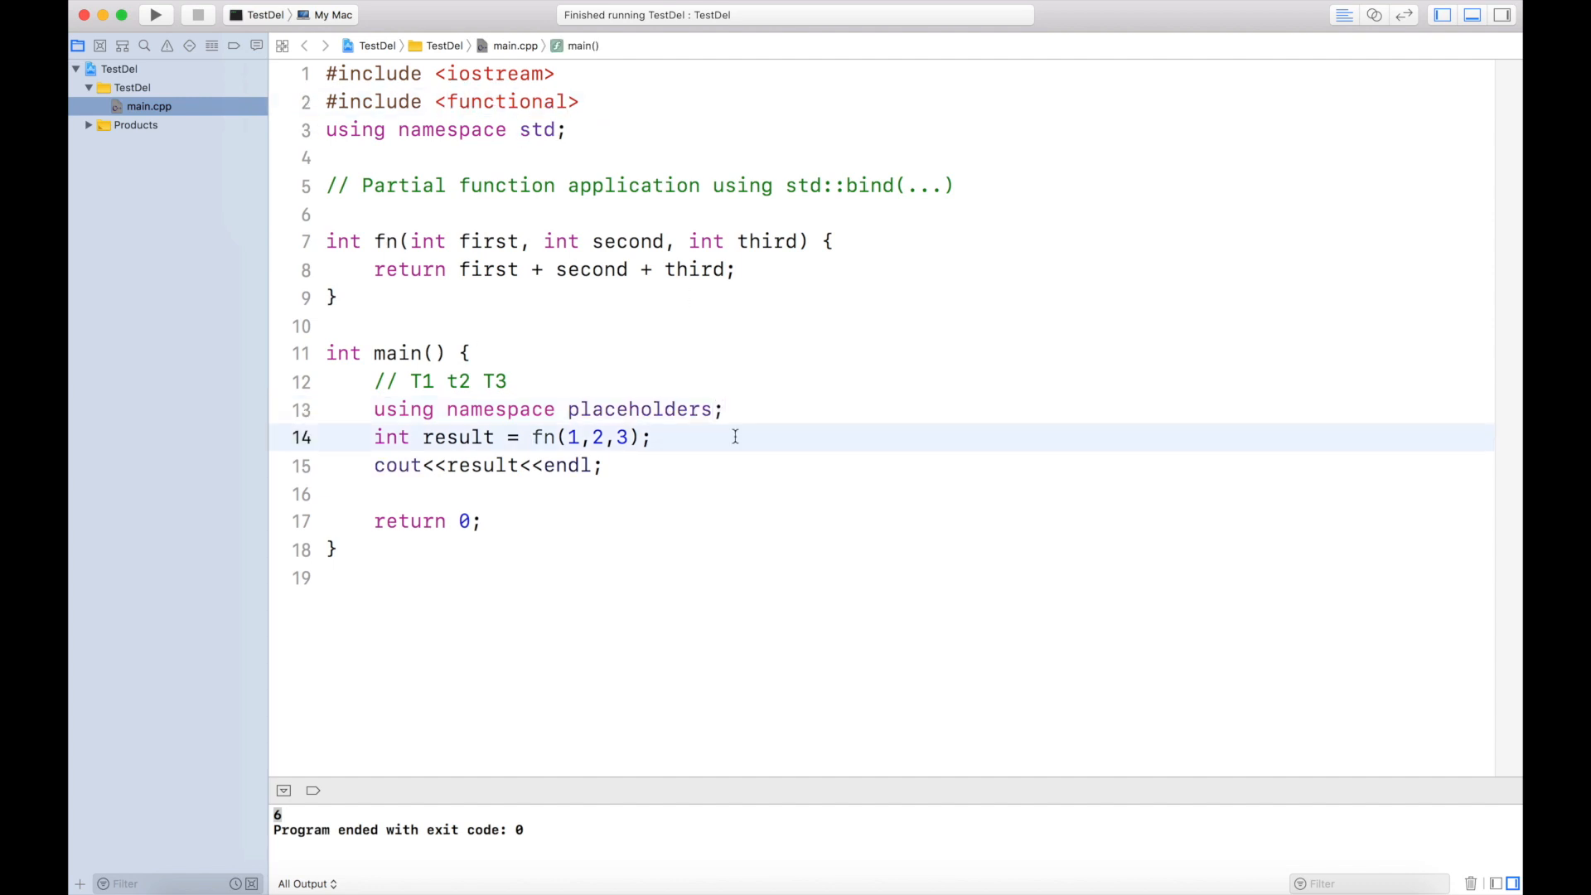
{"action": "triple_click", "coordinate": [512, 437]}
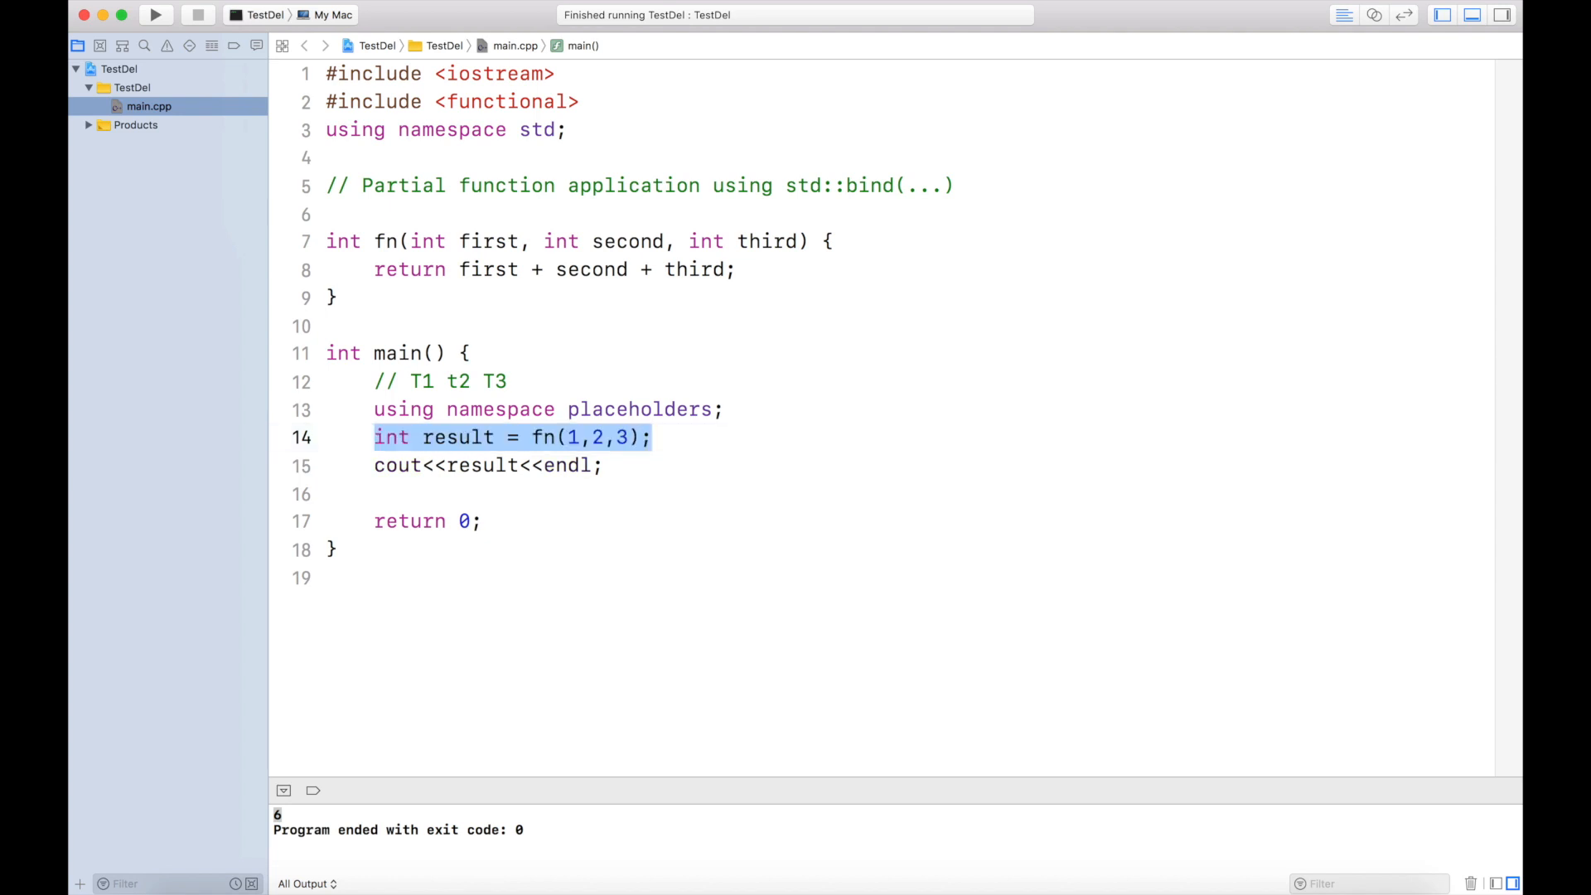
{"action": "left_click", "coordinate": [654, 438]}
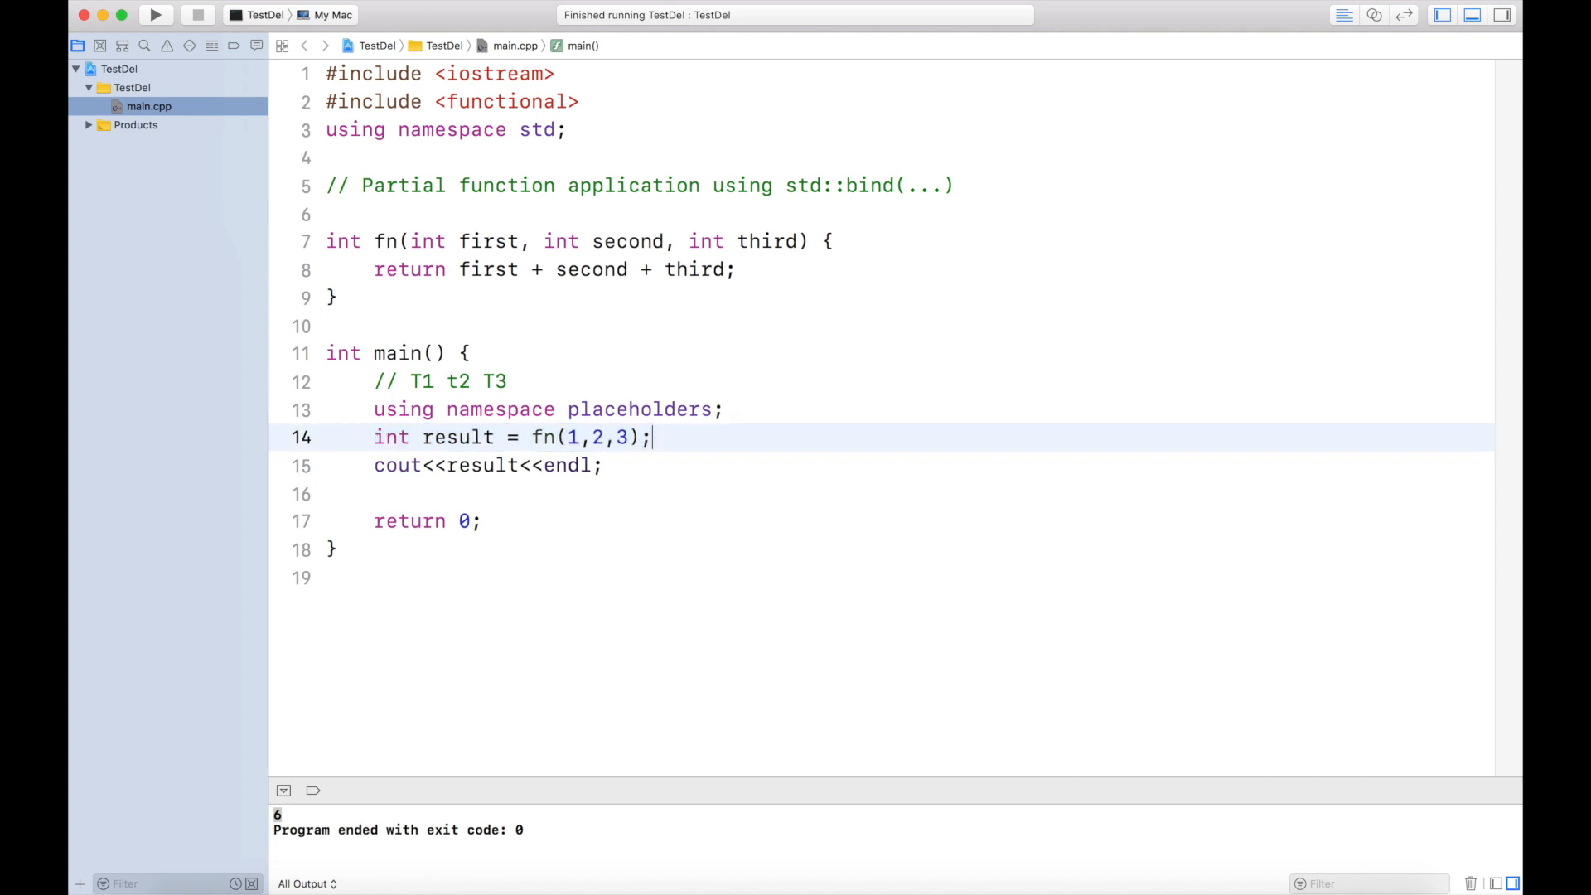
{"action": "type", "text": "//"}
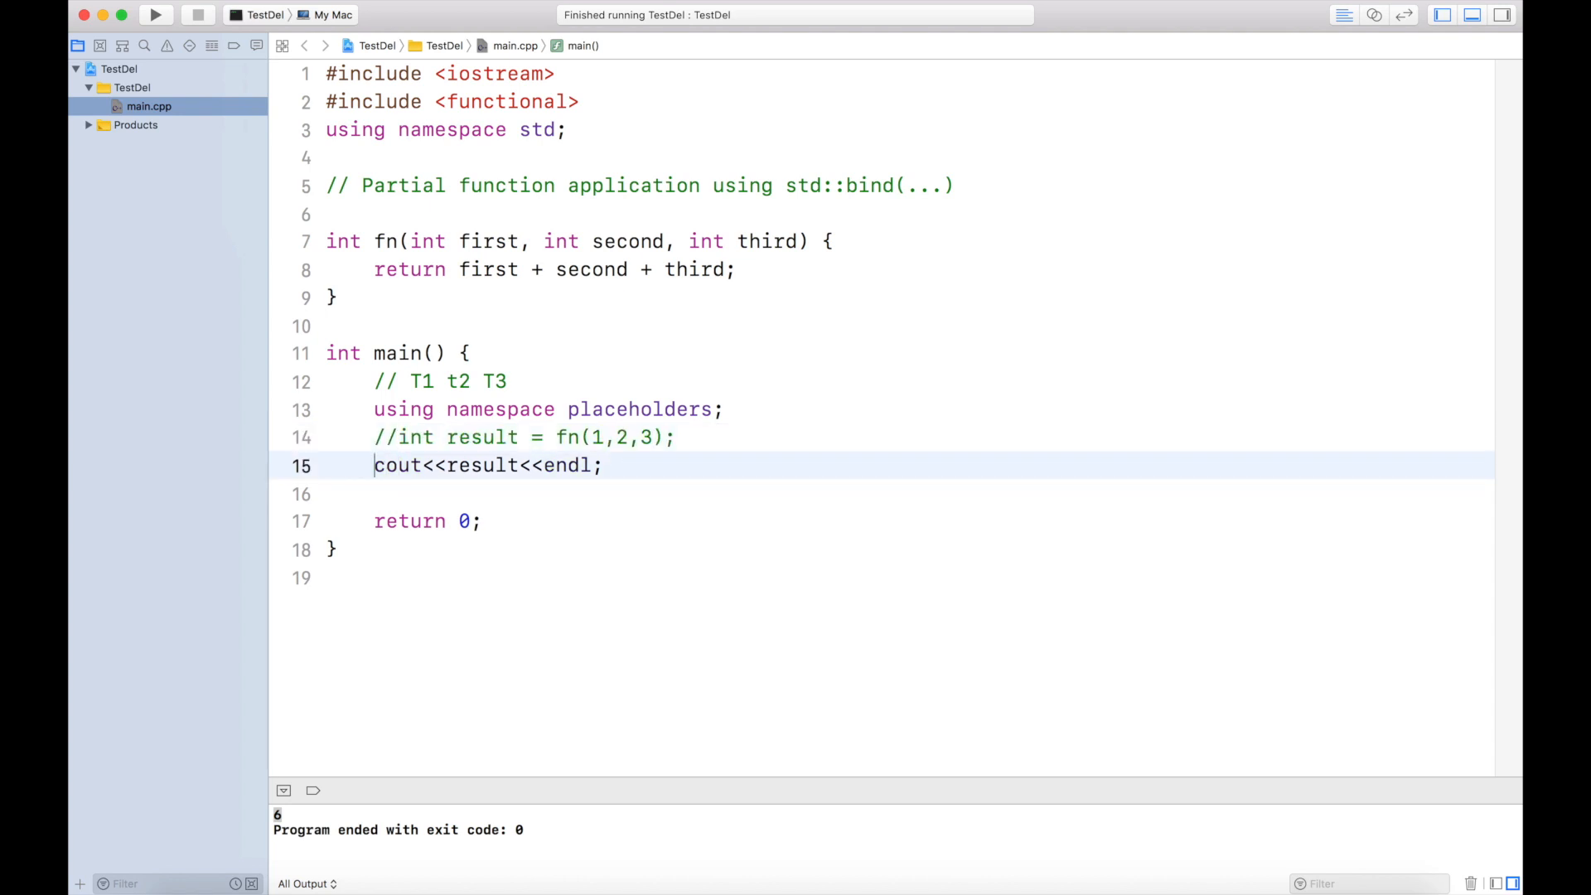
Step: Declare int first = 100; above the commented-out lines
{"action": "type", "text": "auto"}
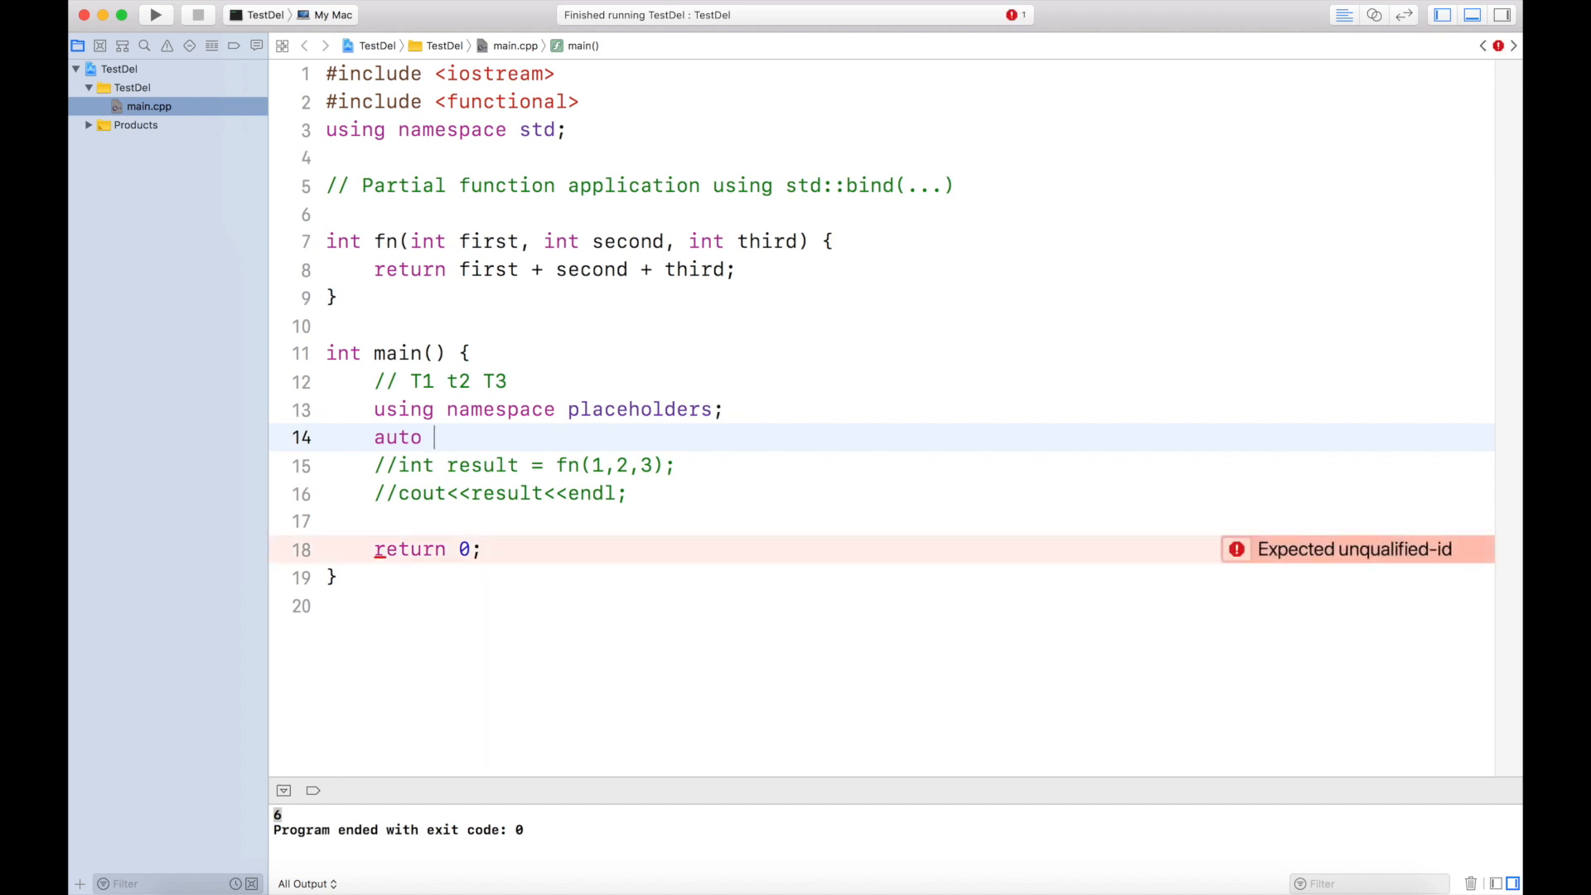
{"action": "type", "text": "f"}
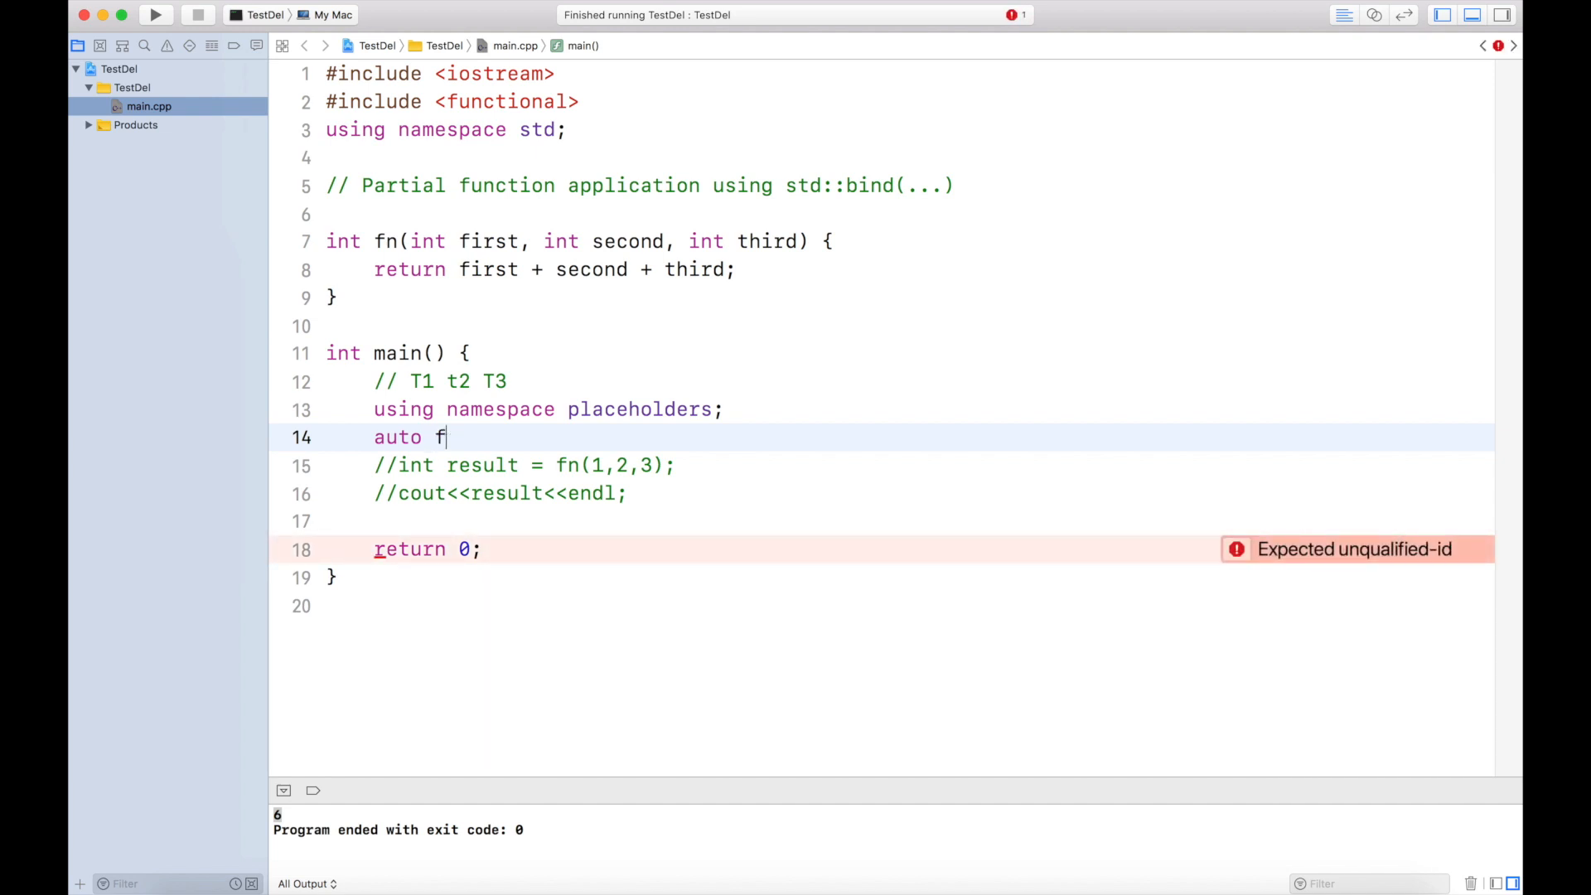
{"action": "key", "text": "backspace"}
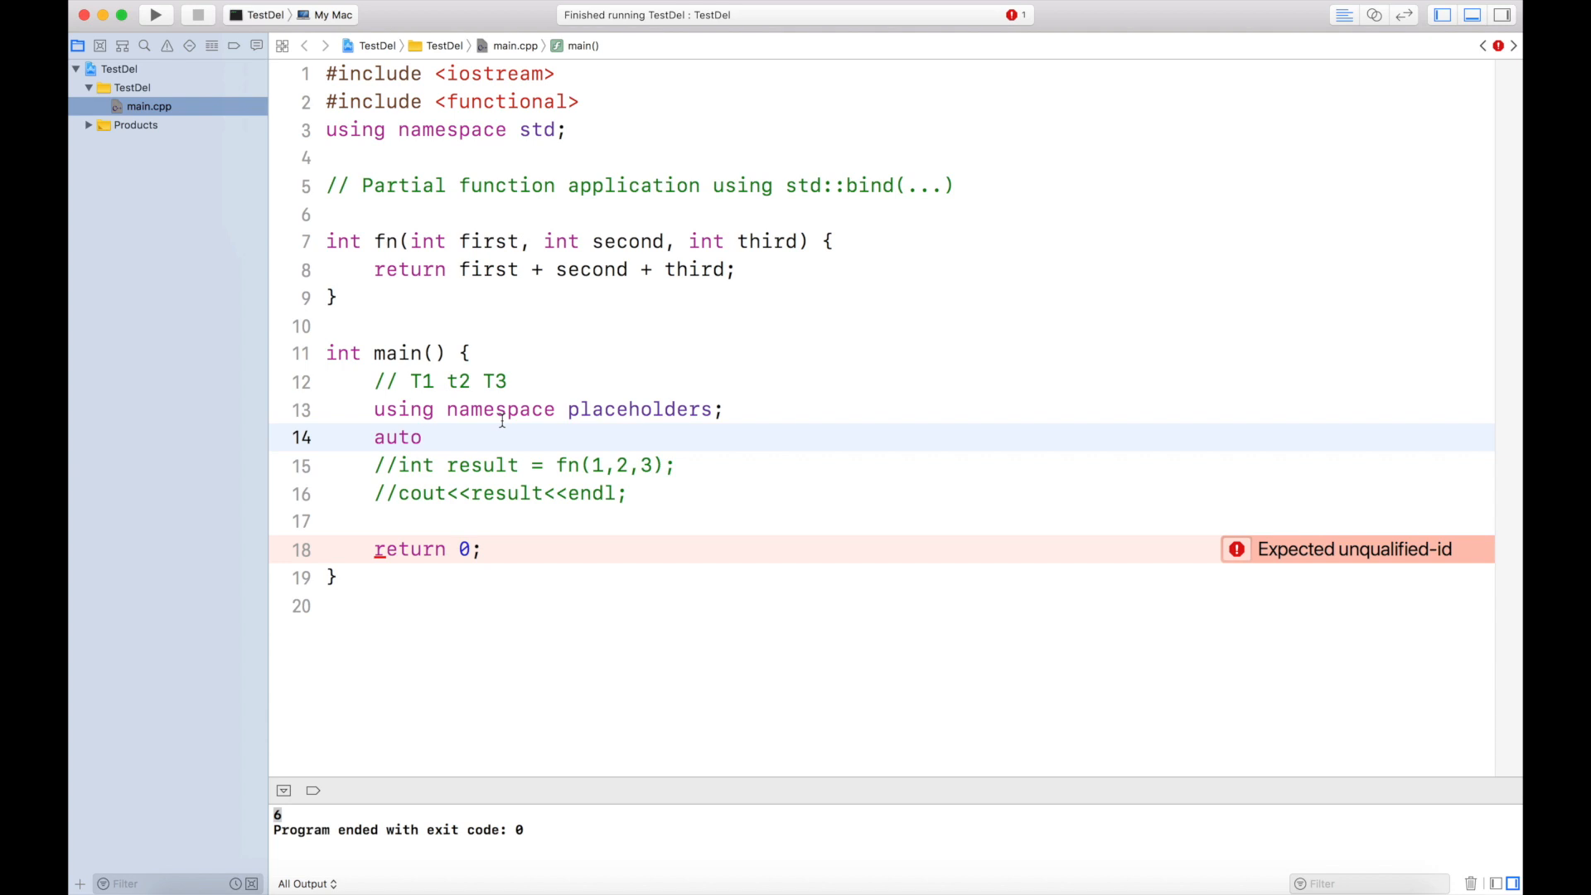
{"action": "type", "text": "int first ="}
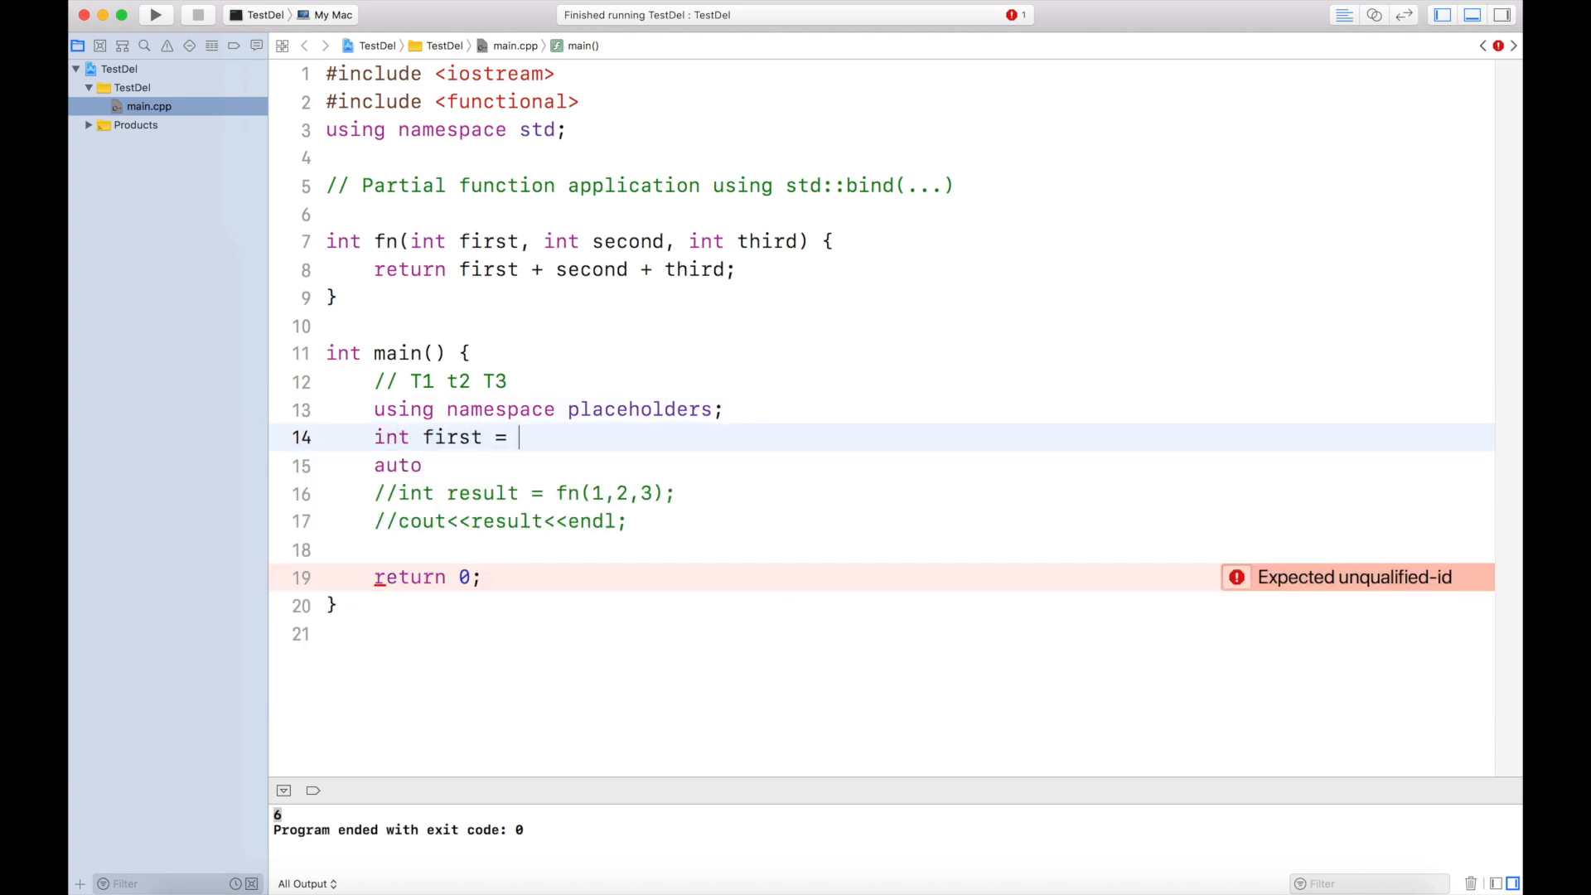
{"action": "type", "text": "100;"}
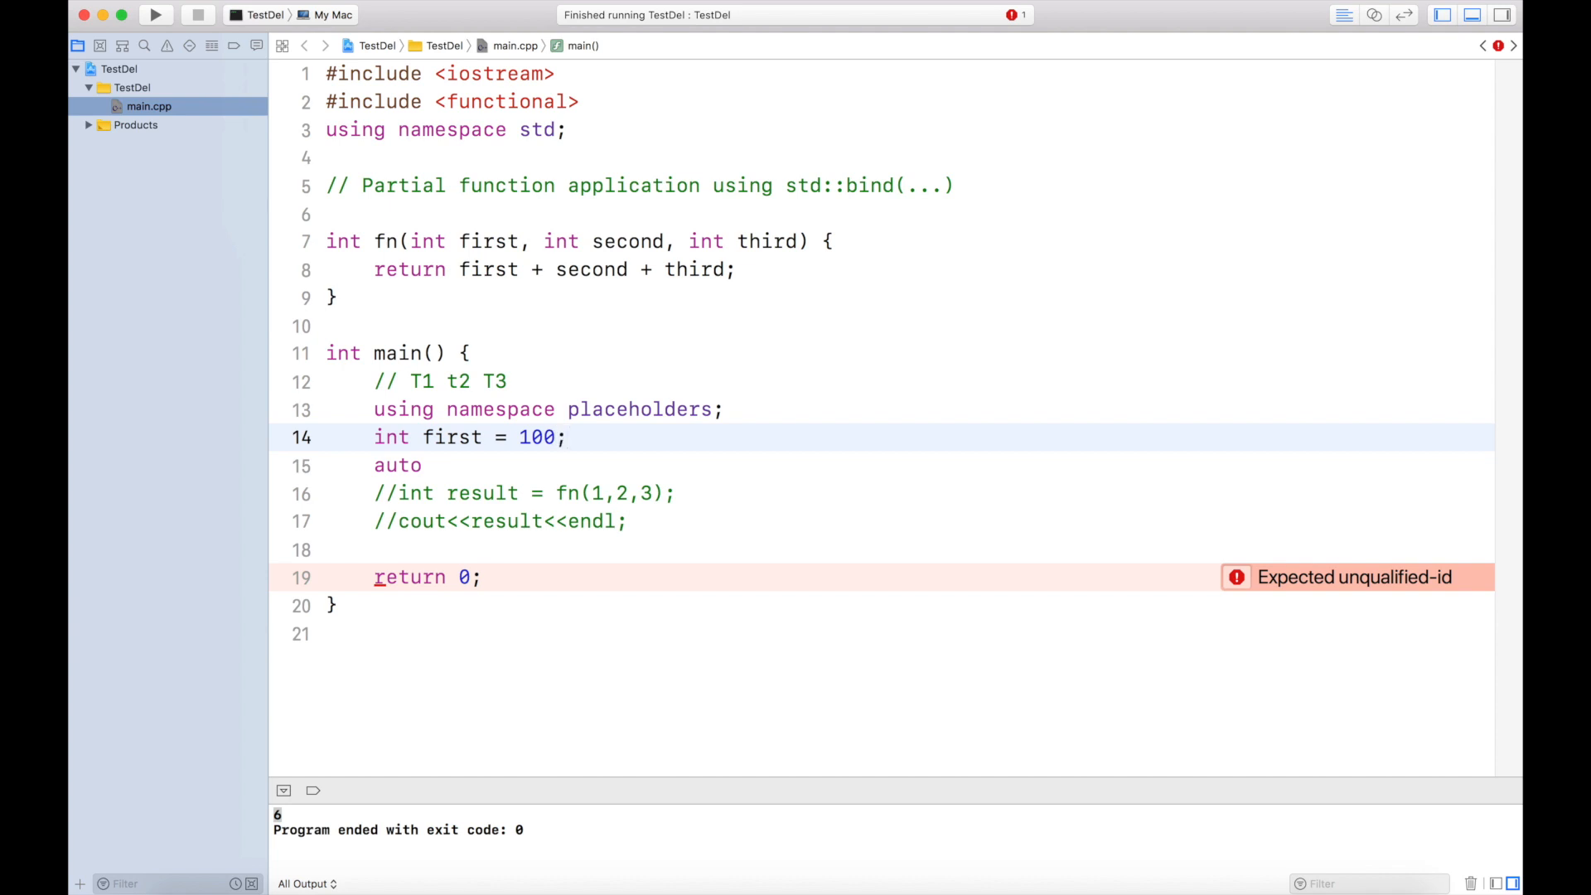
Step: Define auto f2 = bind(fn, first, _1, _2) without the std:: prefix
{"action": "type", "text": "f"}
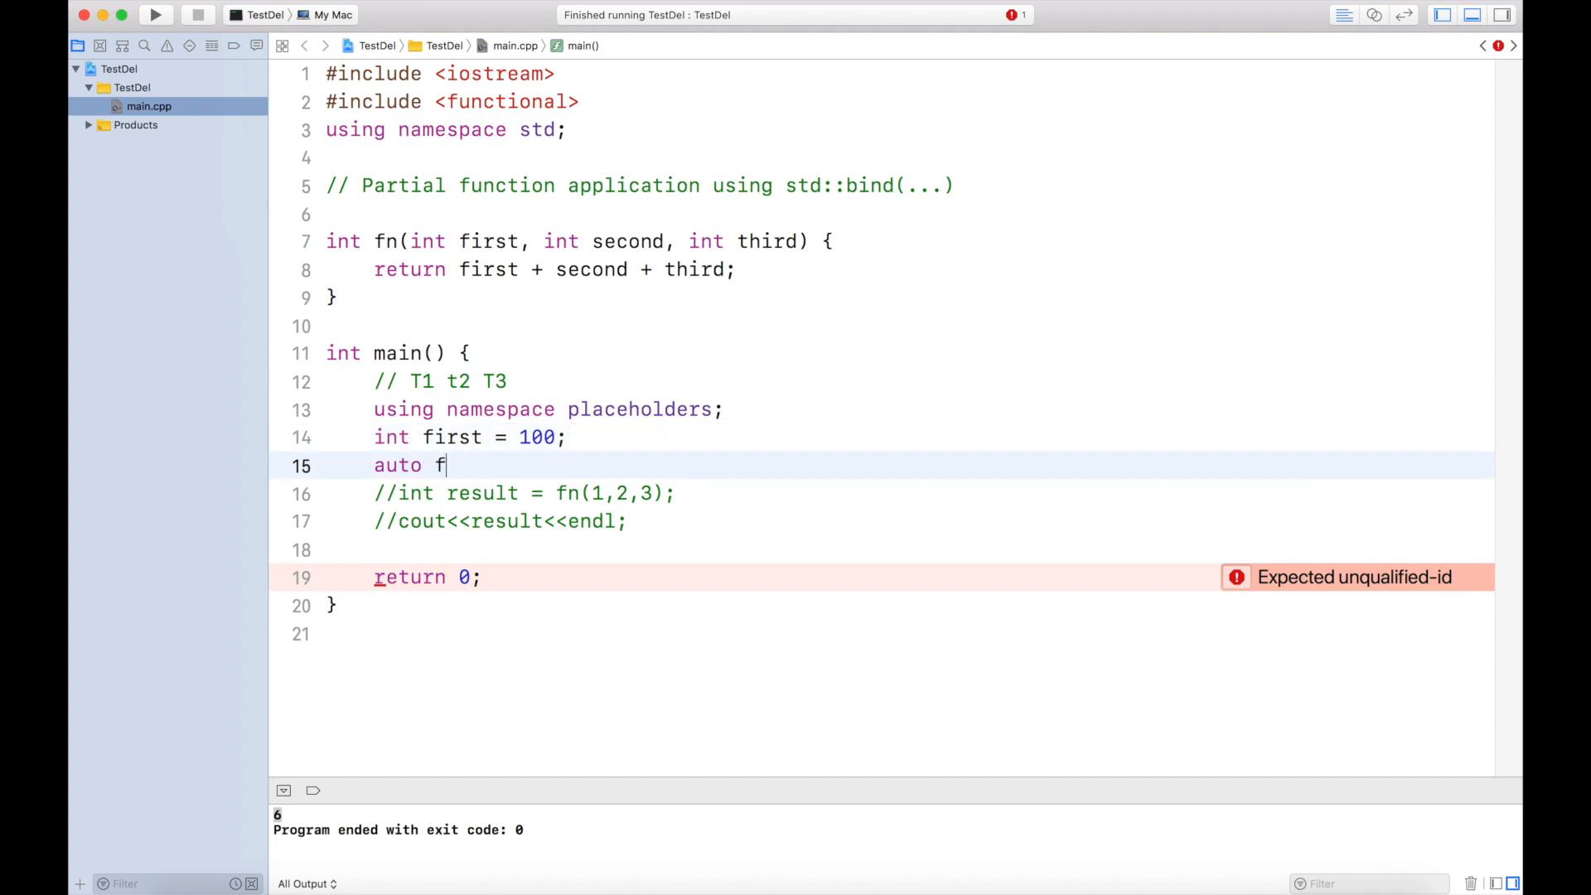
{"action": "type", "text": "2 ="}
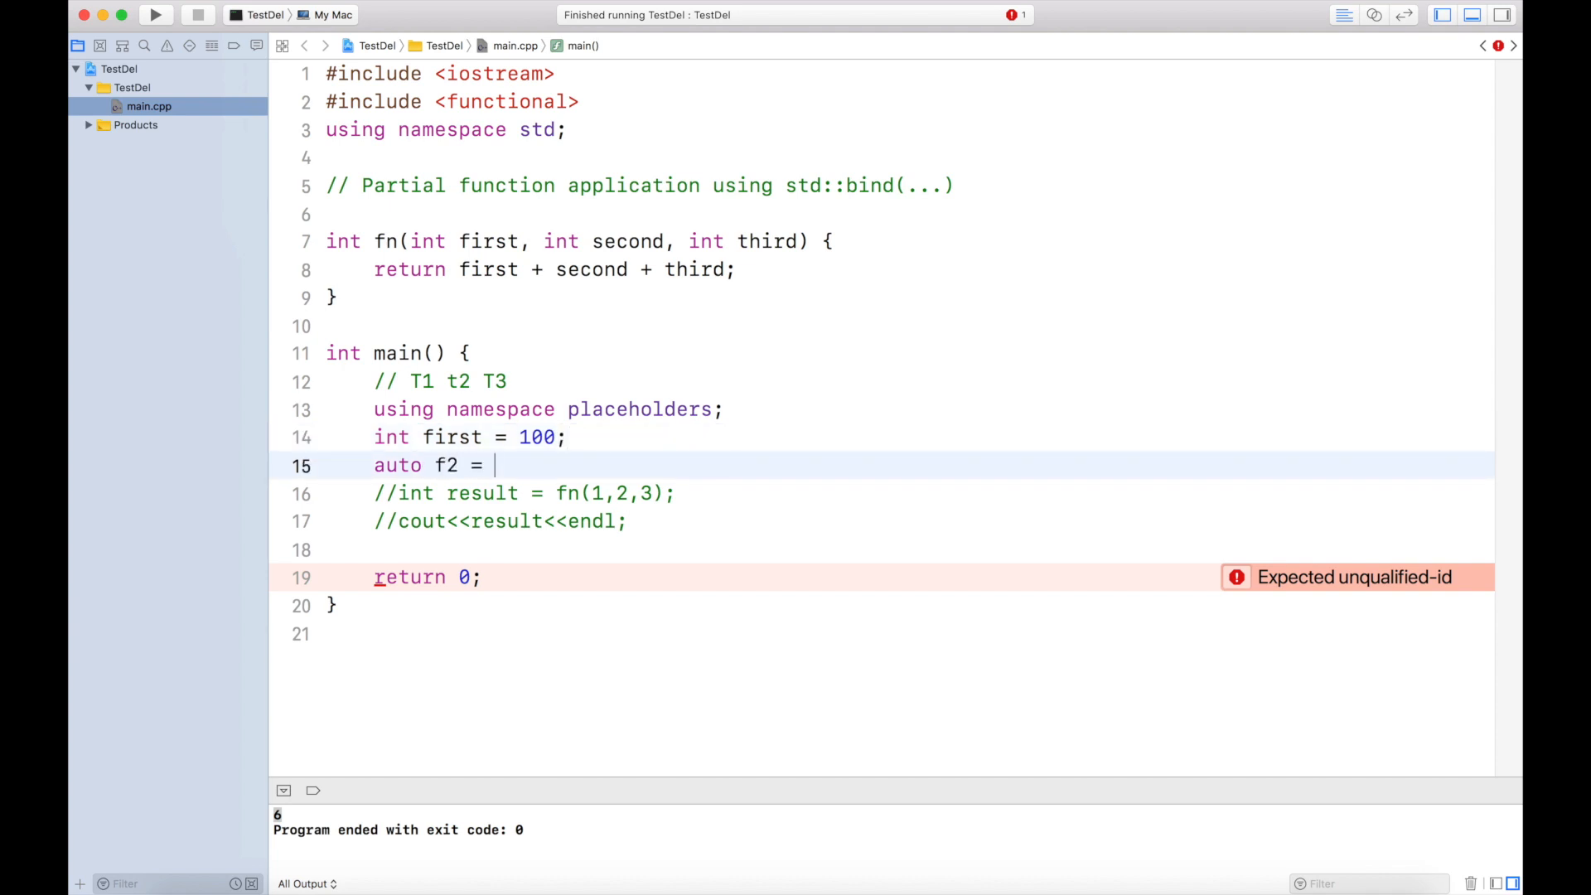
{"action": "type", "text": "std::bind("}
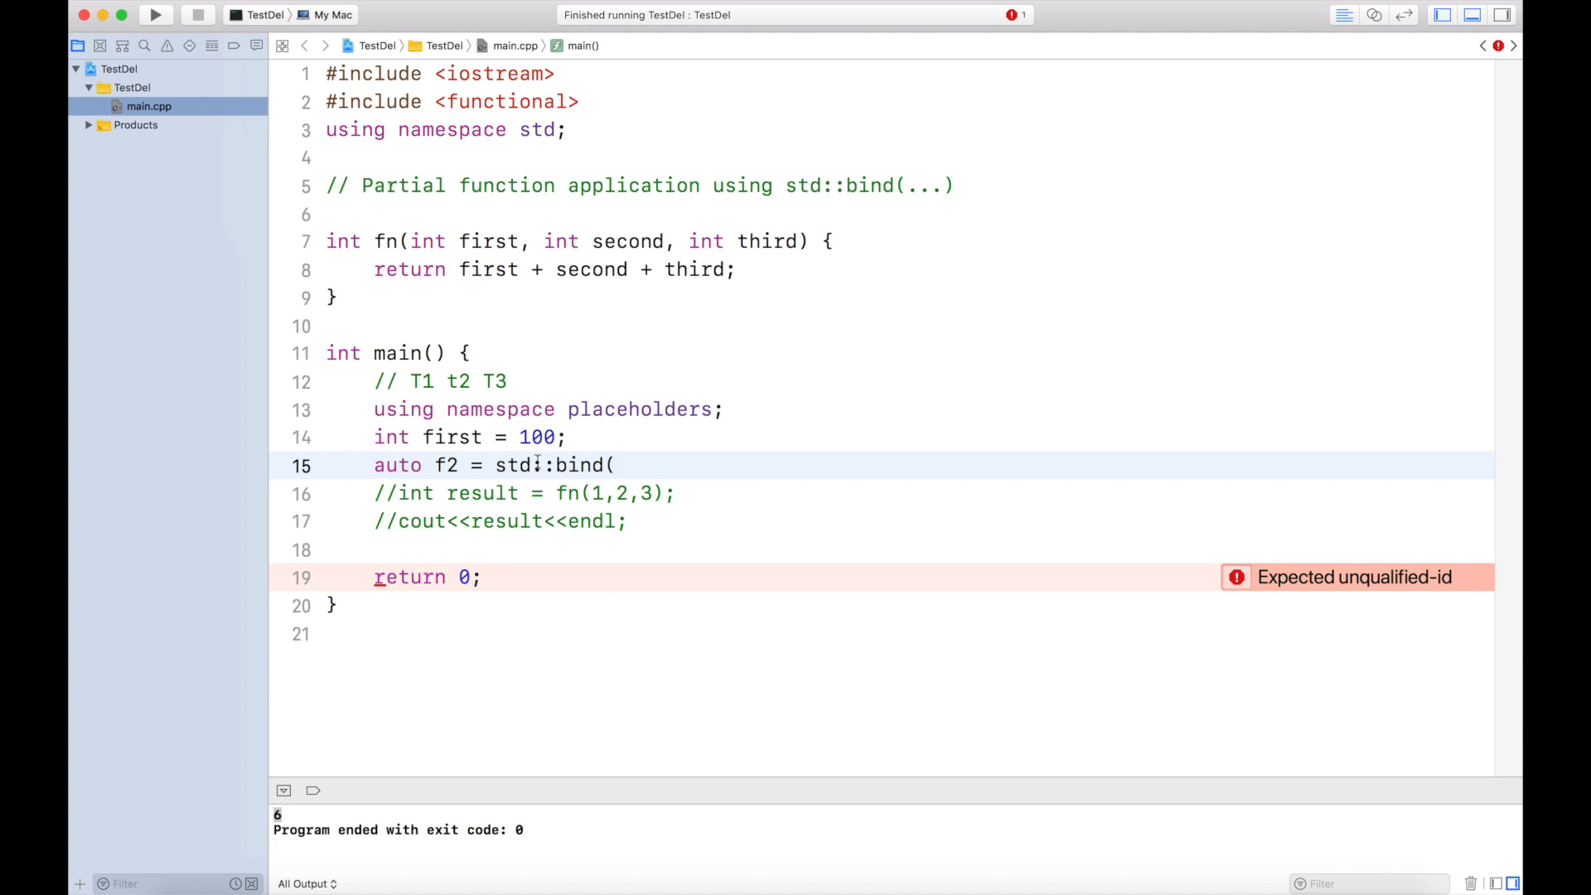
{"action": "key", "text": "Backspace"}
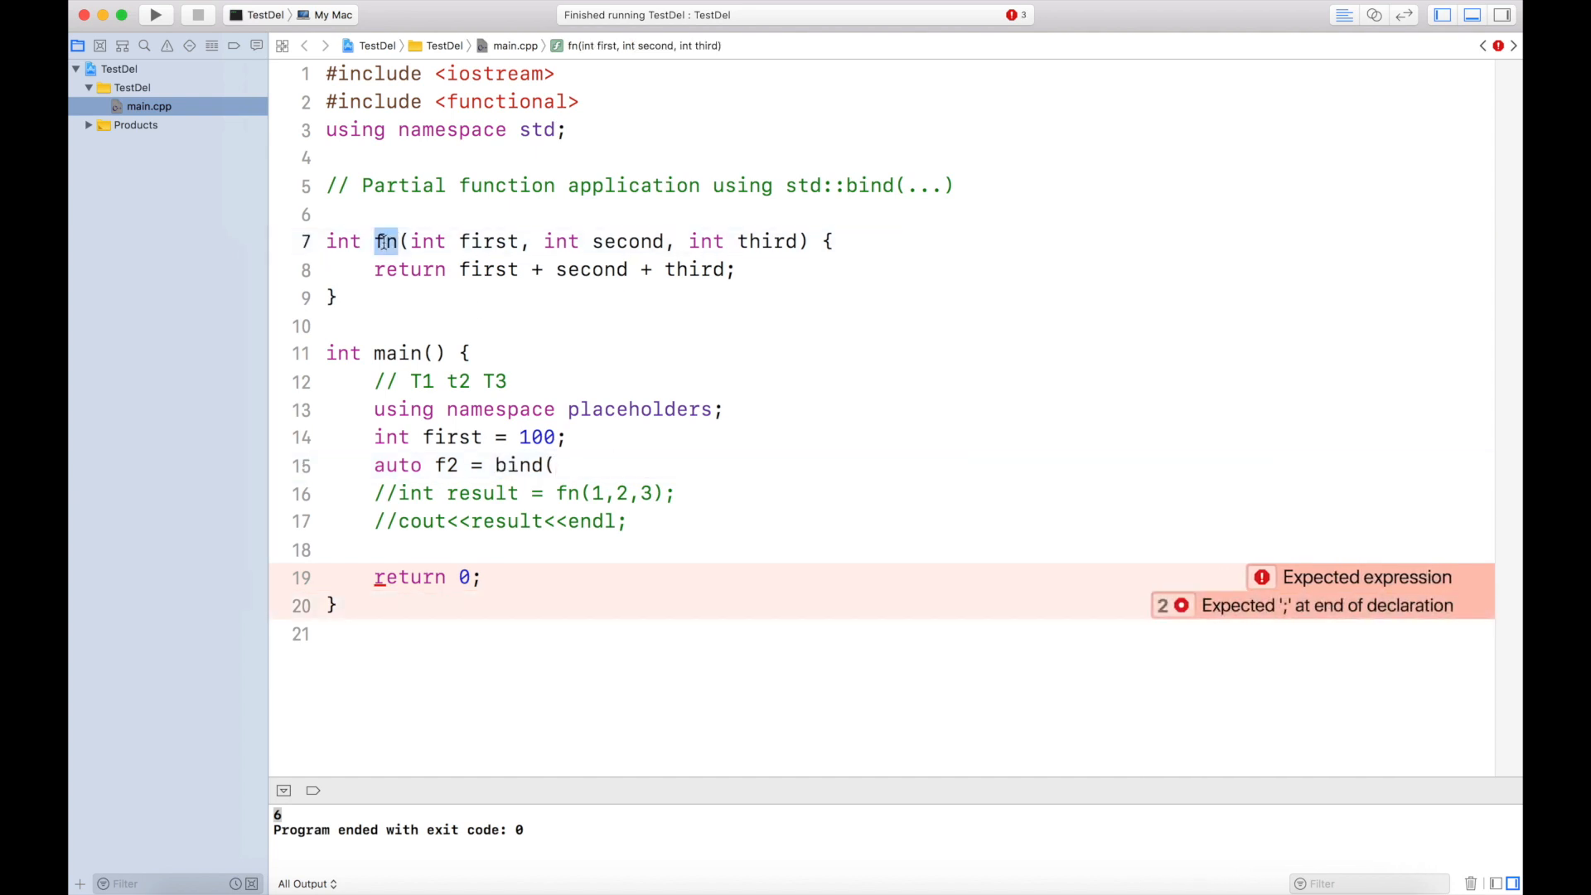
{"action": "left_click", "coordinate": [558, 465]}
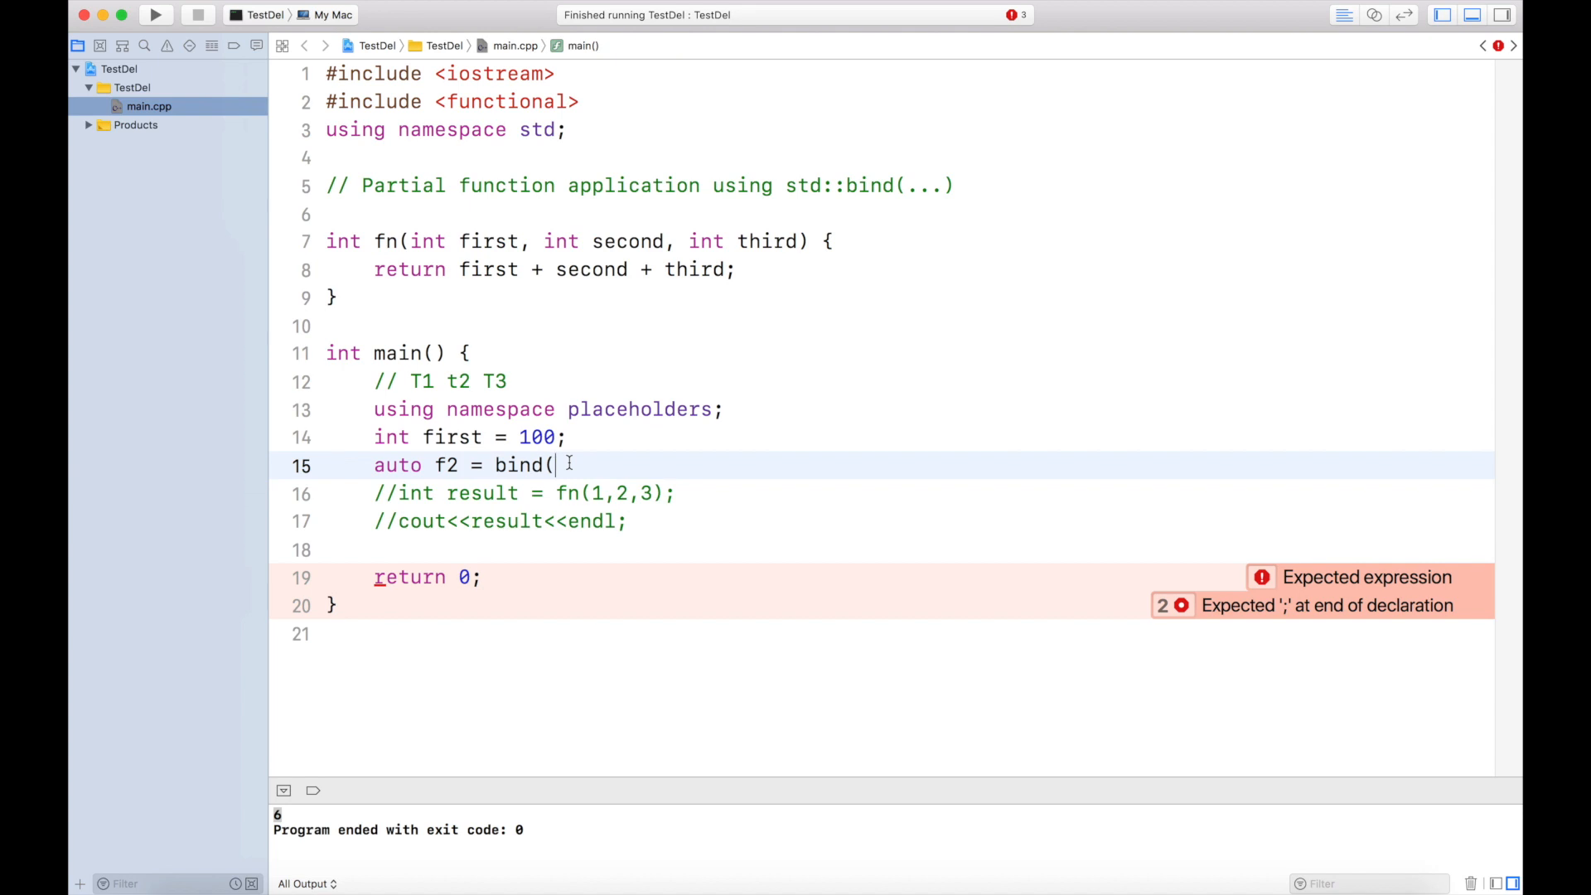
{"action": "type", "text": "fn, first,"}
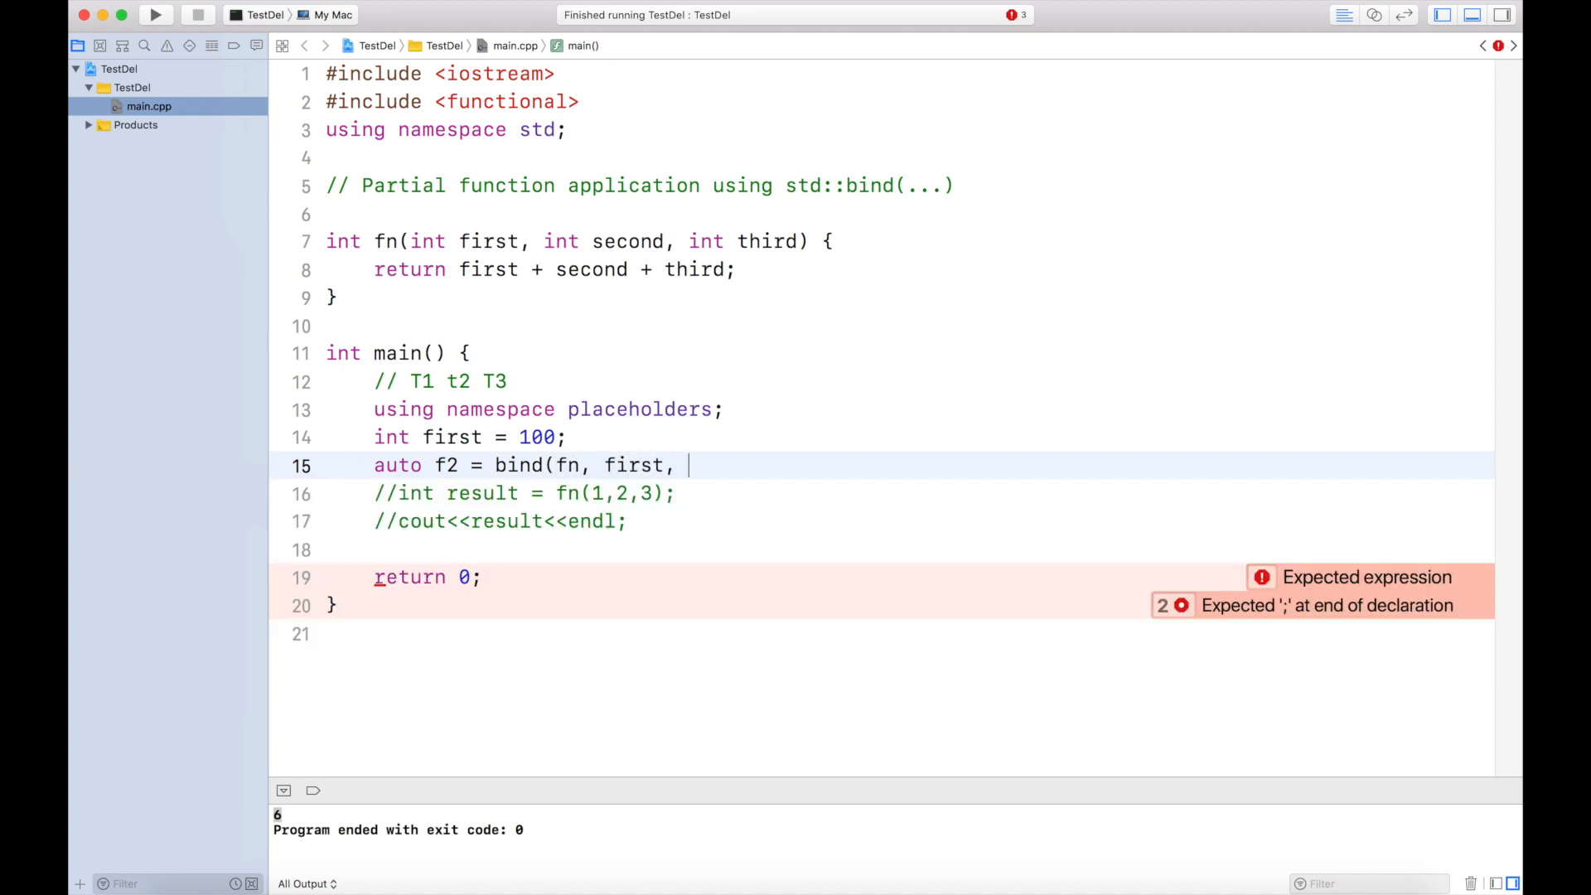
{"action": "mouse_move", "coordinate": [771, 308]}
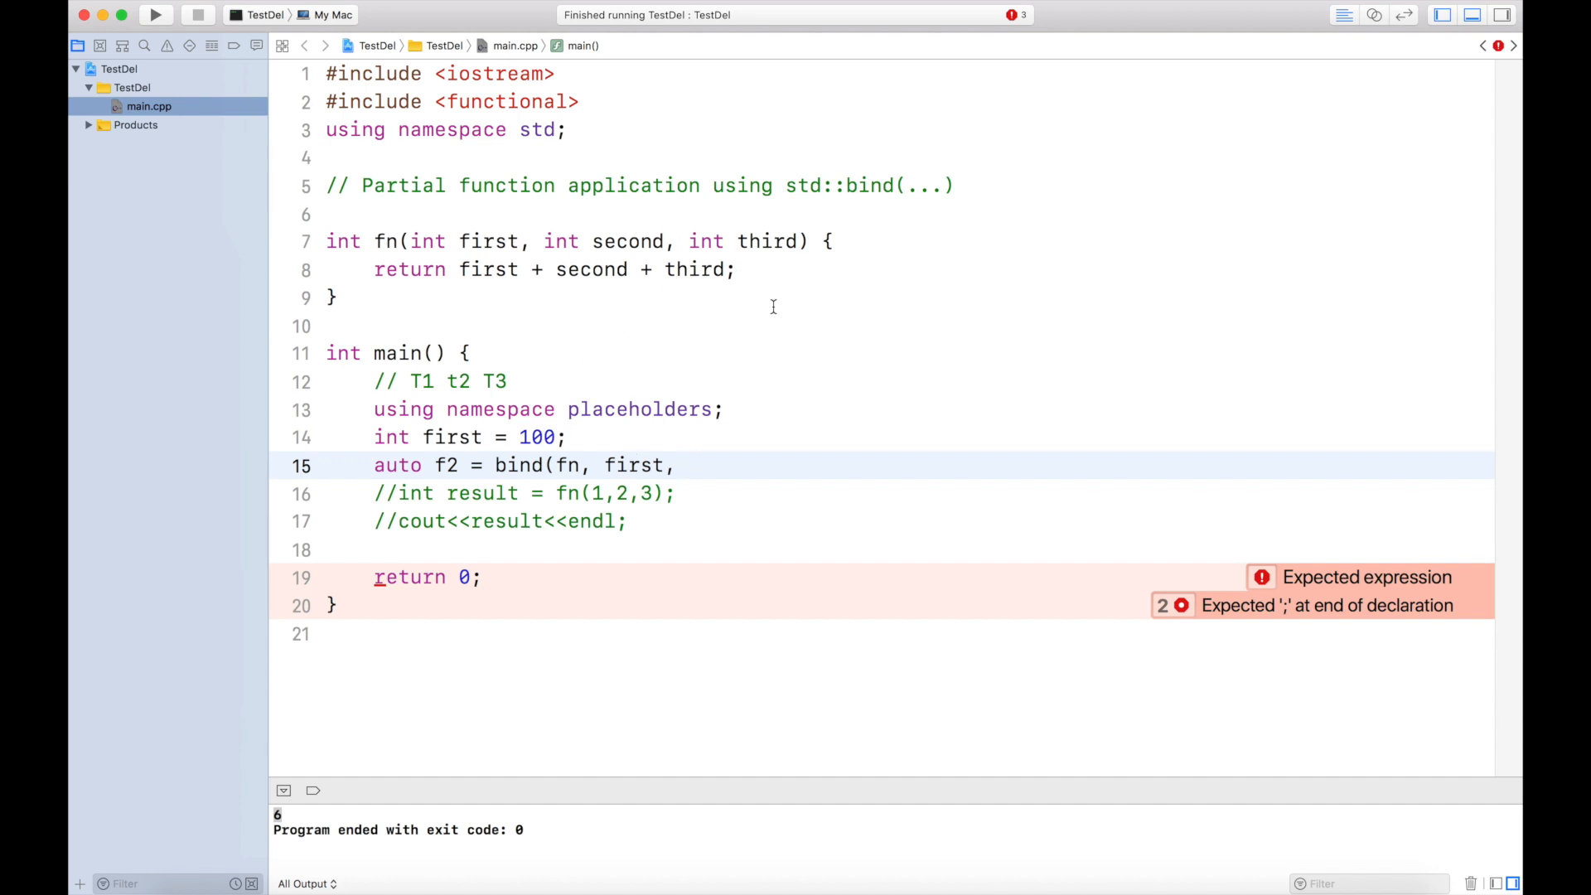
{"action": "type", "text": "_1,"}
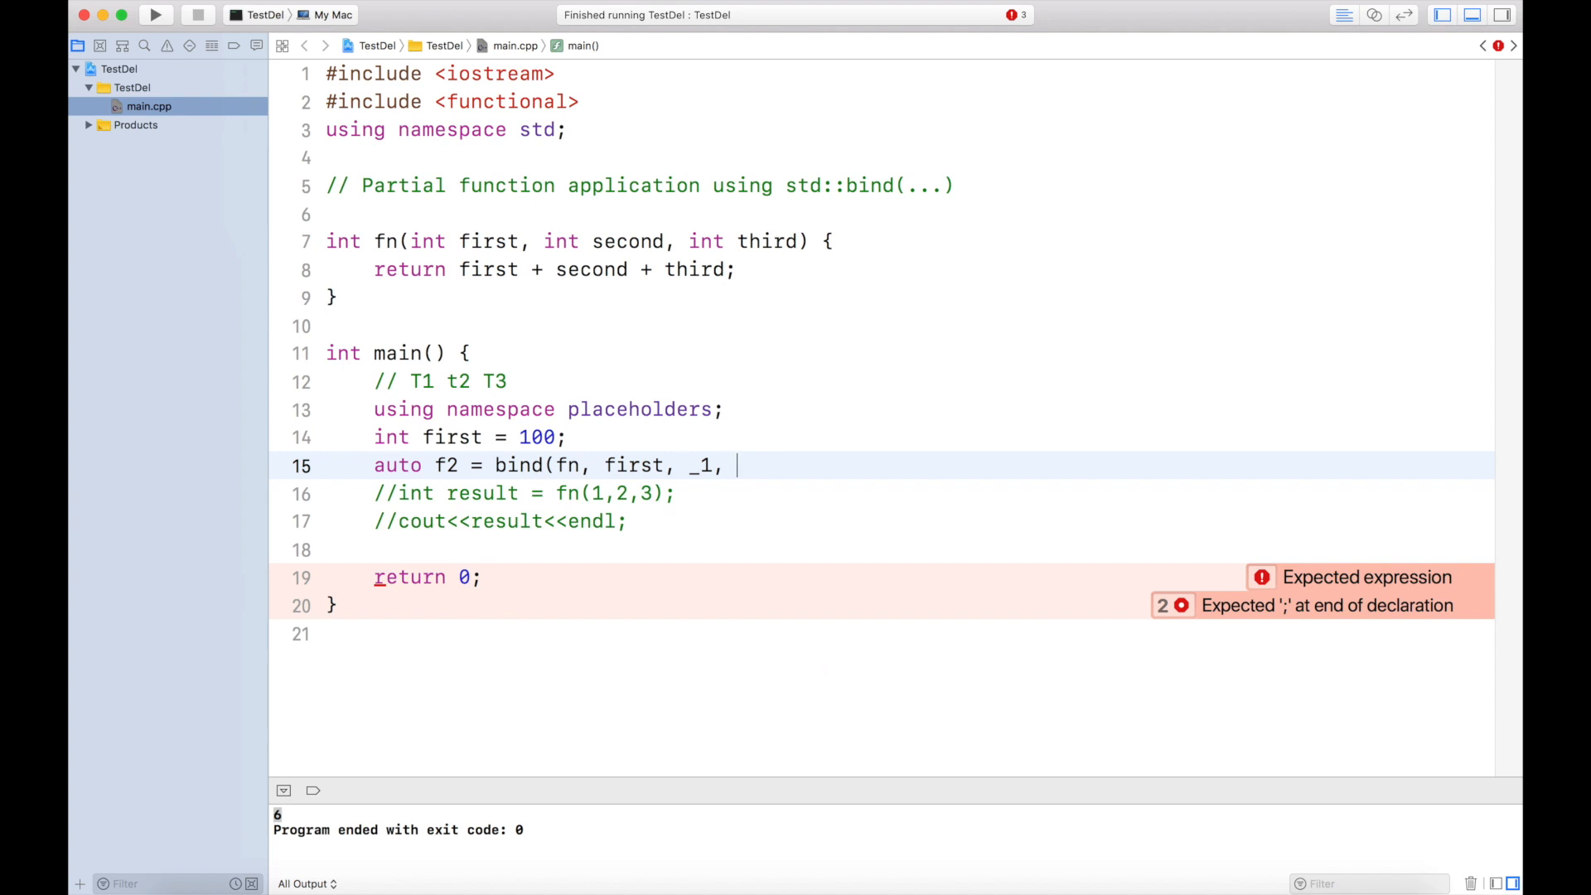
{"action": "type", "text": "_2);"}
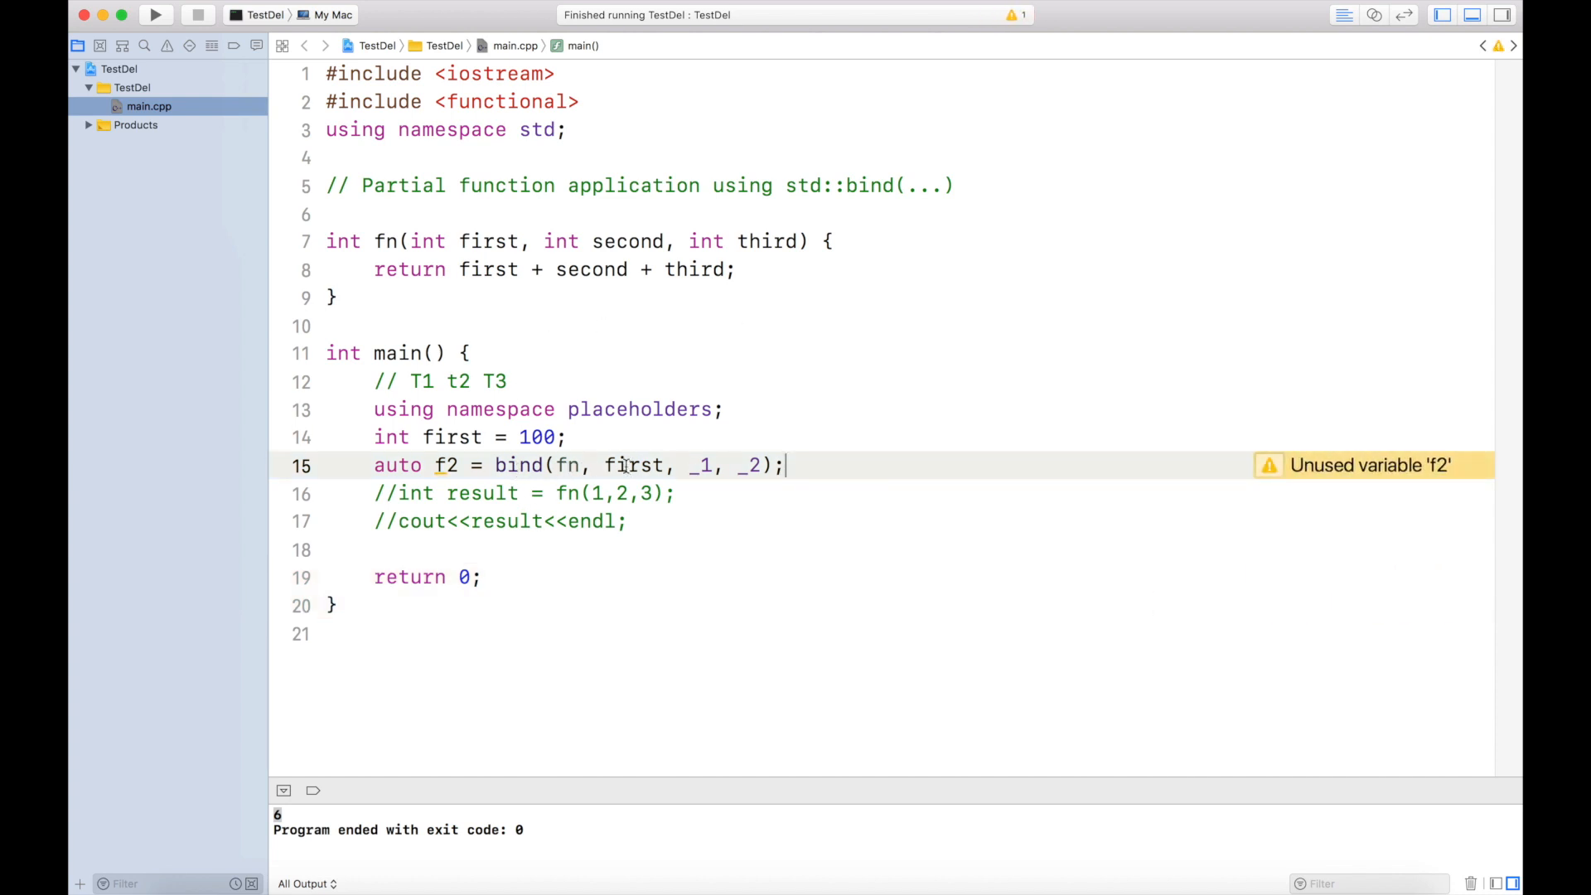
{"action": "mouse_move", "coordinate": [851, 474]}
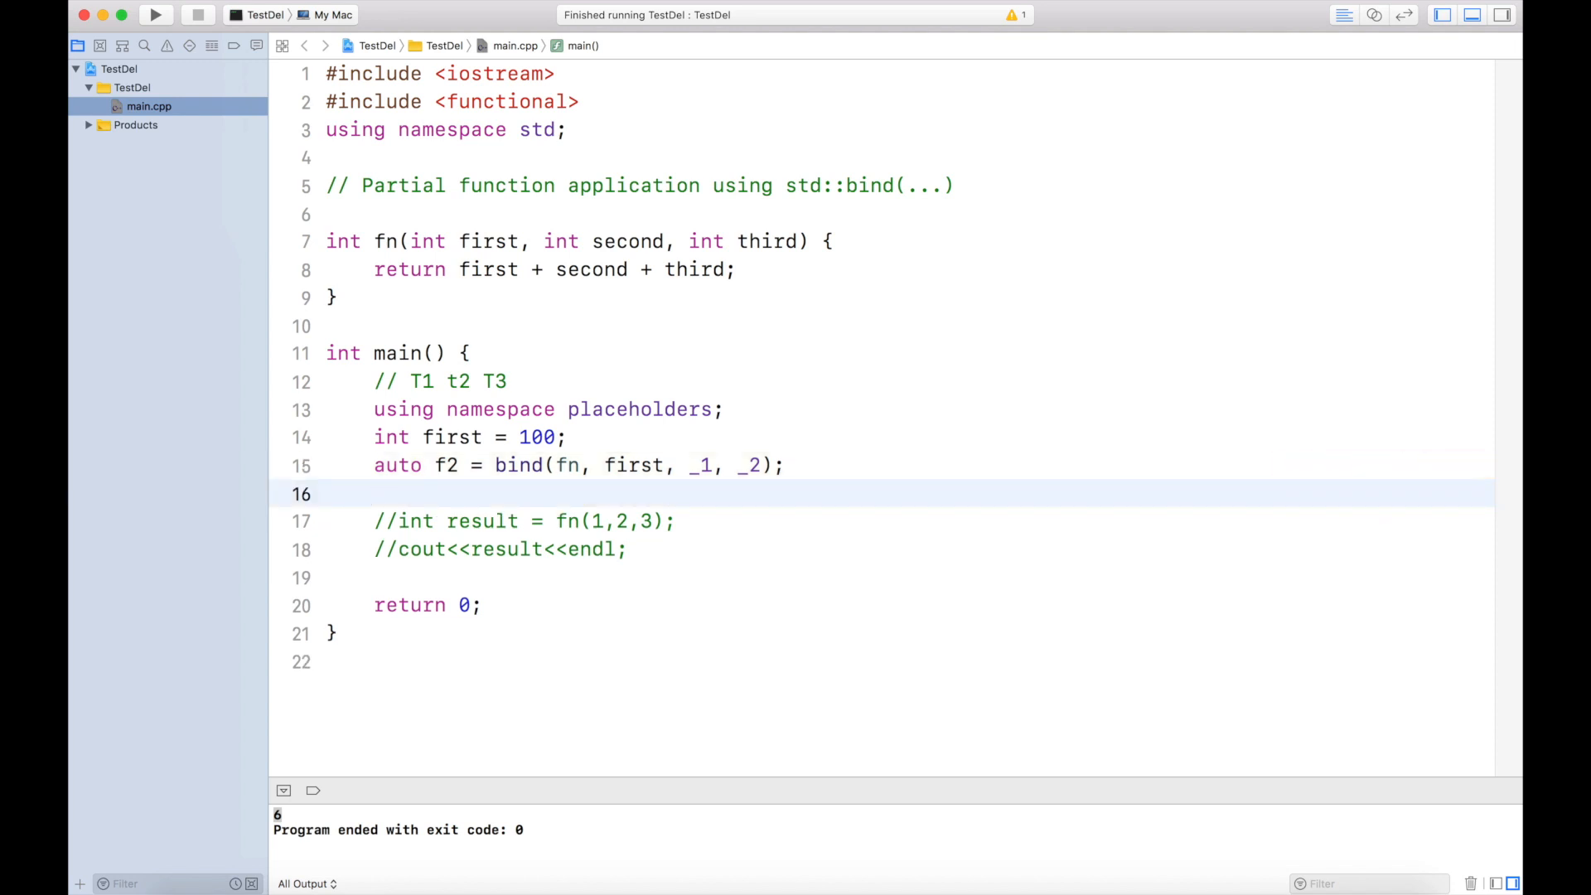
Step: Declare int second = 200; and bind f2 with second into auto f3
{"action": "type", "text": "int second"}
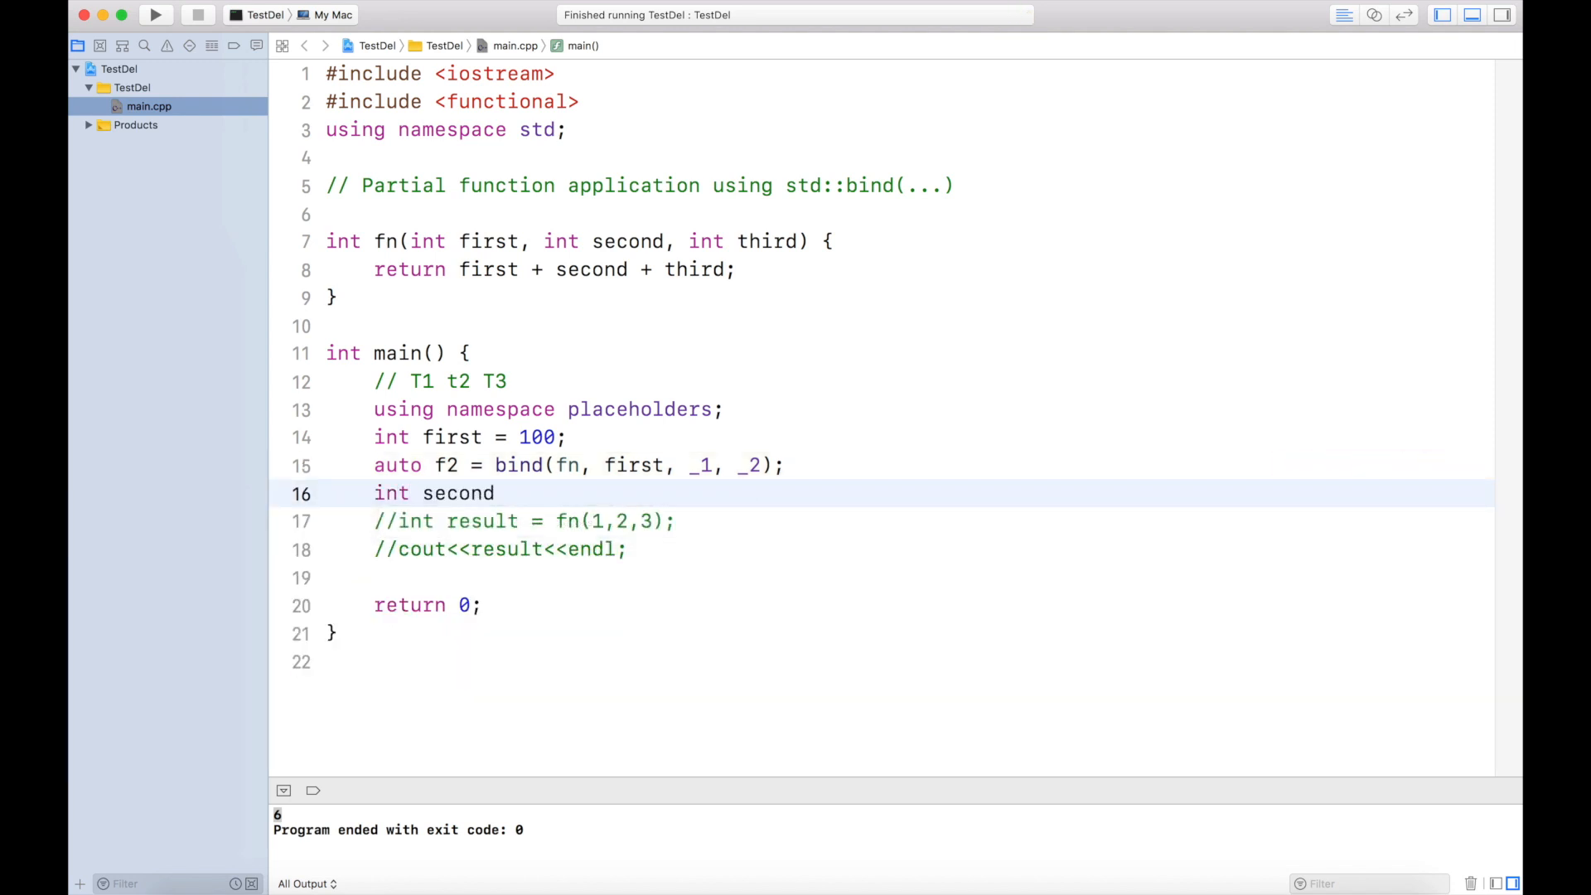
{"action": "type", "text": "= 200;"}
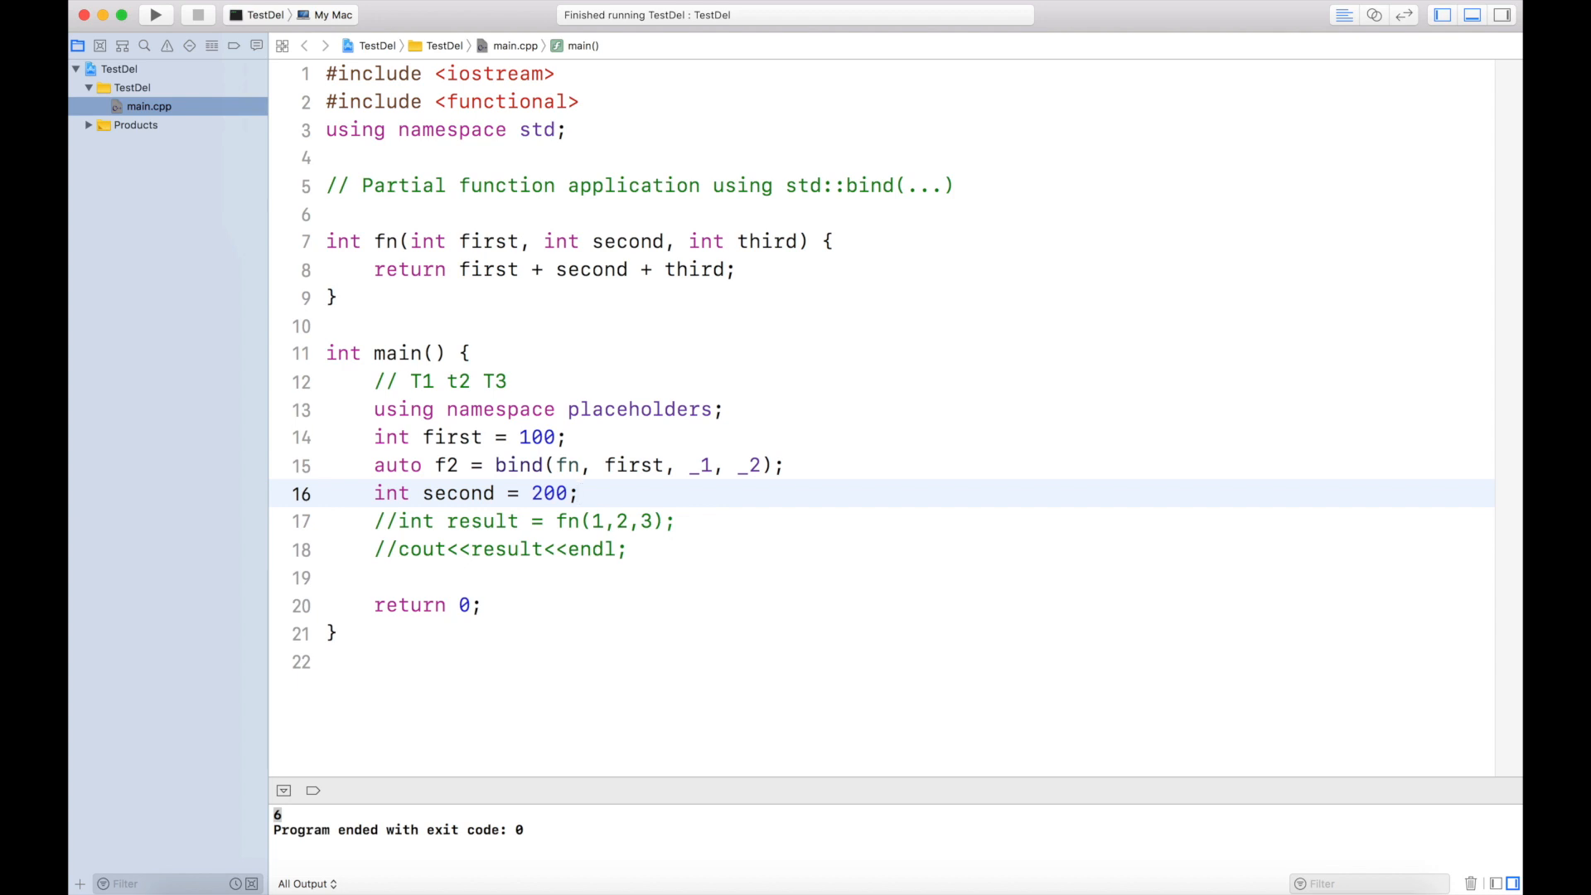
{"action": "type", "text": "auto f"}
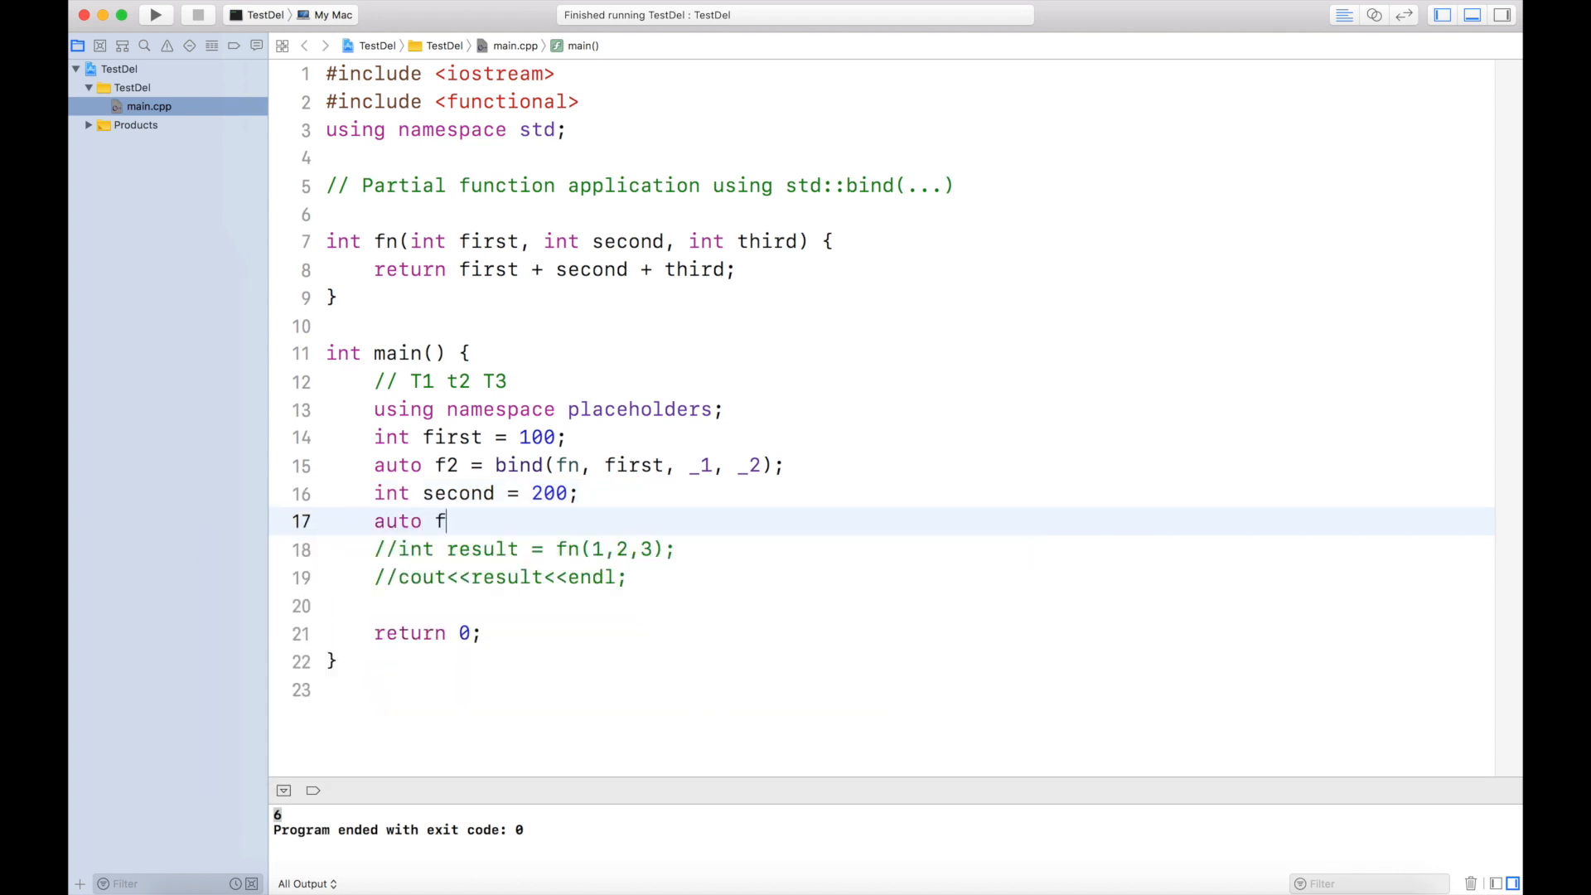
{"action": "type", "text": "3 = nind(f"}
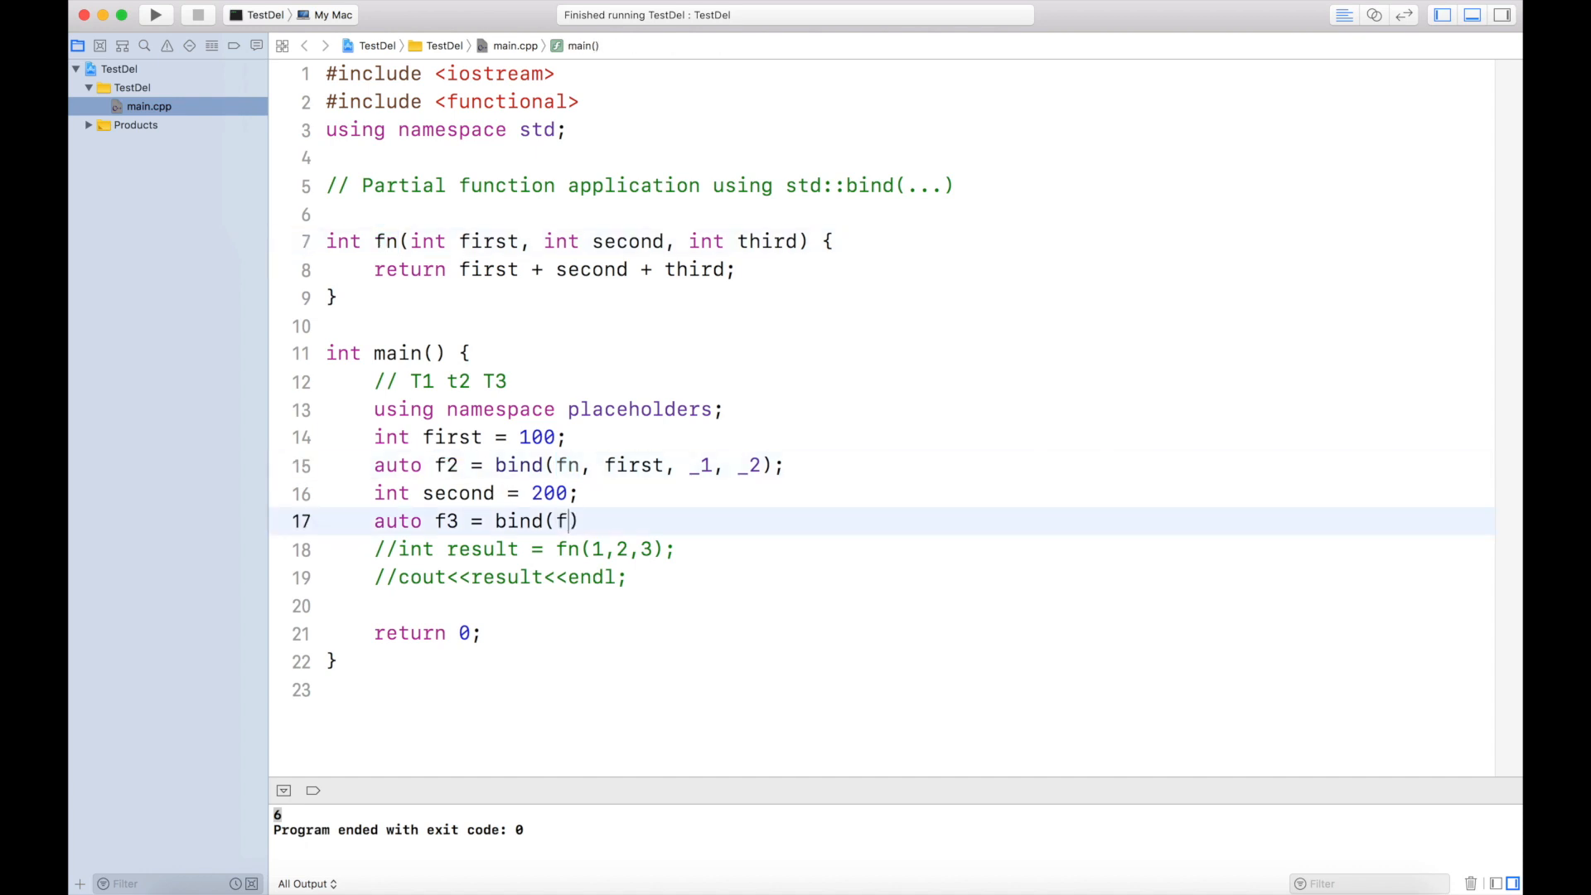
{"action": "type", "text": "2, second,"}
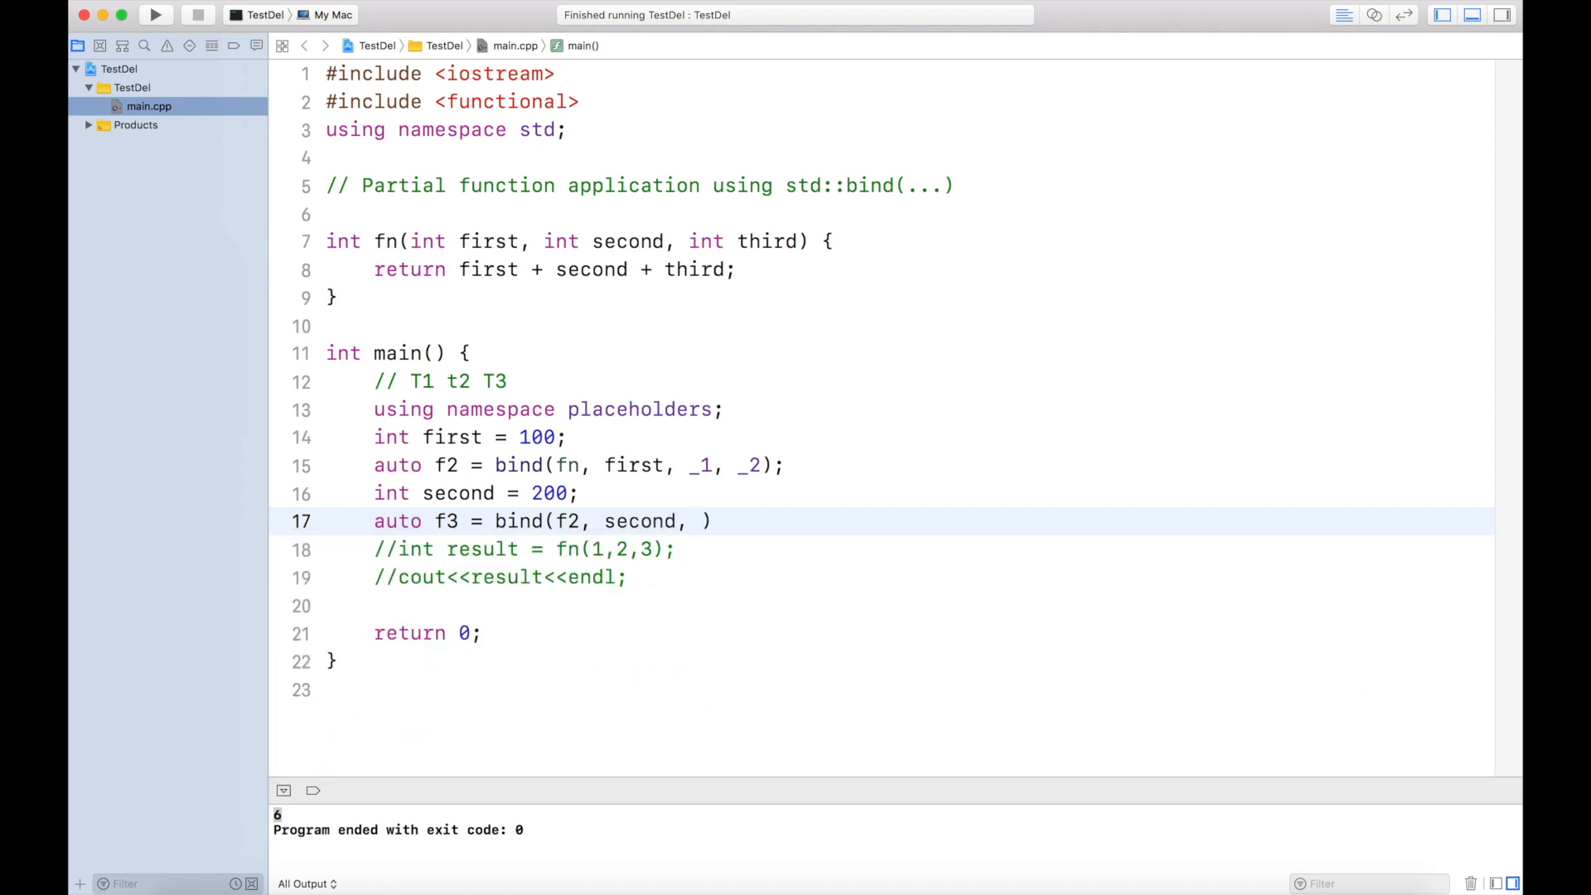
Step: Finish f3's _1 placeholder, set int third = 300;, and run the program
{"action": "type", "text": "_1"}
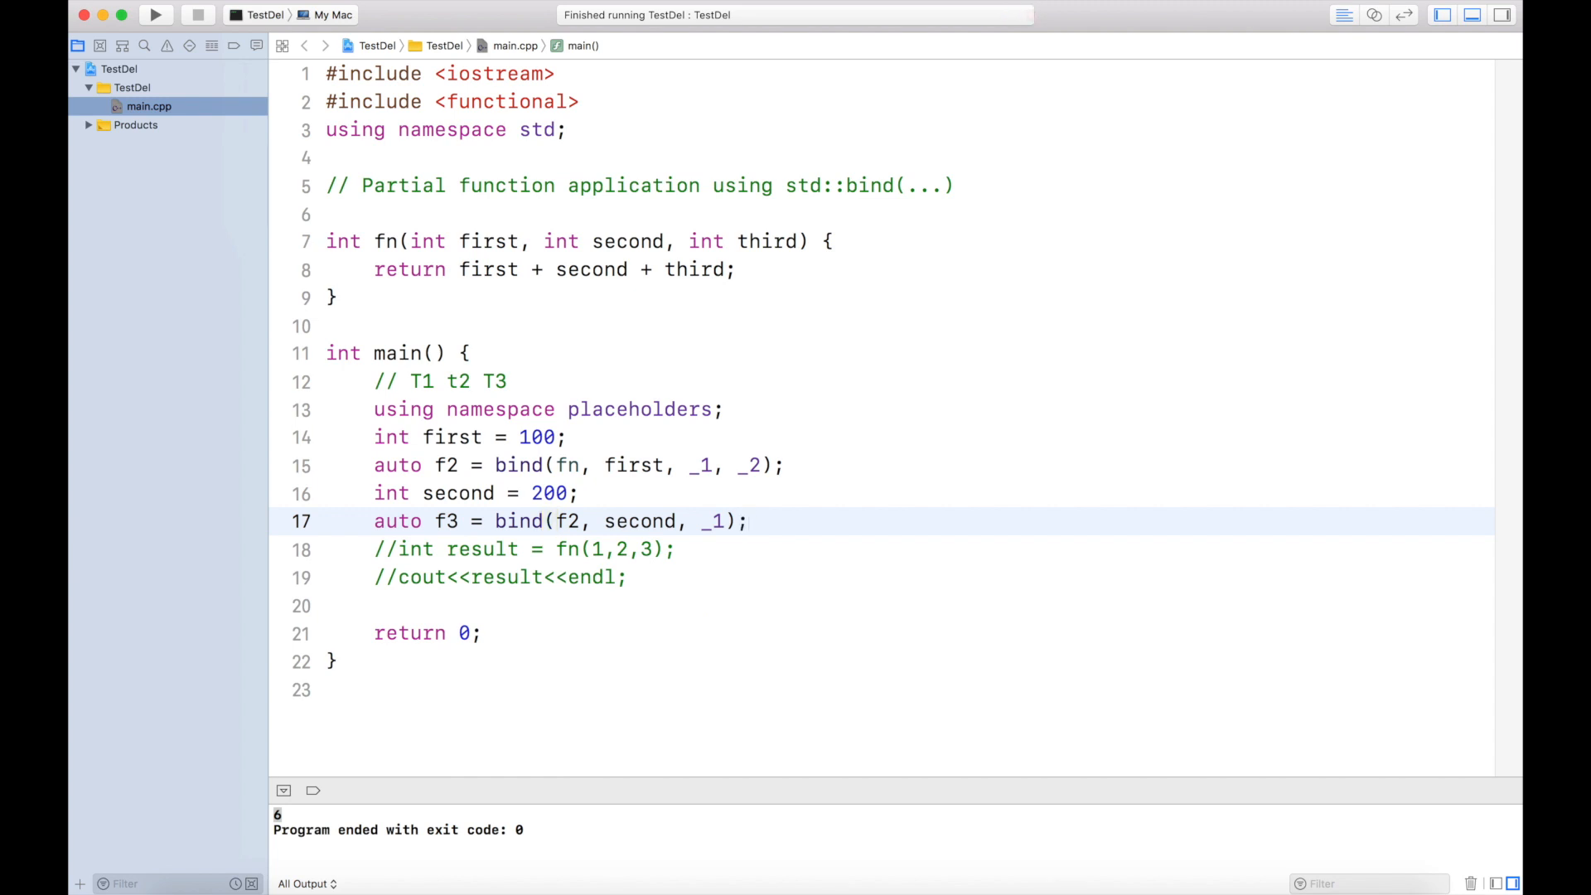
{"action": "type", "text": "int third ="}
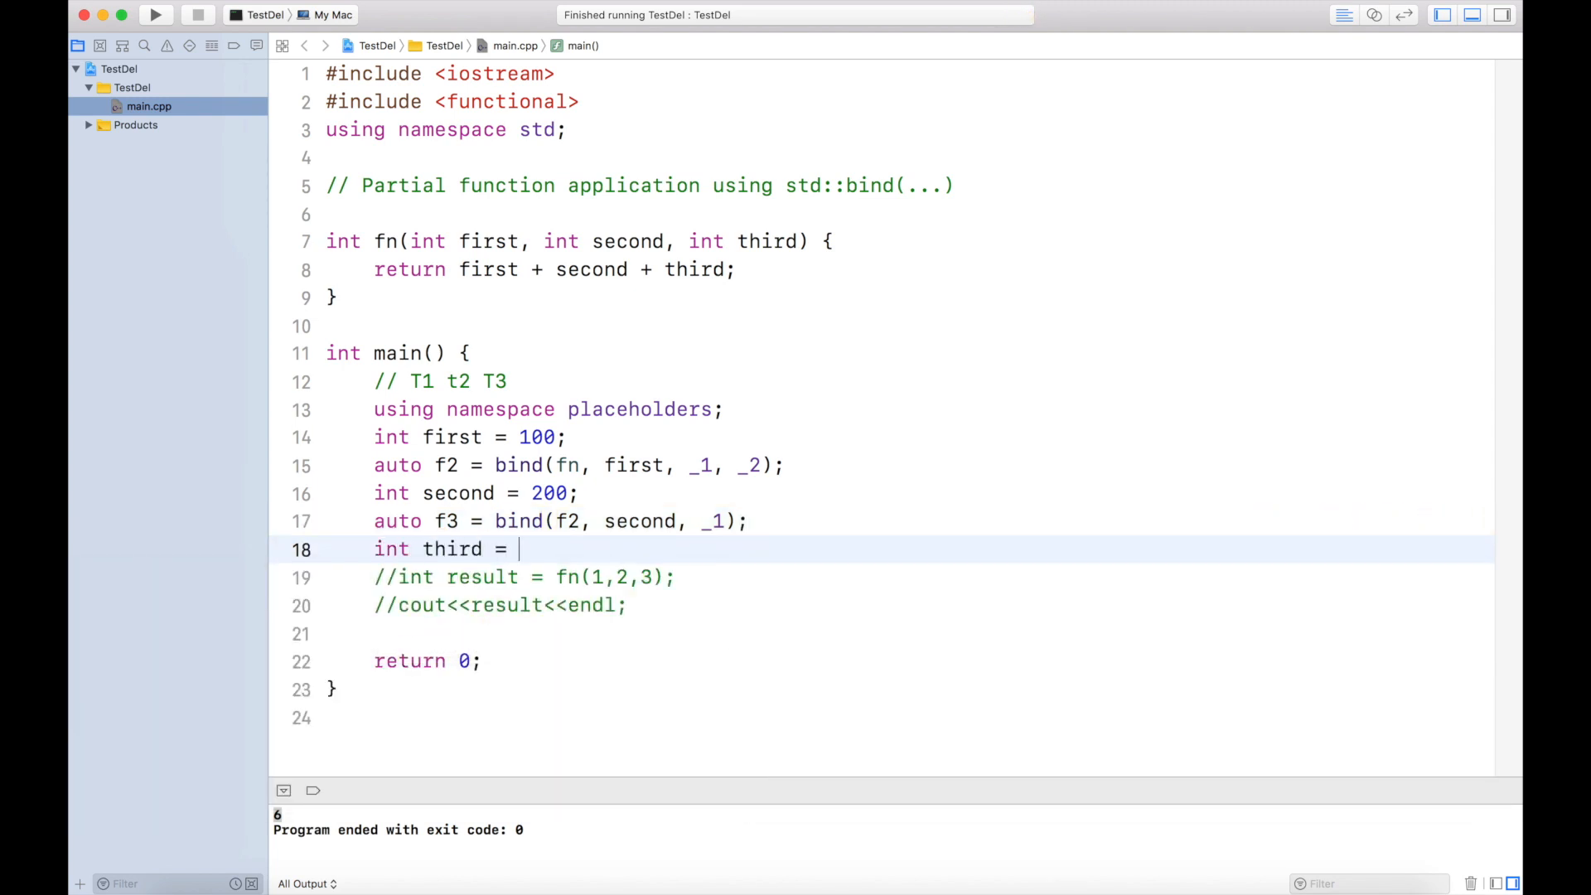
{"action": "type", "text": "300;"}
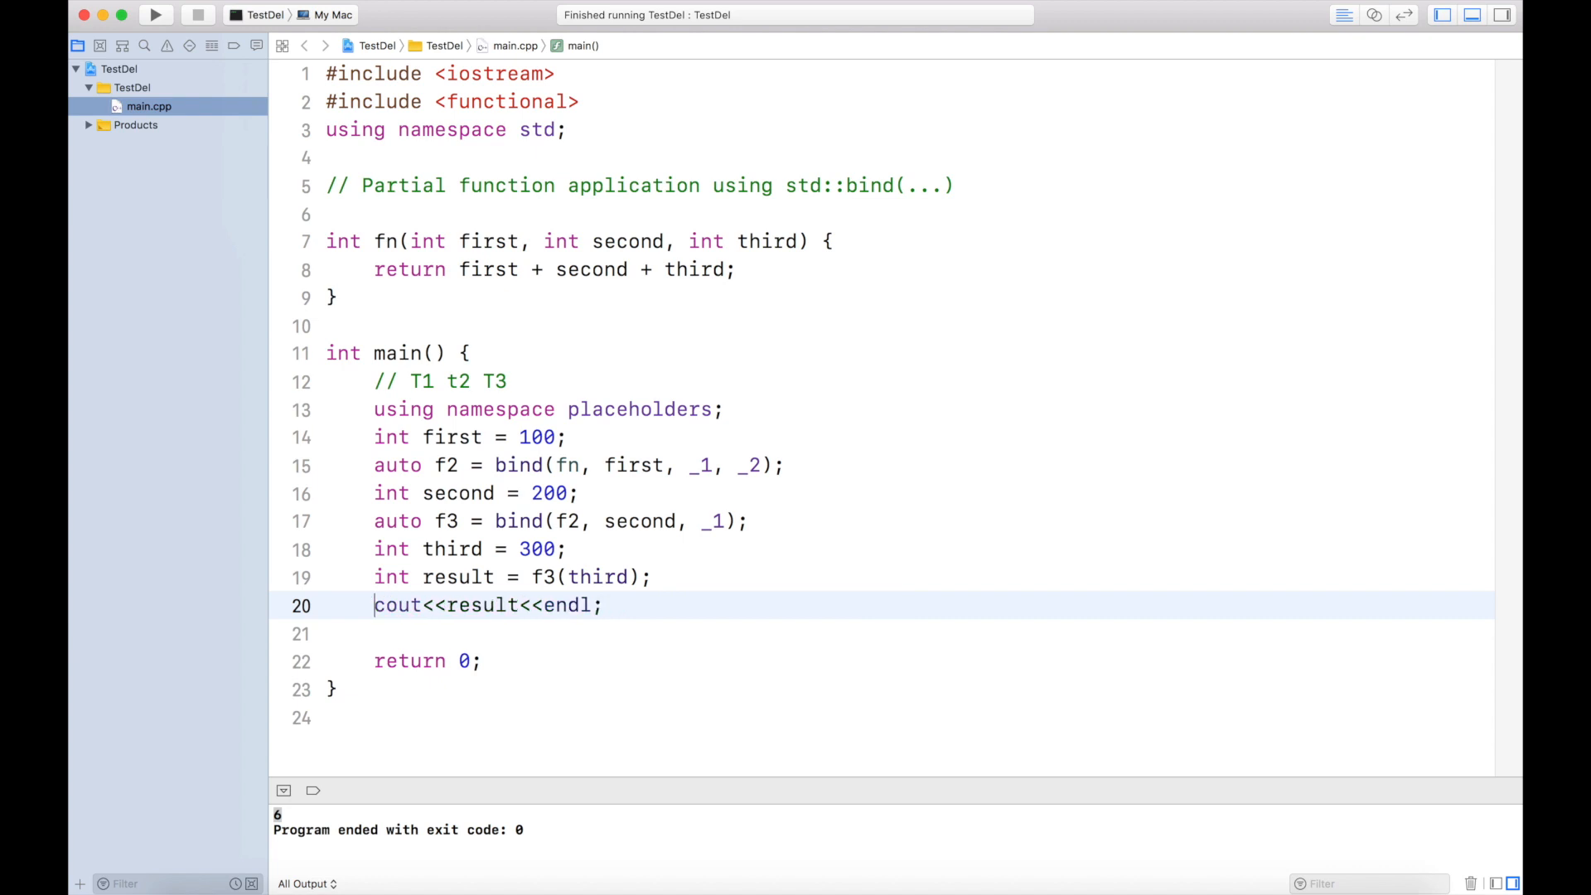
{"action": "left_click", "coordinate": [154, 14]}
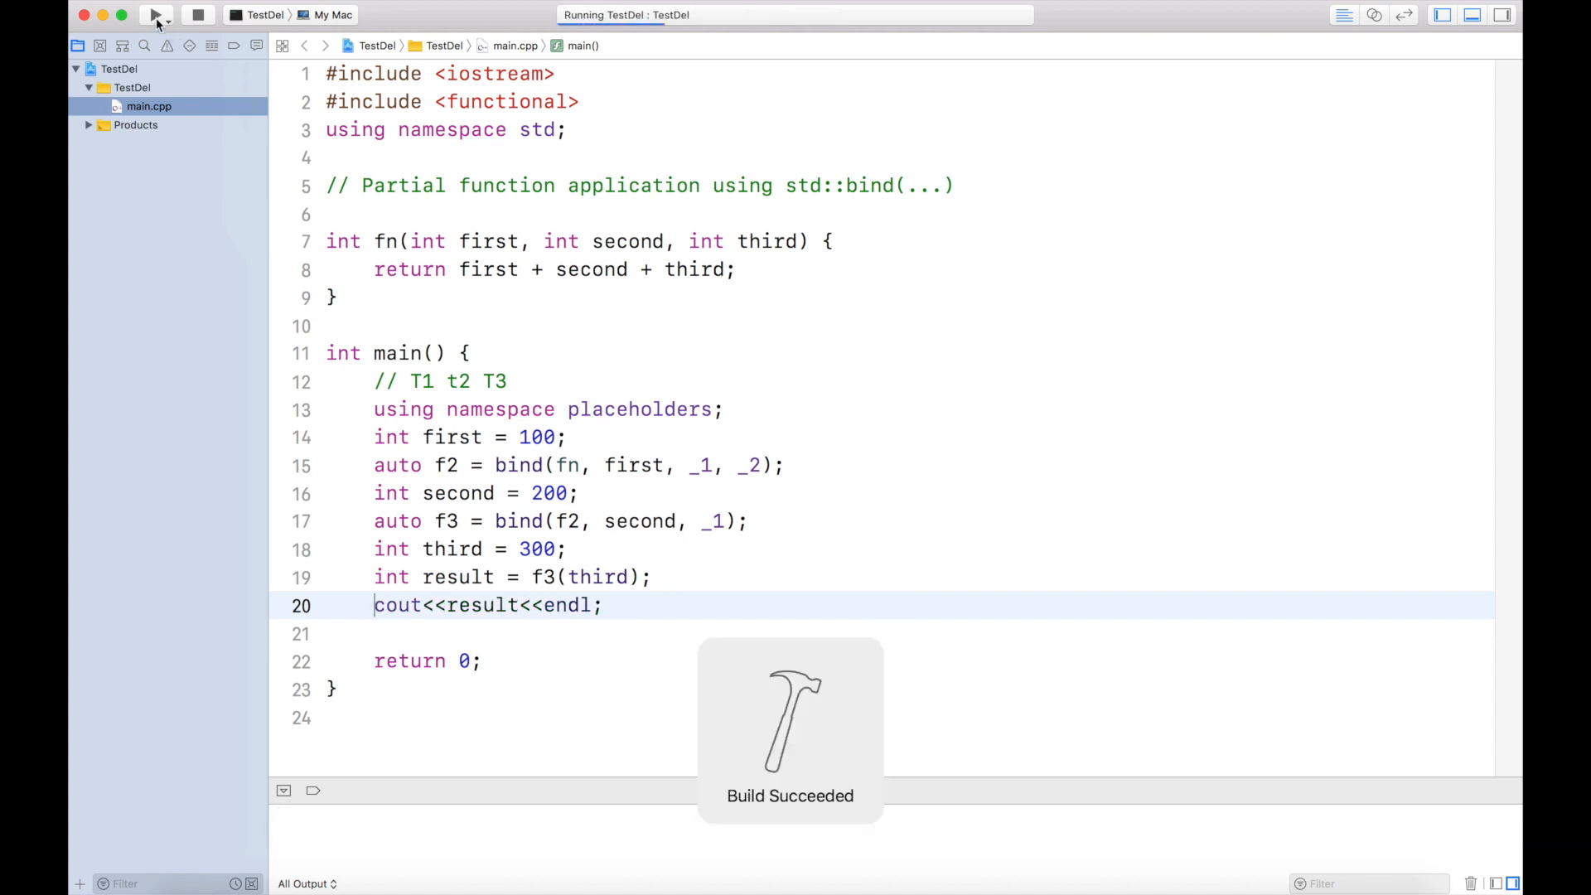
Step: Point out the printed 600 from f3(third) and return focus to the code
{"action": "left_click", "coordinate": [155, 14]}
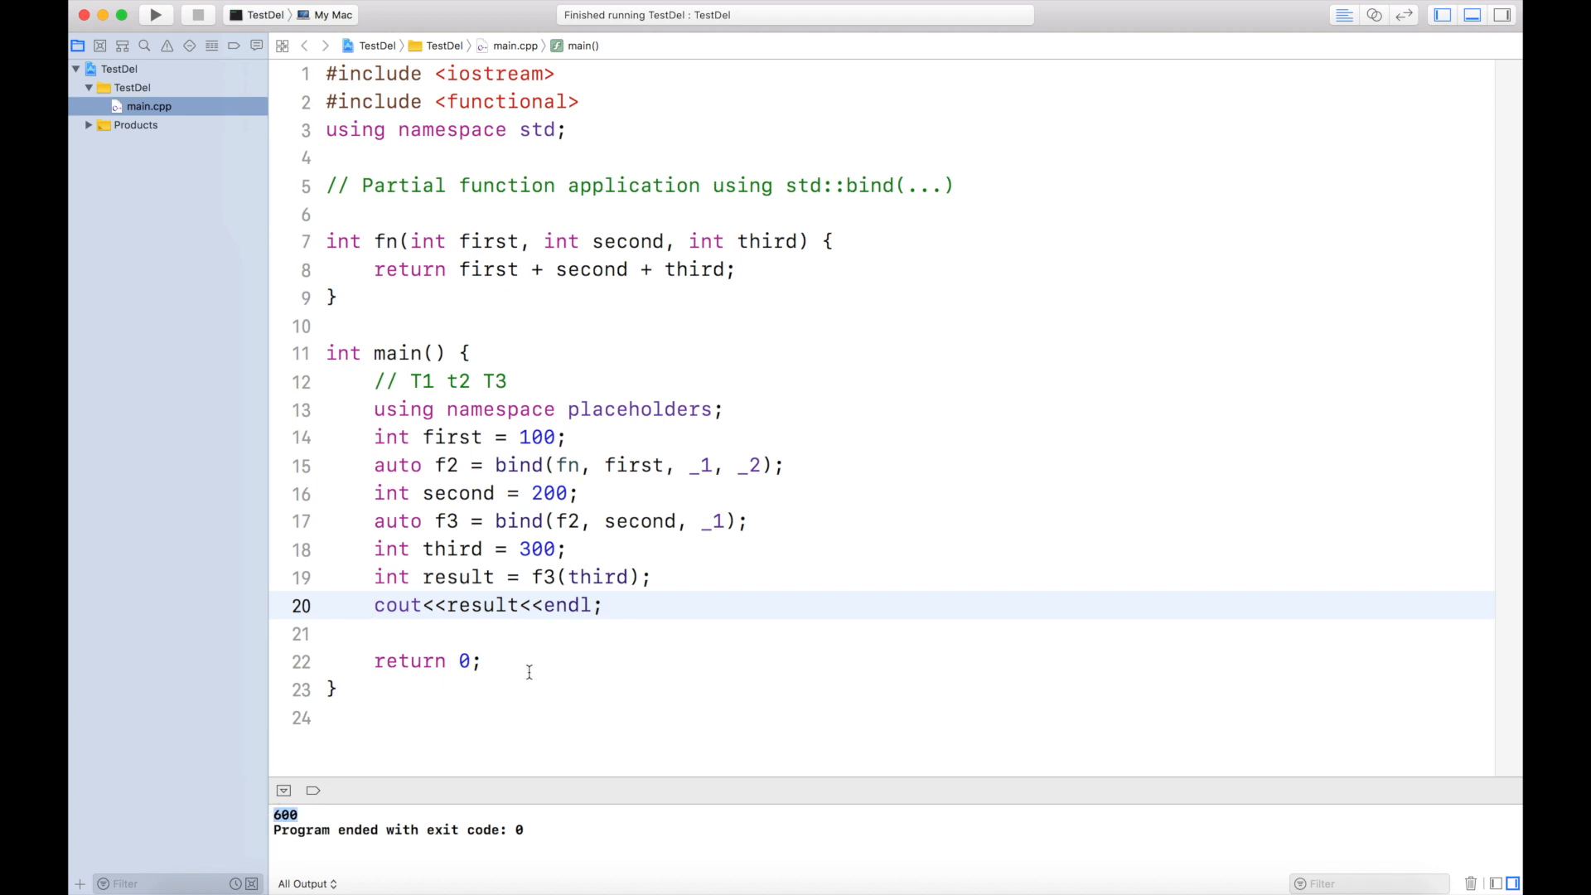
{"action": "left_click", "coordinate": [713, 633]}
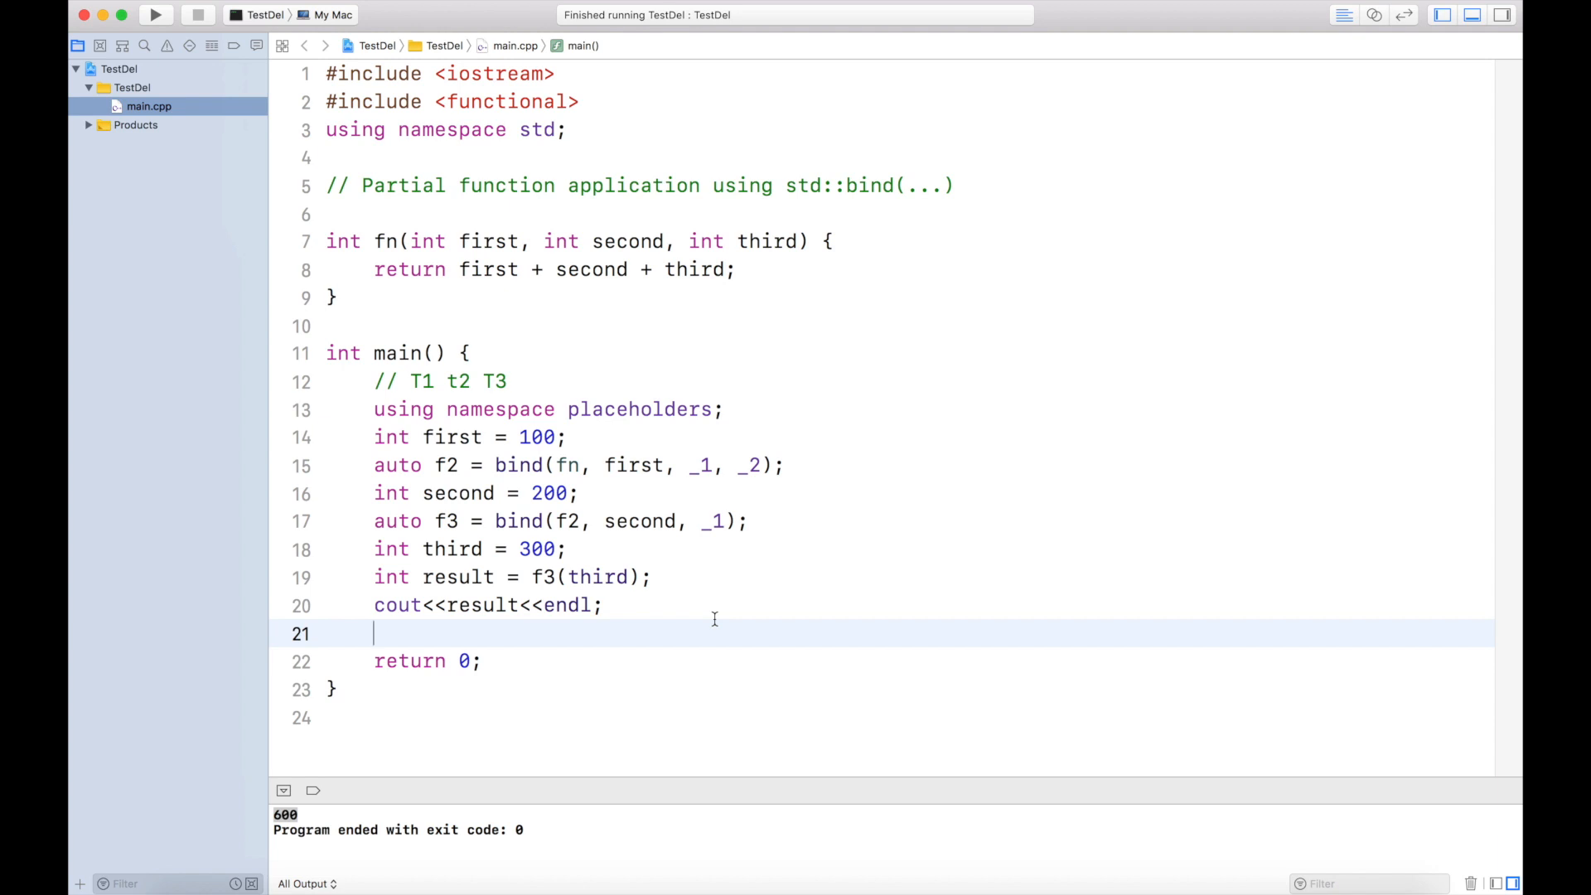
{"action": "mouse_move", "coordinate": [380, 240]}
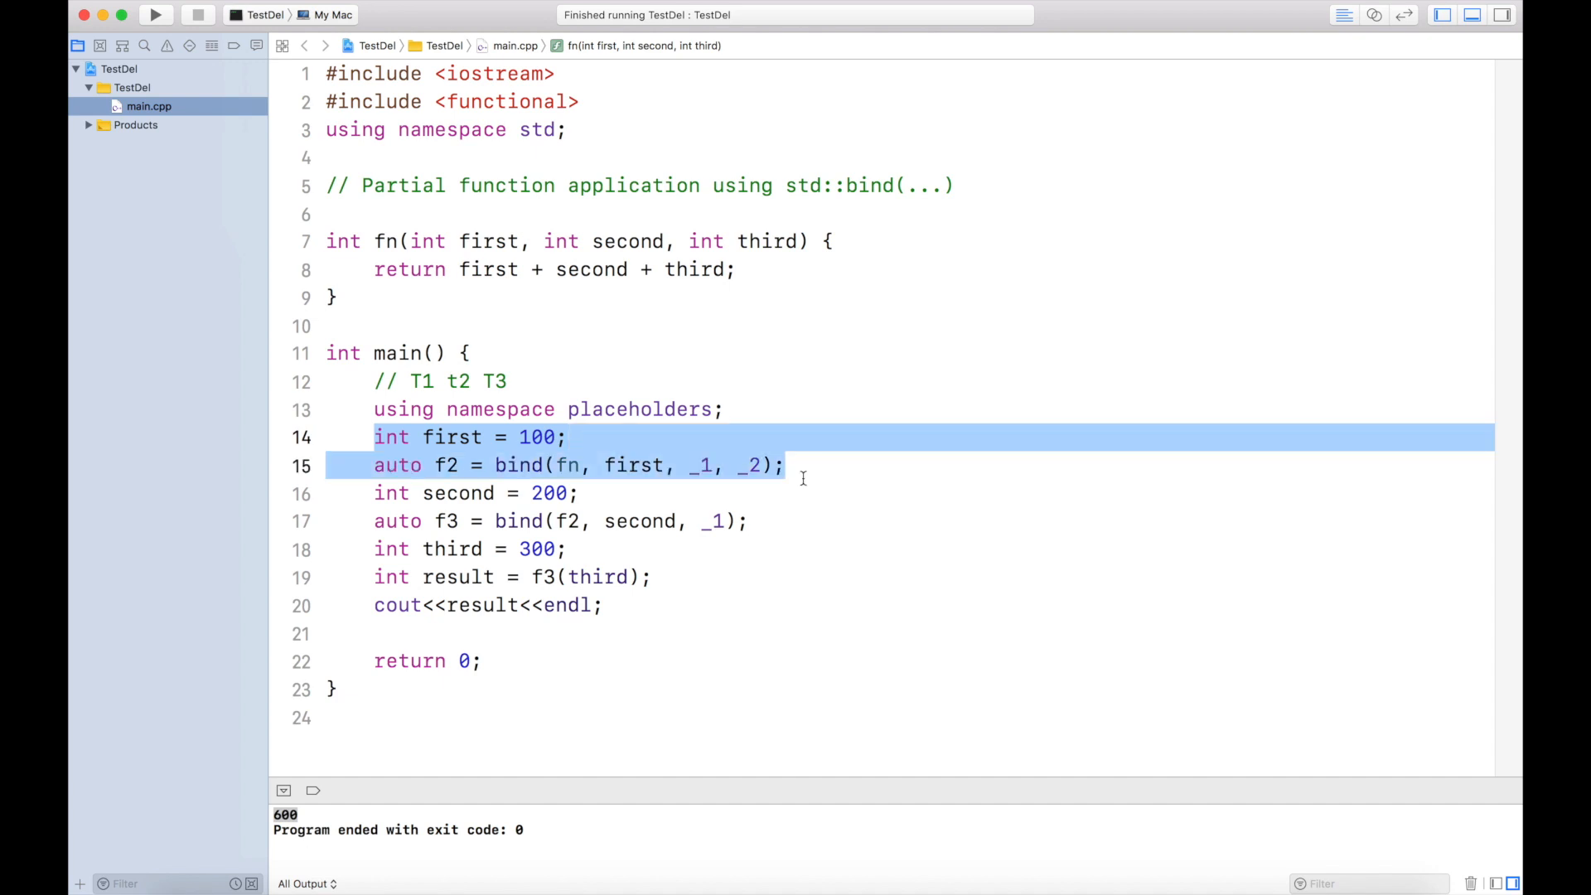
Step: Highlight fn, f2 and the bound value first to explain the f2 bind call
{"action": "left_click", "coordinate": [787, 466]}
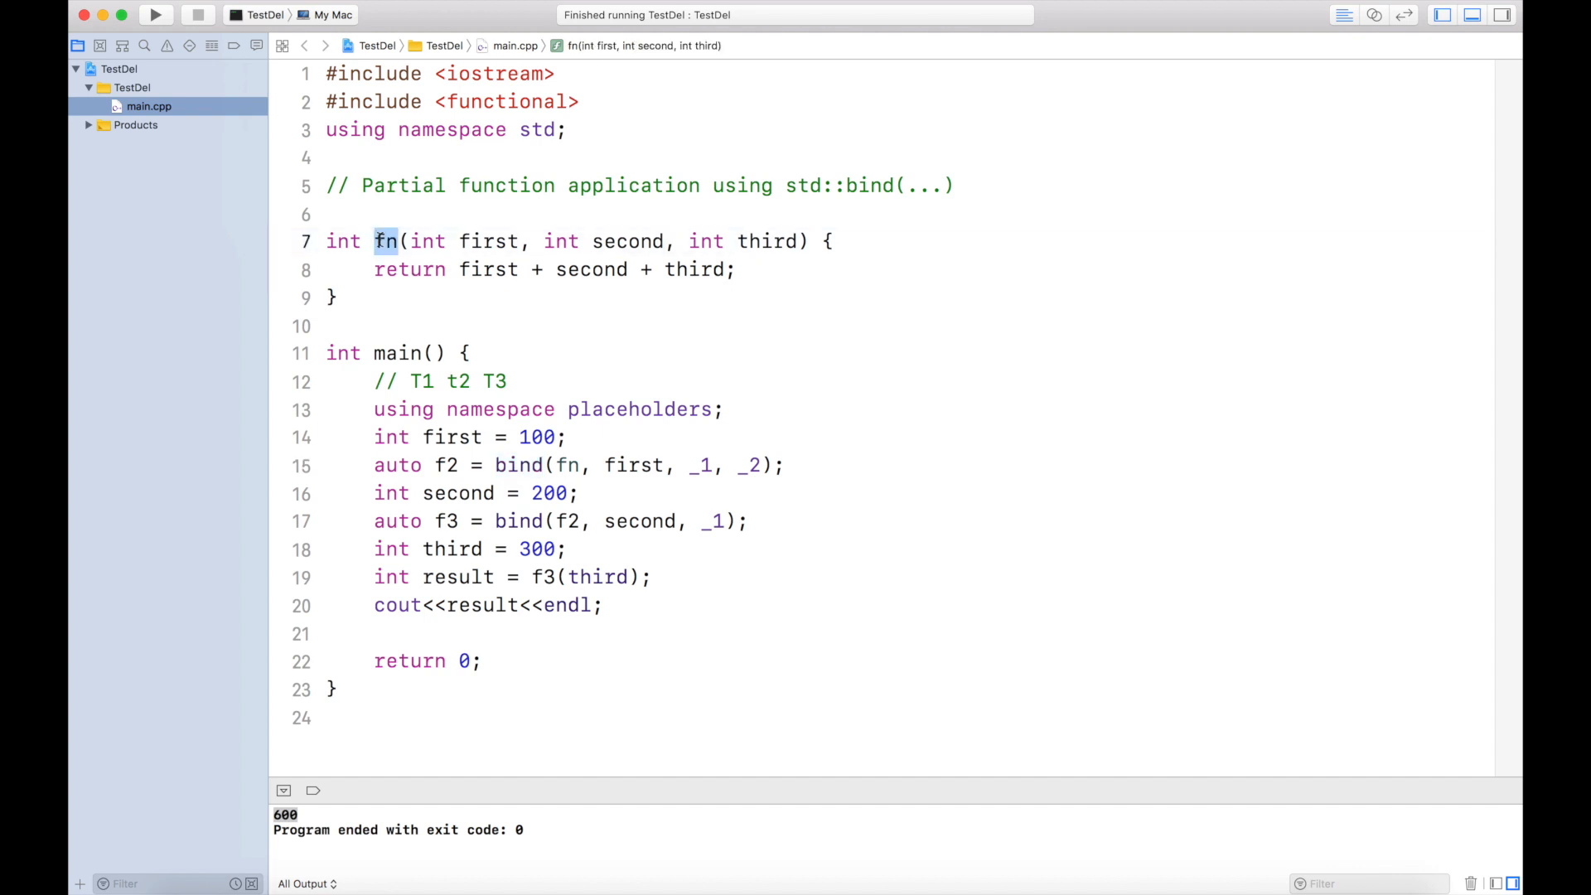
{"action": "double_click", "coordinate": [633, 465]}
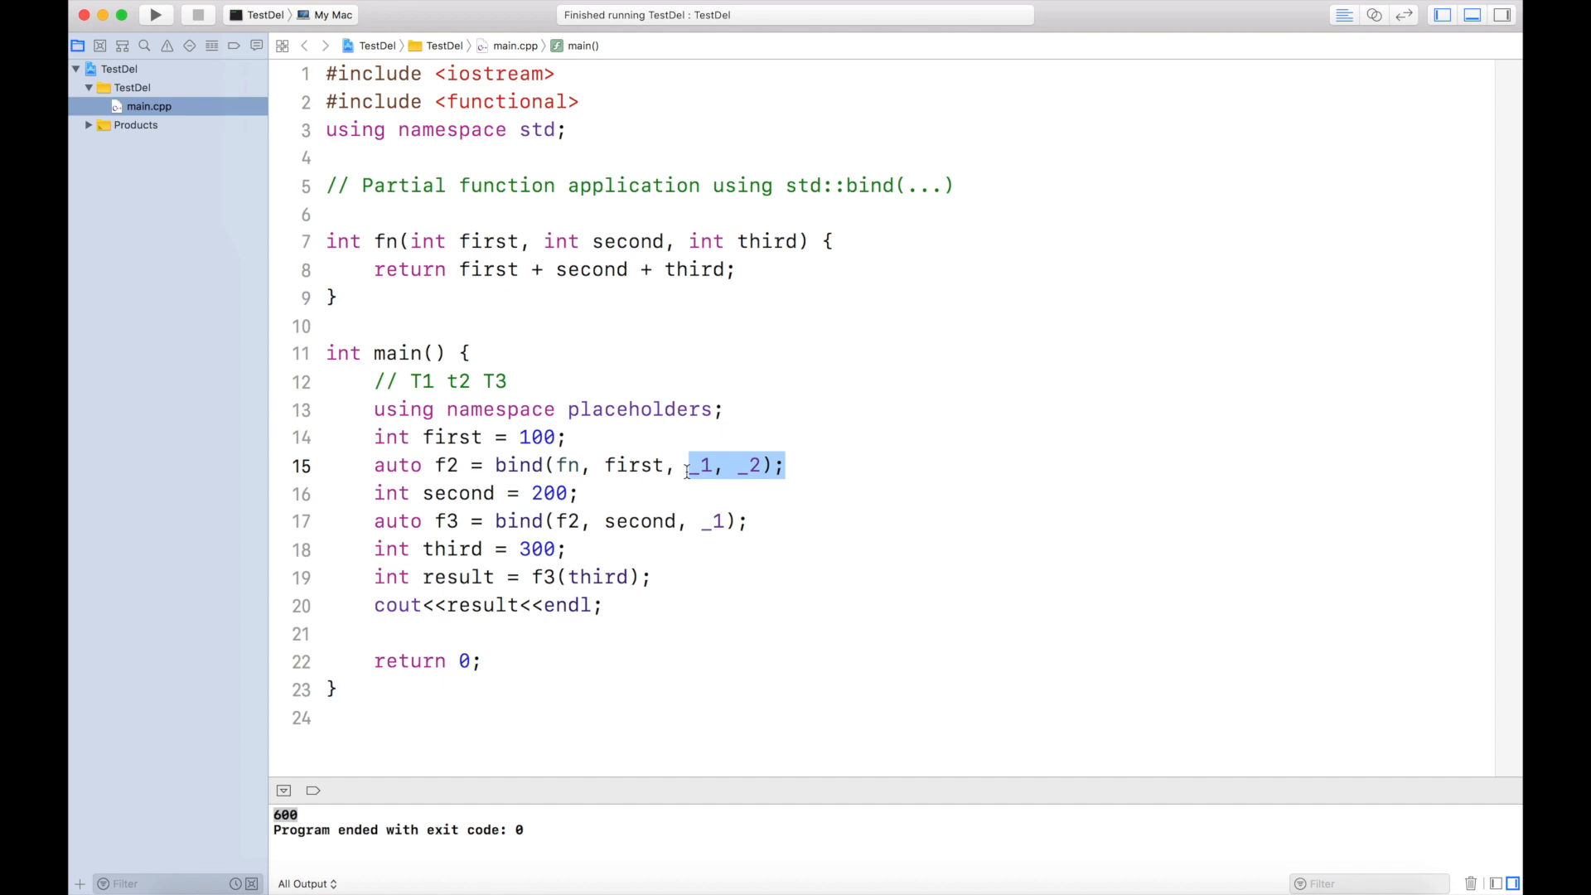
{"action": "left_click", "coordinate": [540, 497]}
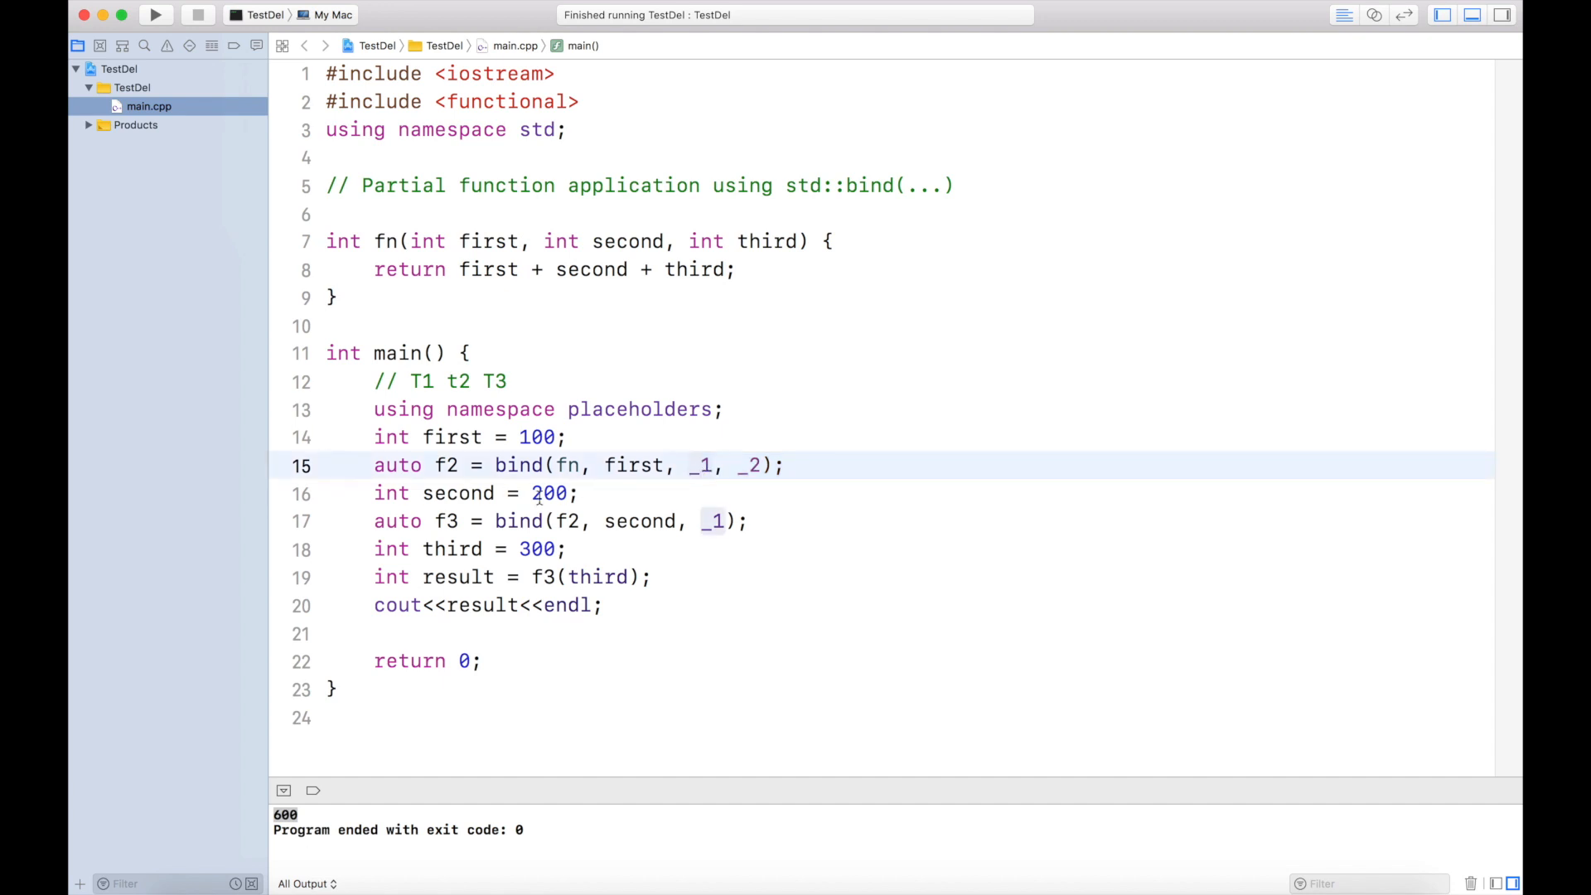
{"action": "double_click", "coordinate": [549, 493]}
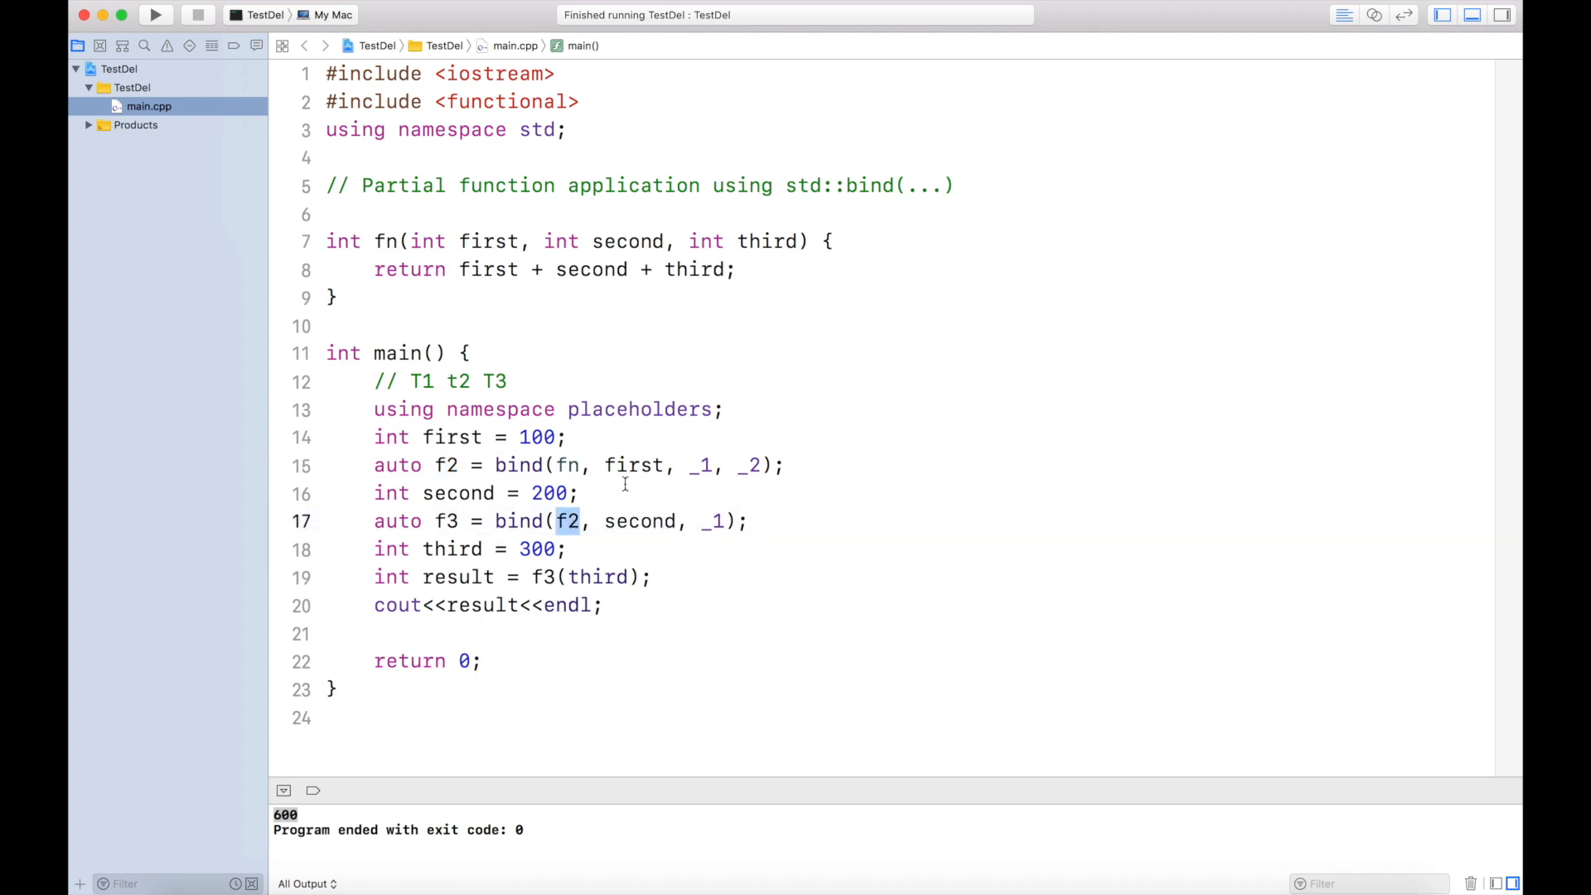
{"action": "double_click", "coordinate": [633, 465]}
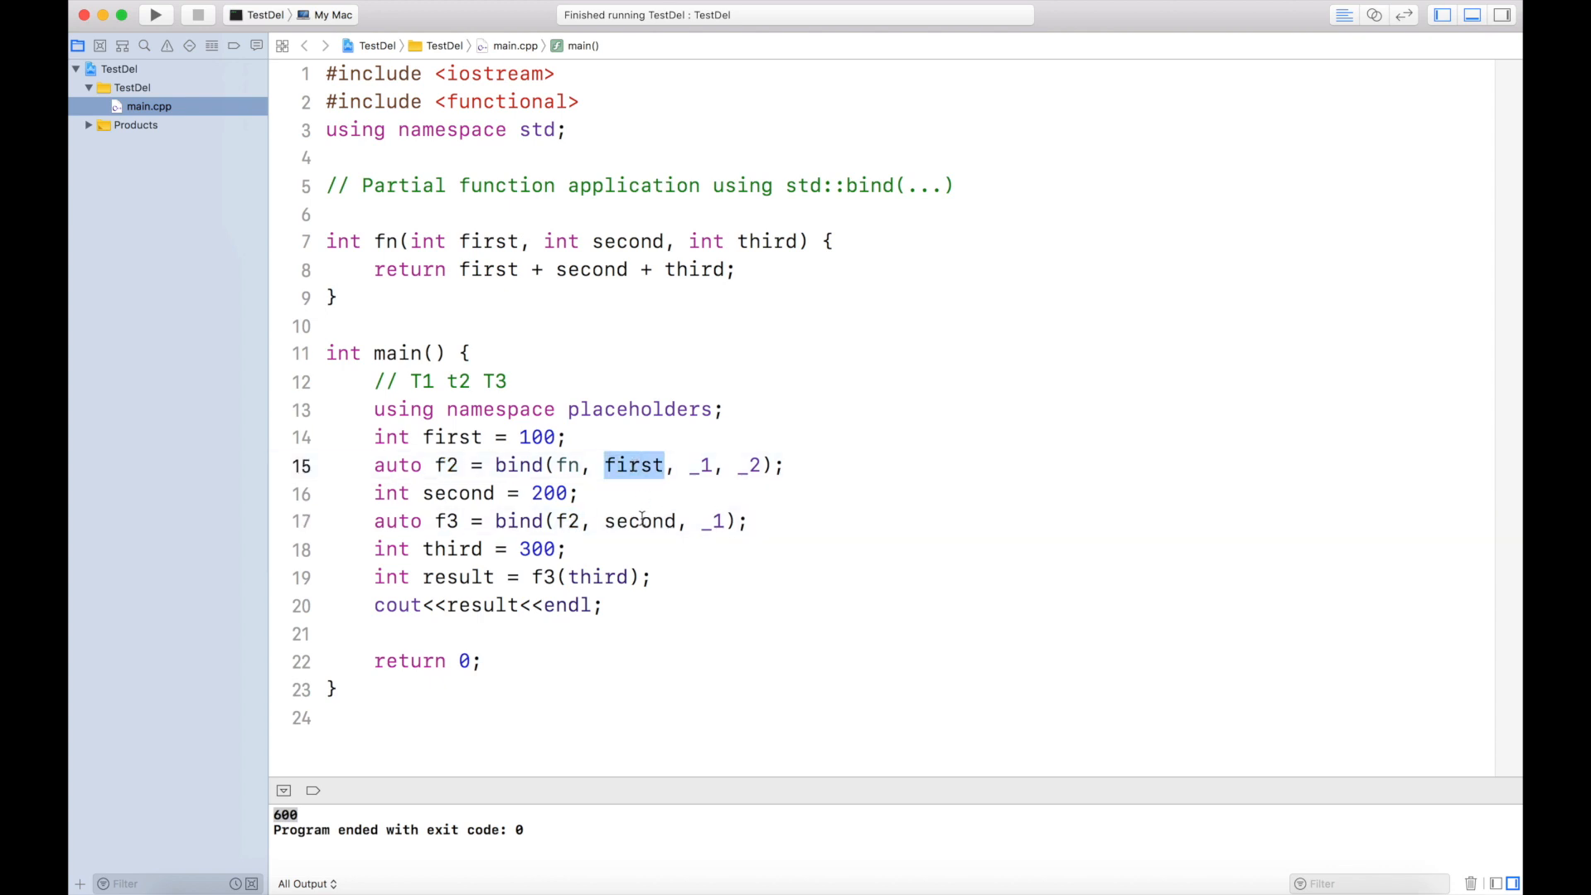
Step: Highlight second, the _1 placeholder and the f3 call to explain the 600 sum
{"action": "double_click", "coordinate": [641, 520]}
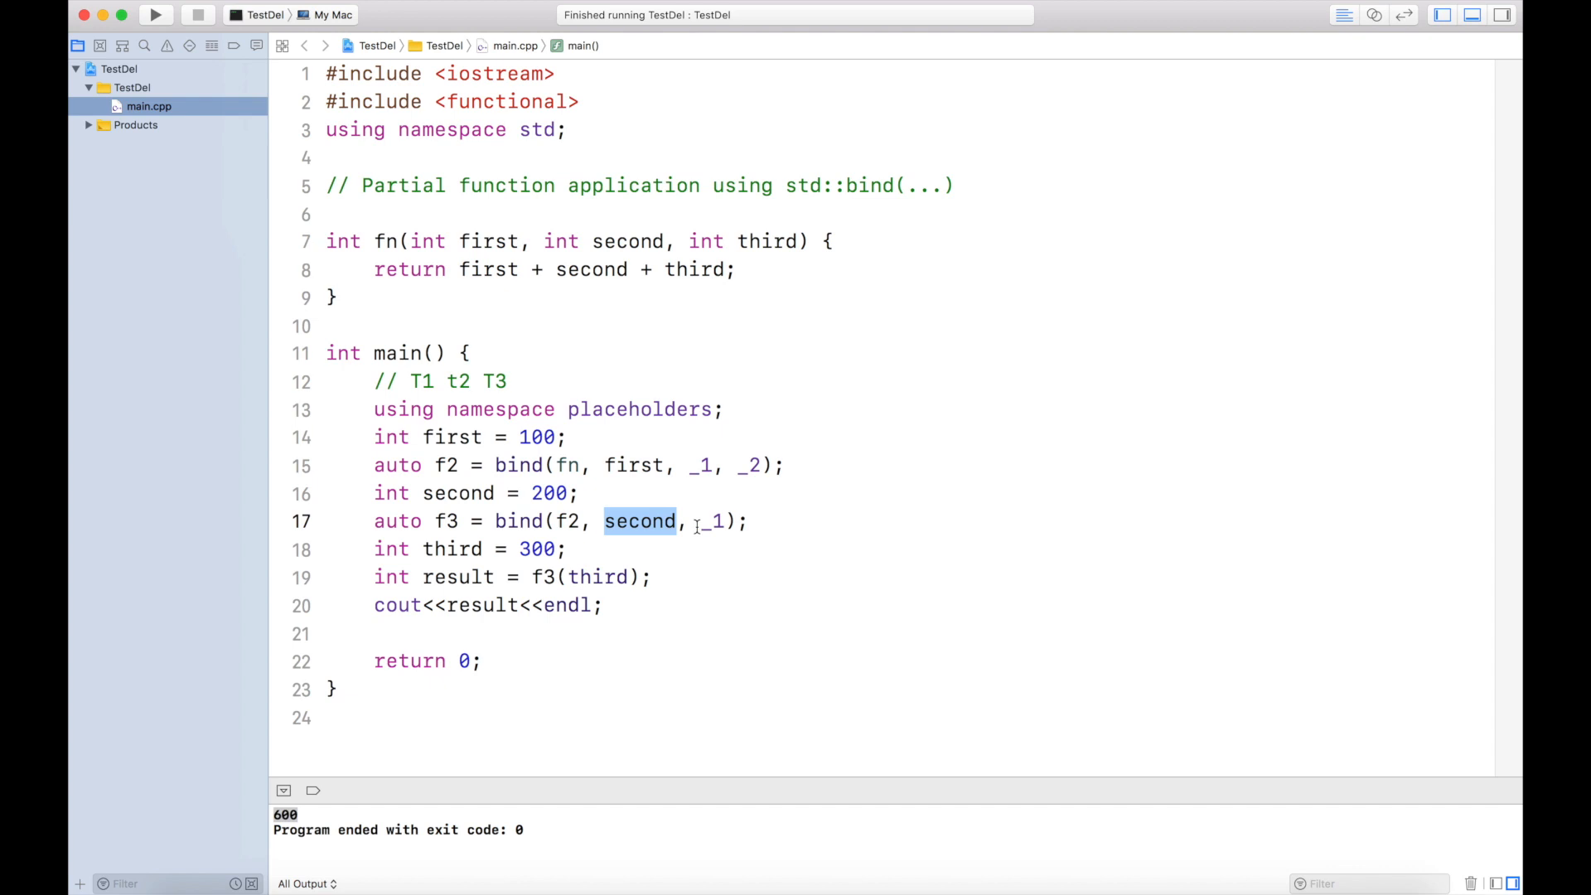
{"action": "left_click", "coordinate": [700, 520]}
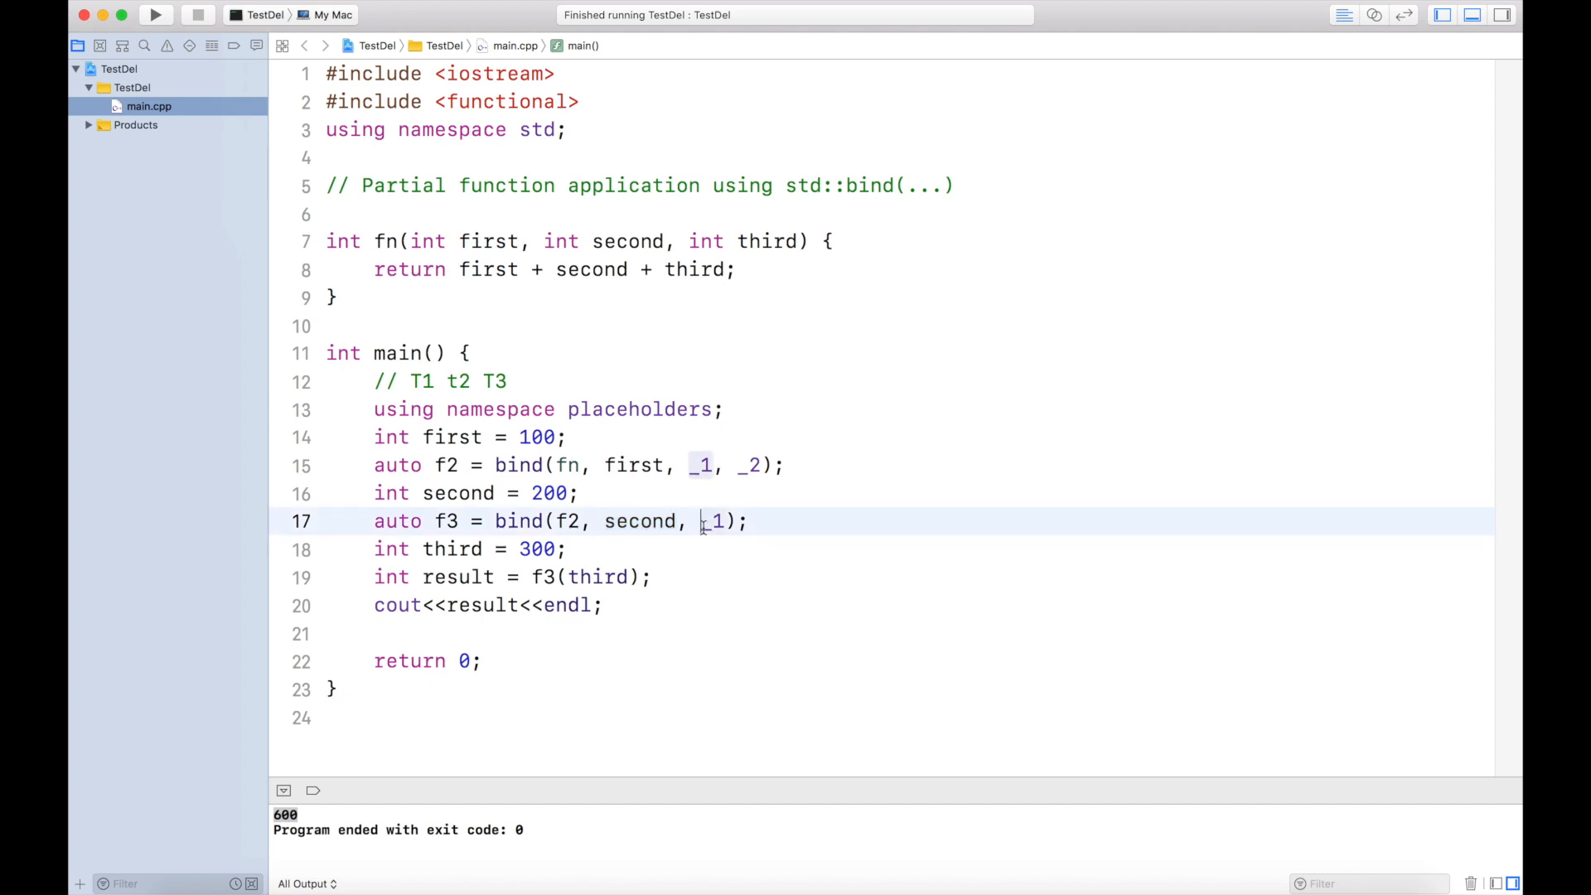
{"action": "double_click", "coordinate": [711, 520]}
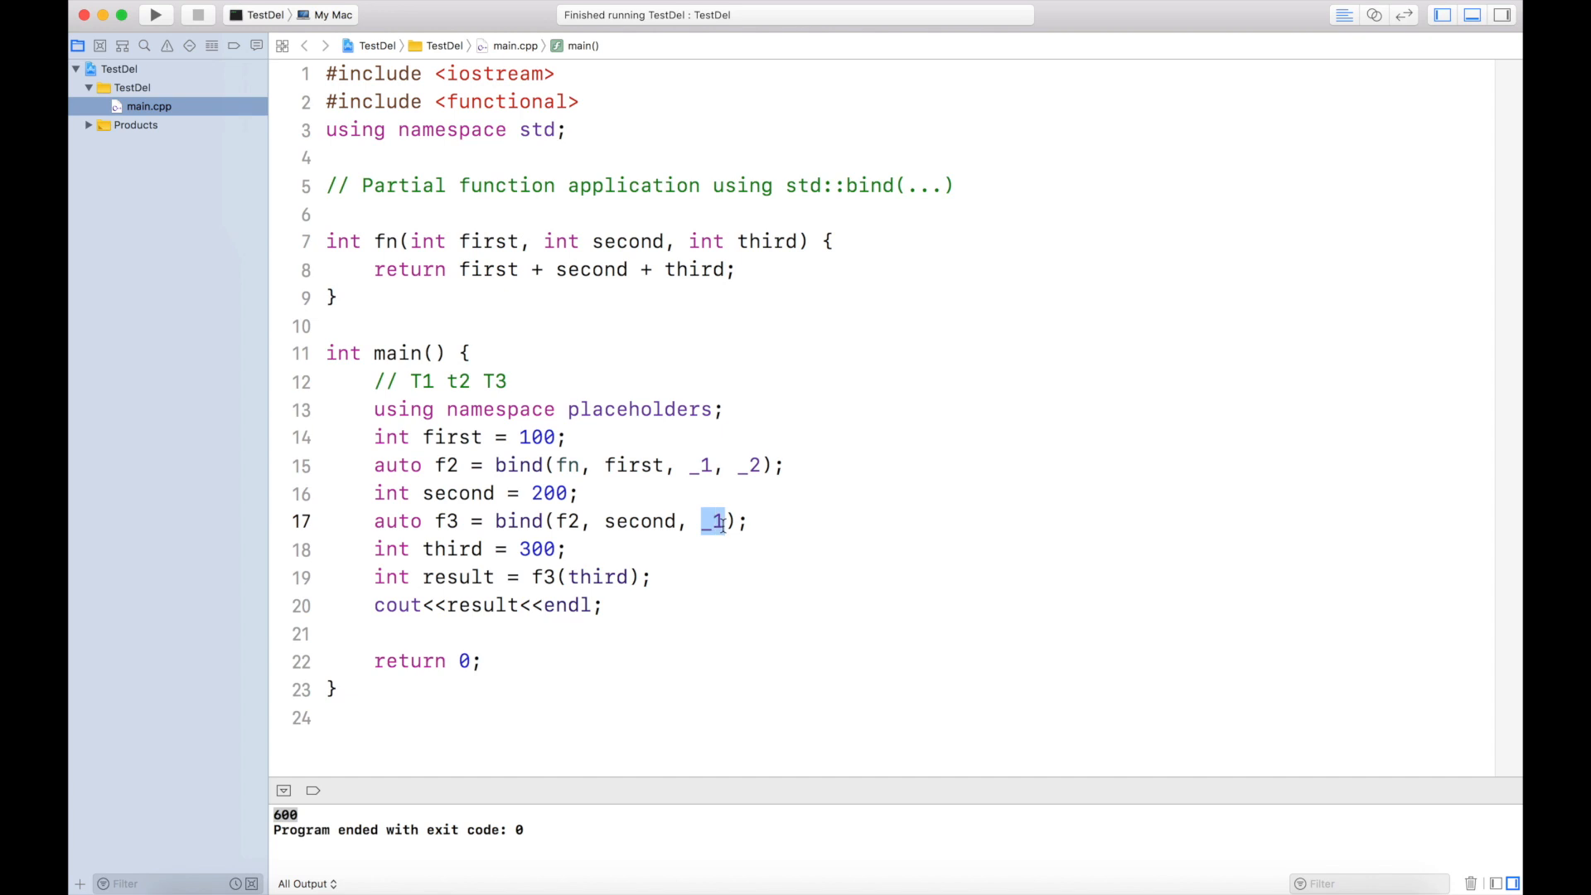
{"action": "mouse_move", "coordinate": [439, 549]}
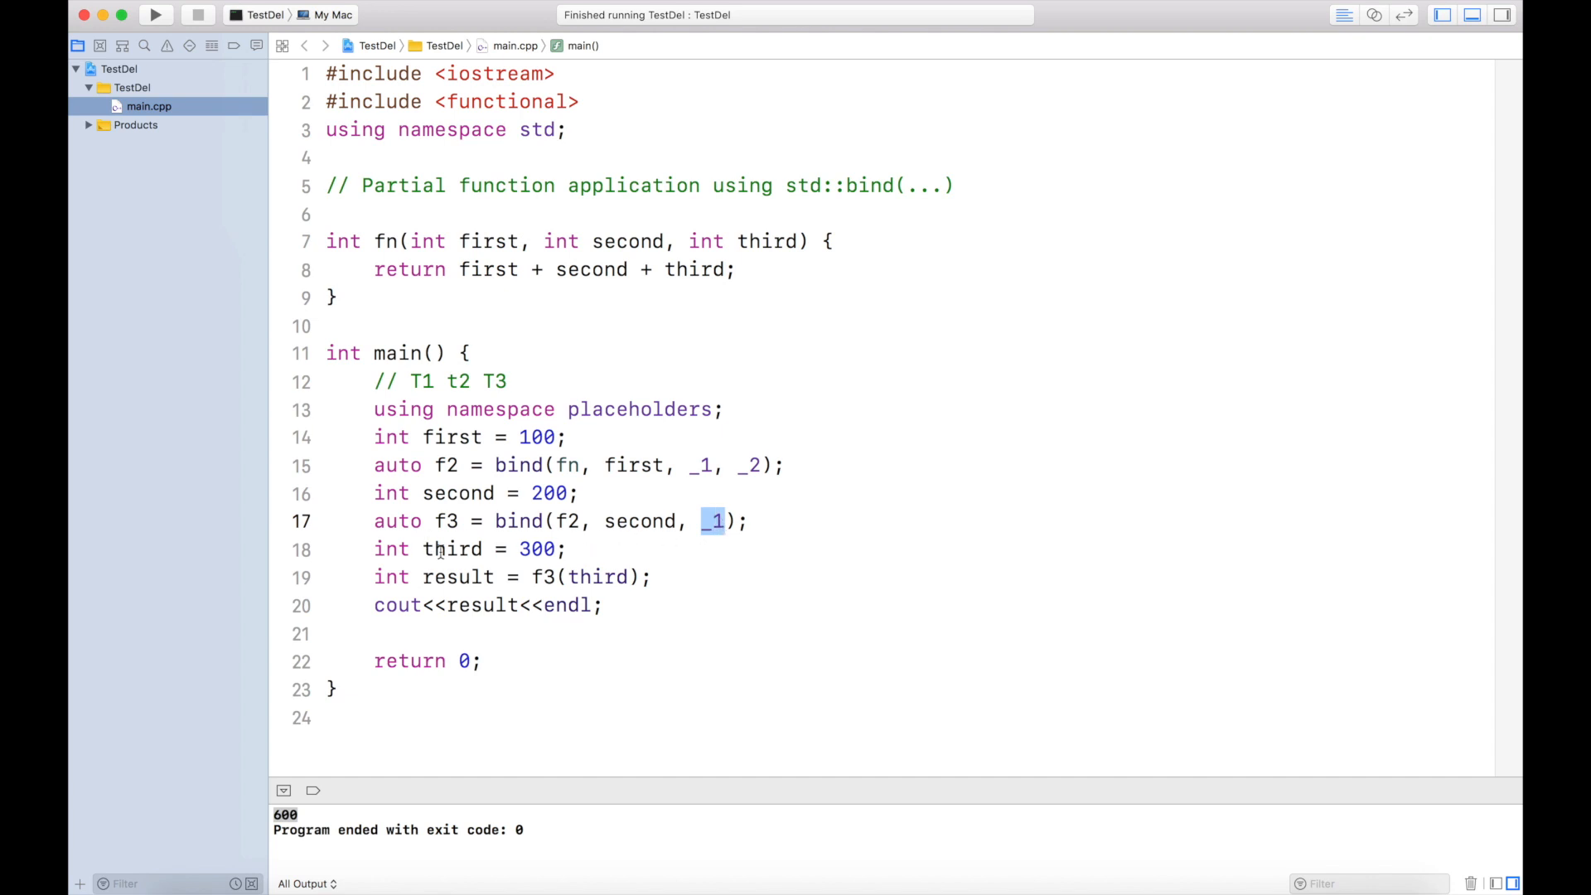
{"action": "left_click", "coordinate": [540, 577]}
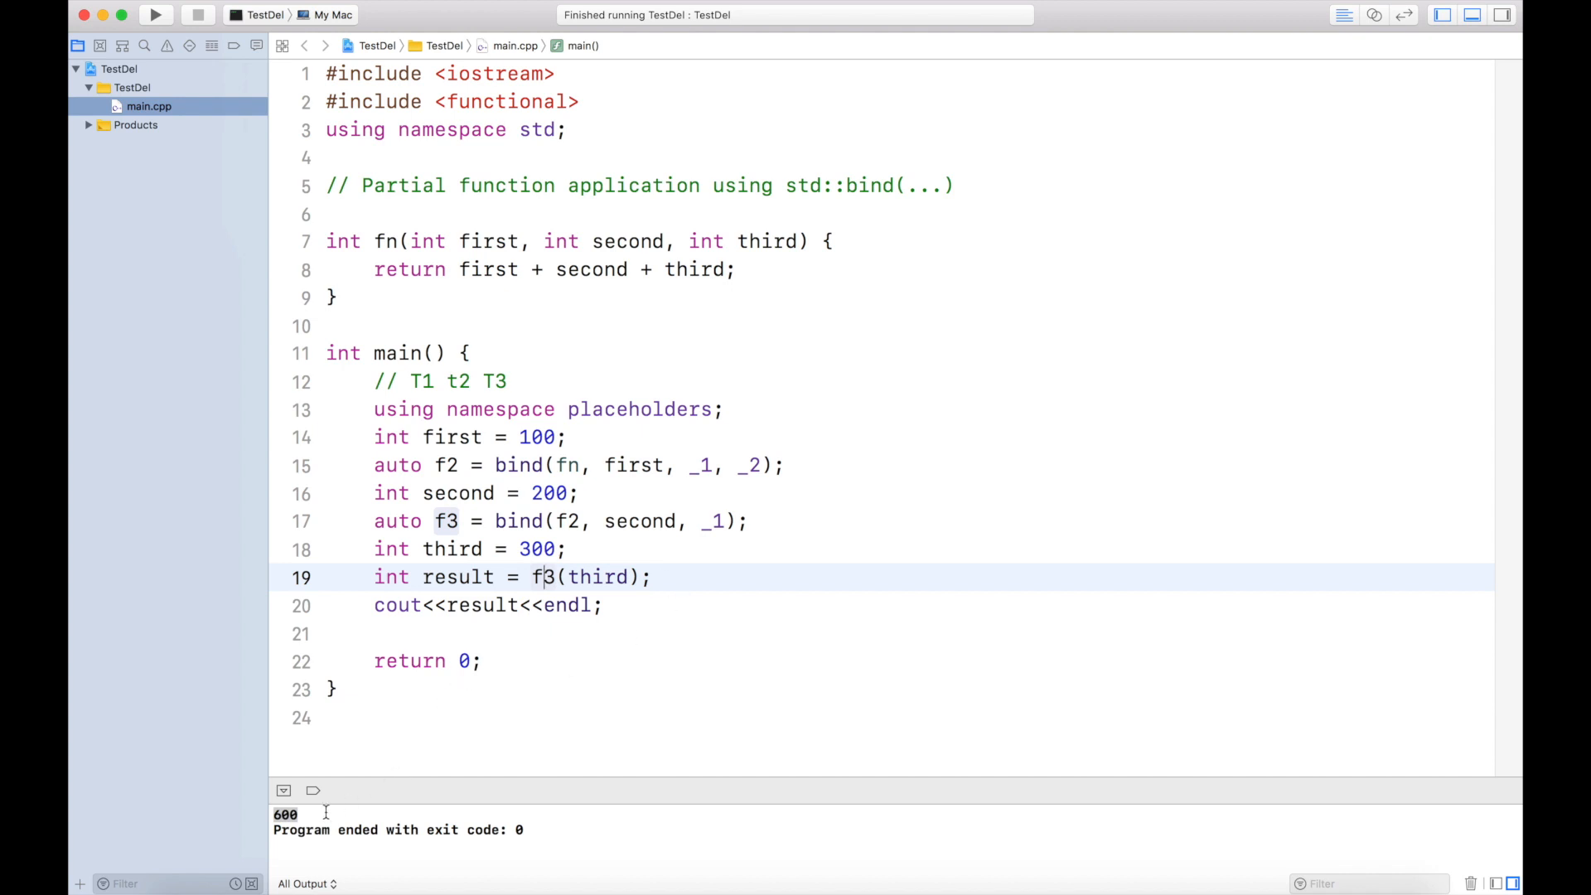
{"action": "double_click", "coordinate": [537, 576]}
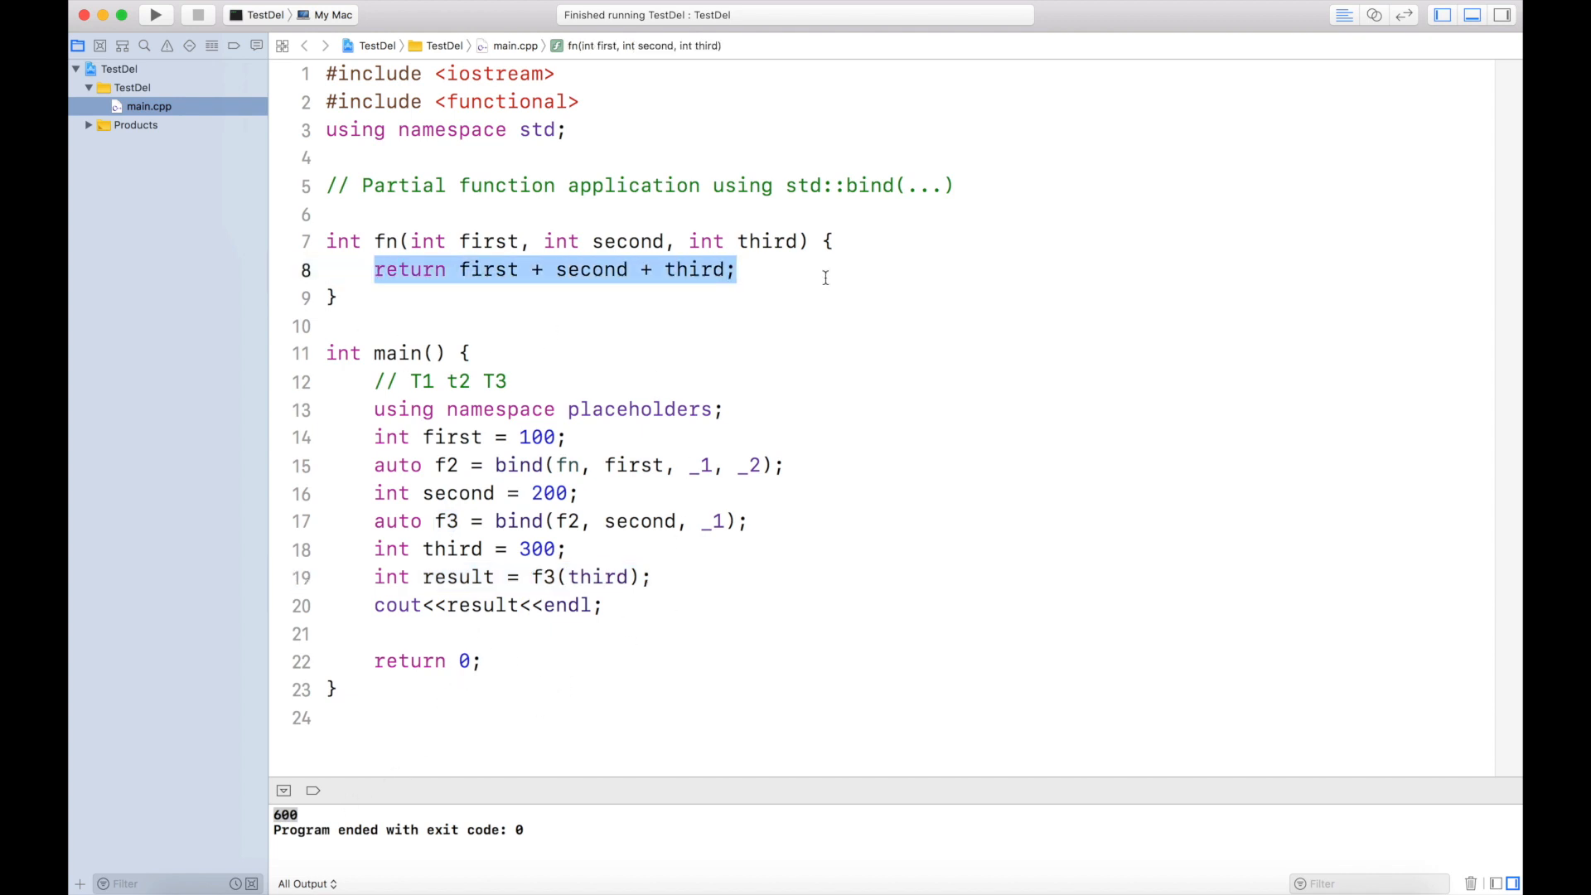
{"action": "mouse_move", "coordinate": [613, 576]}
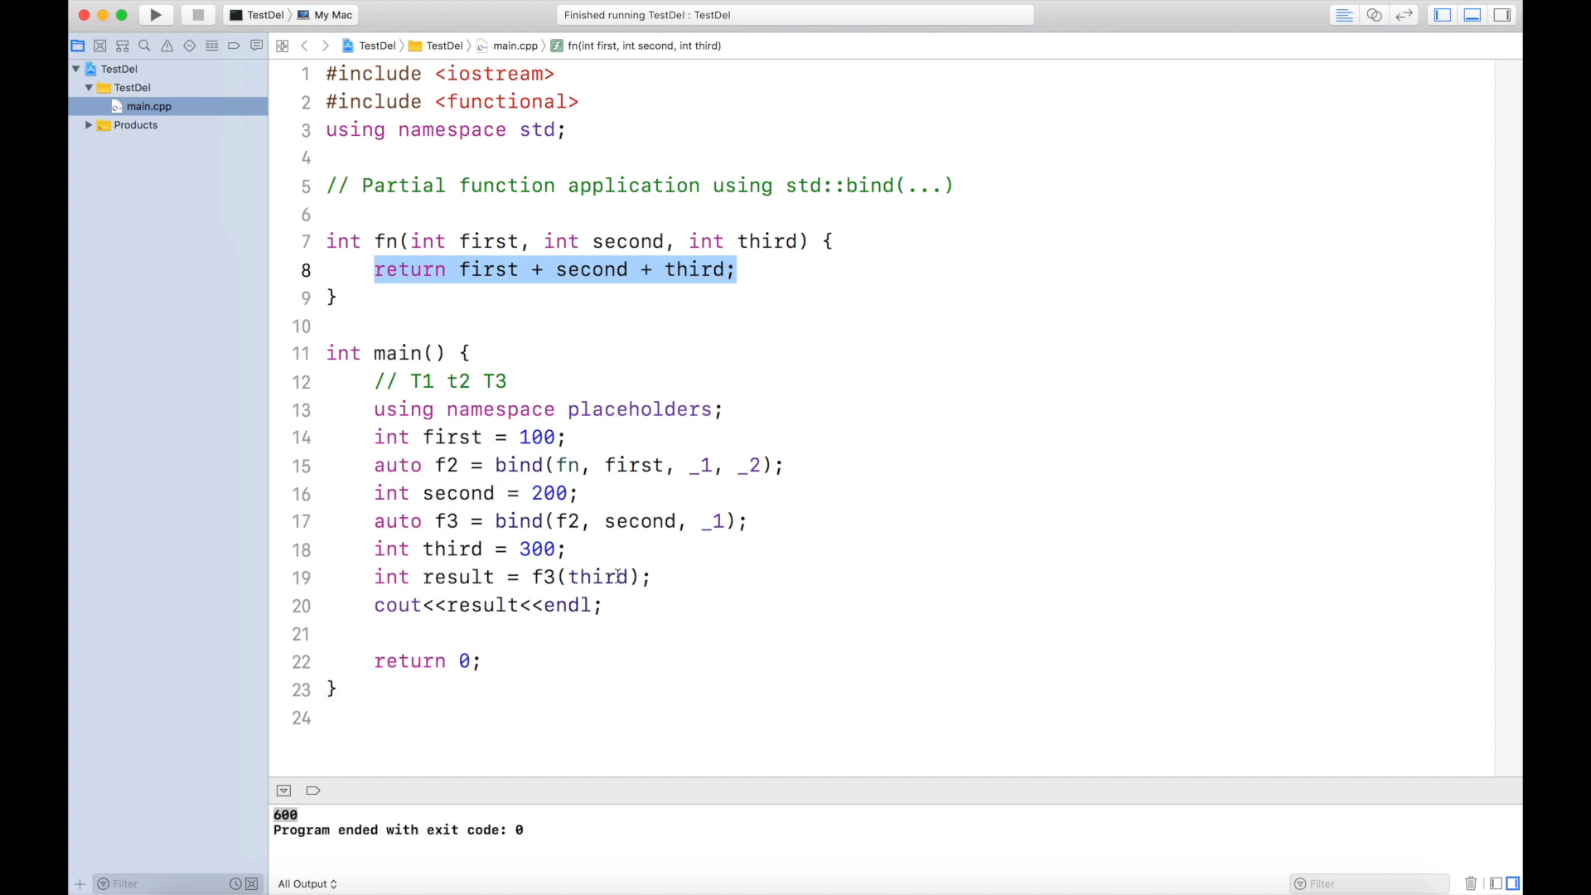
{"action": "mouse_move", "coordinate": [641, 464]}
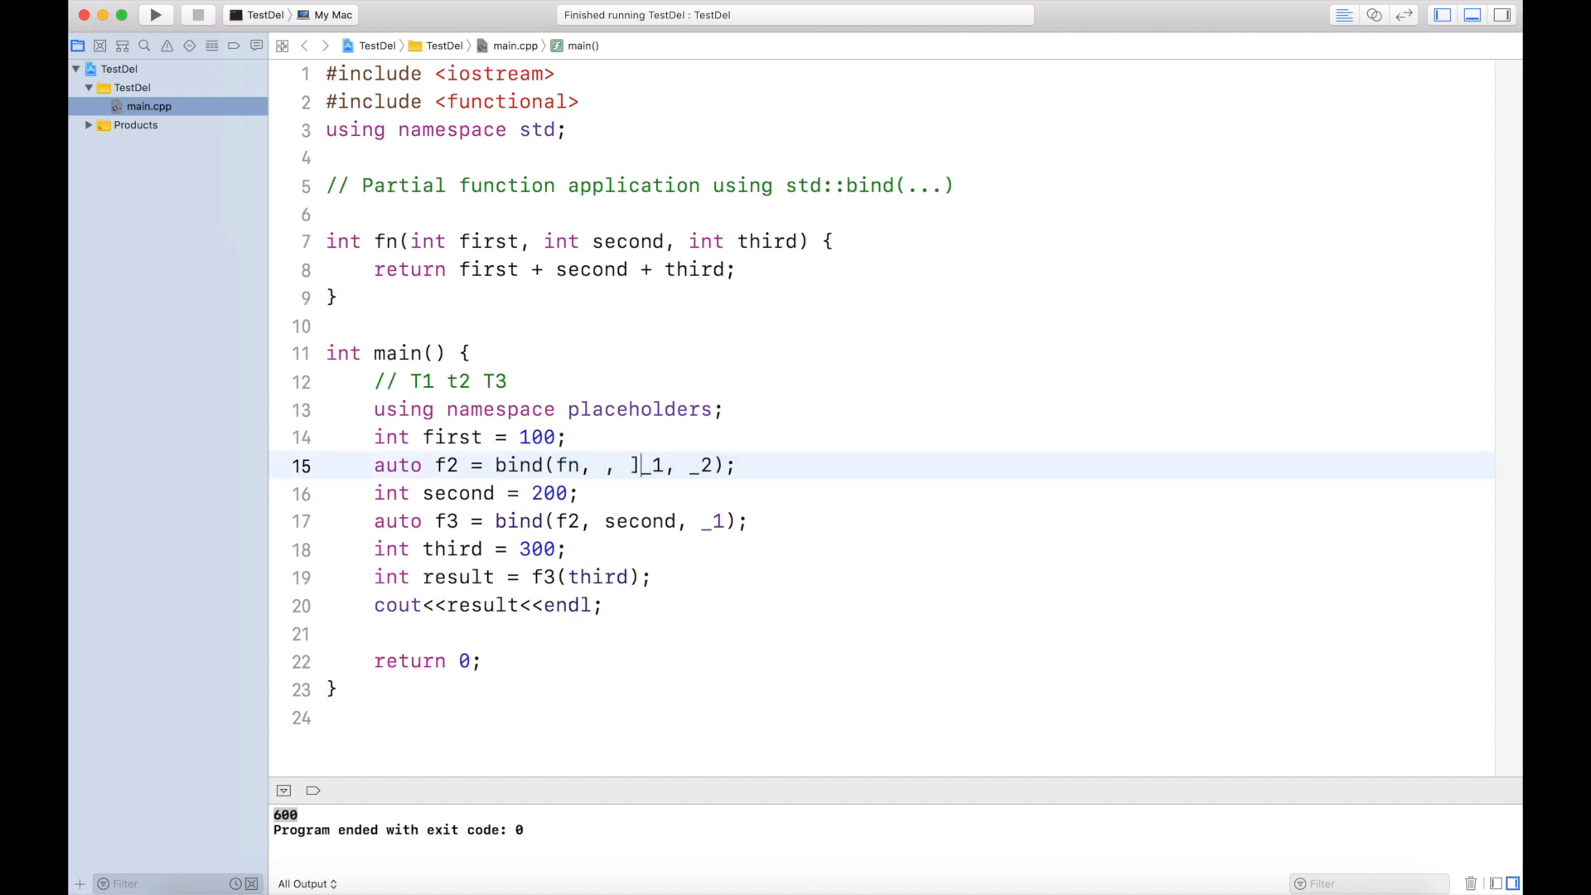
Step: Reorder line 15 to bind(fn, _1, first, _2) and rerun, still printing 600
{"action": "type", "text": "_1"}
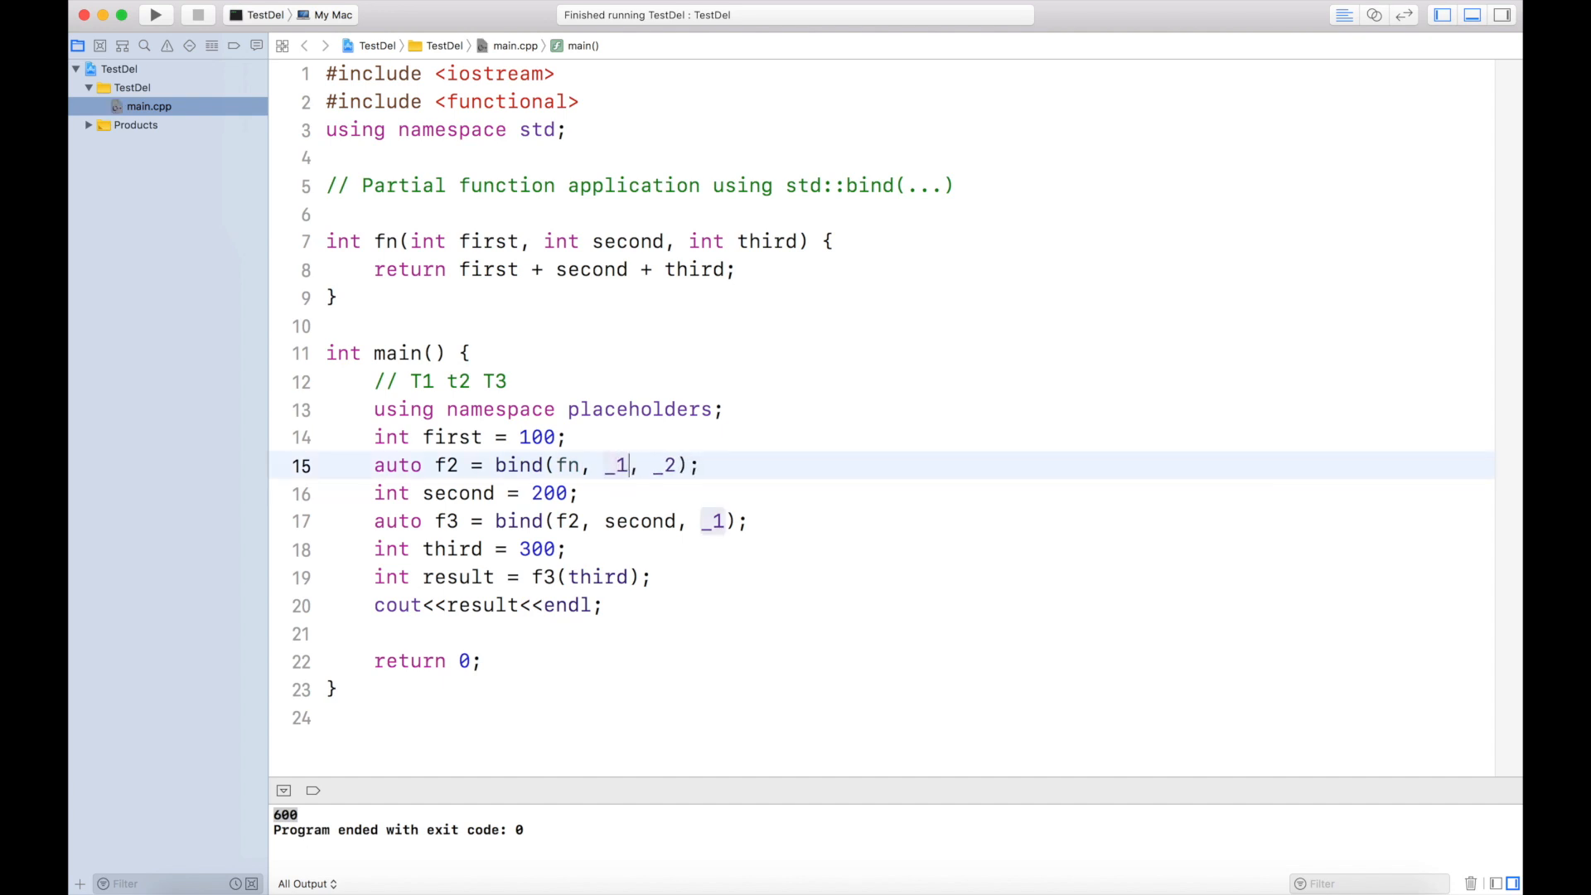
{"action": "type", "text": "firstm"}
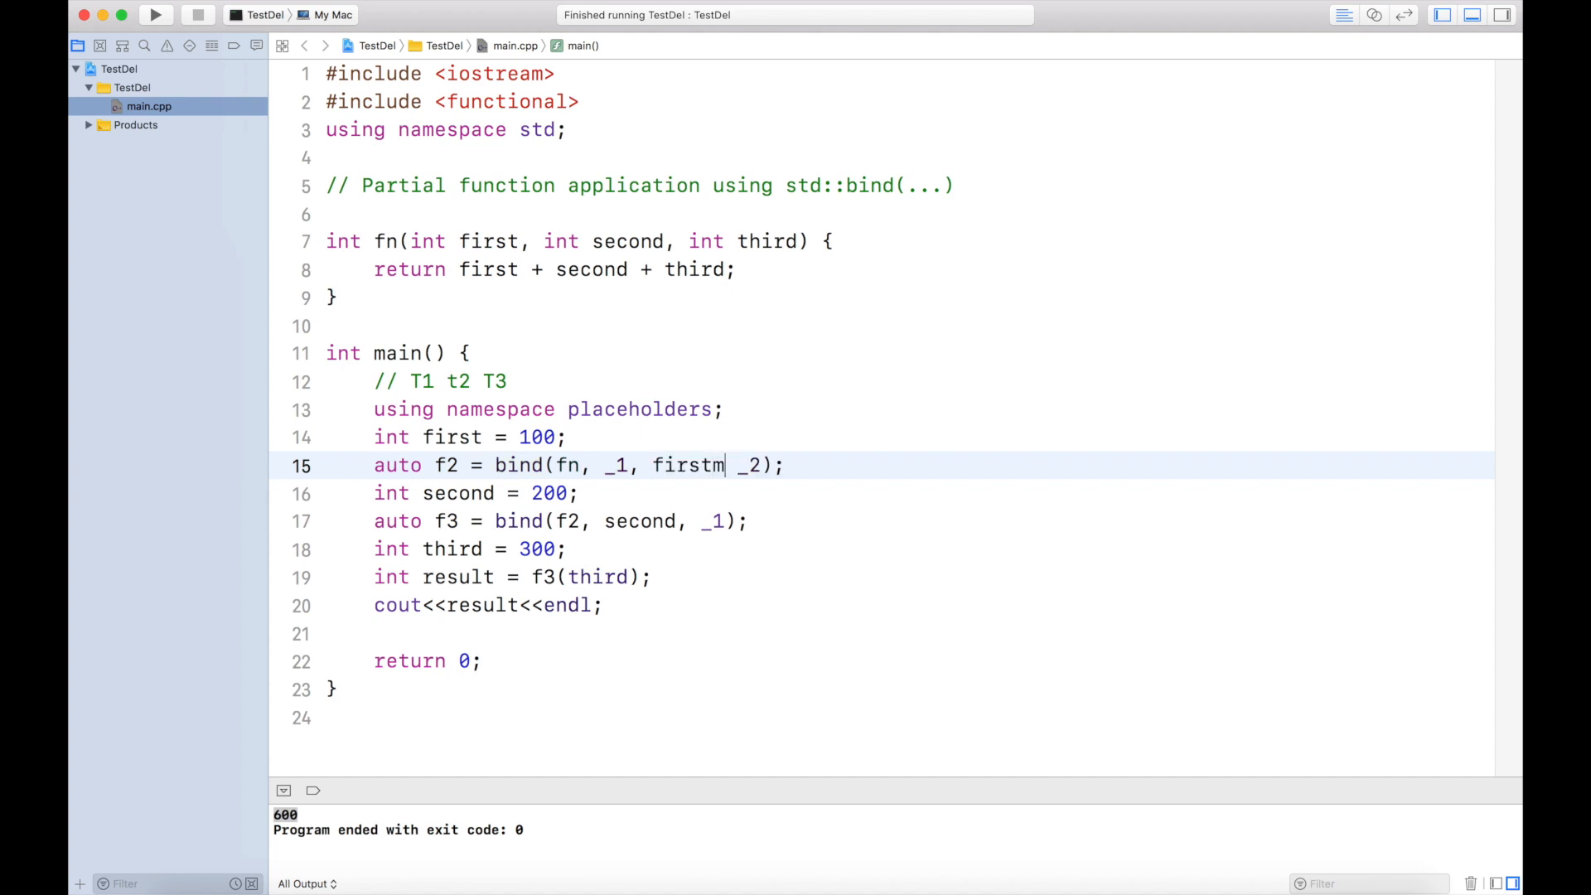
{"action": "type", "text": ","}
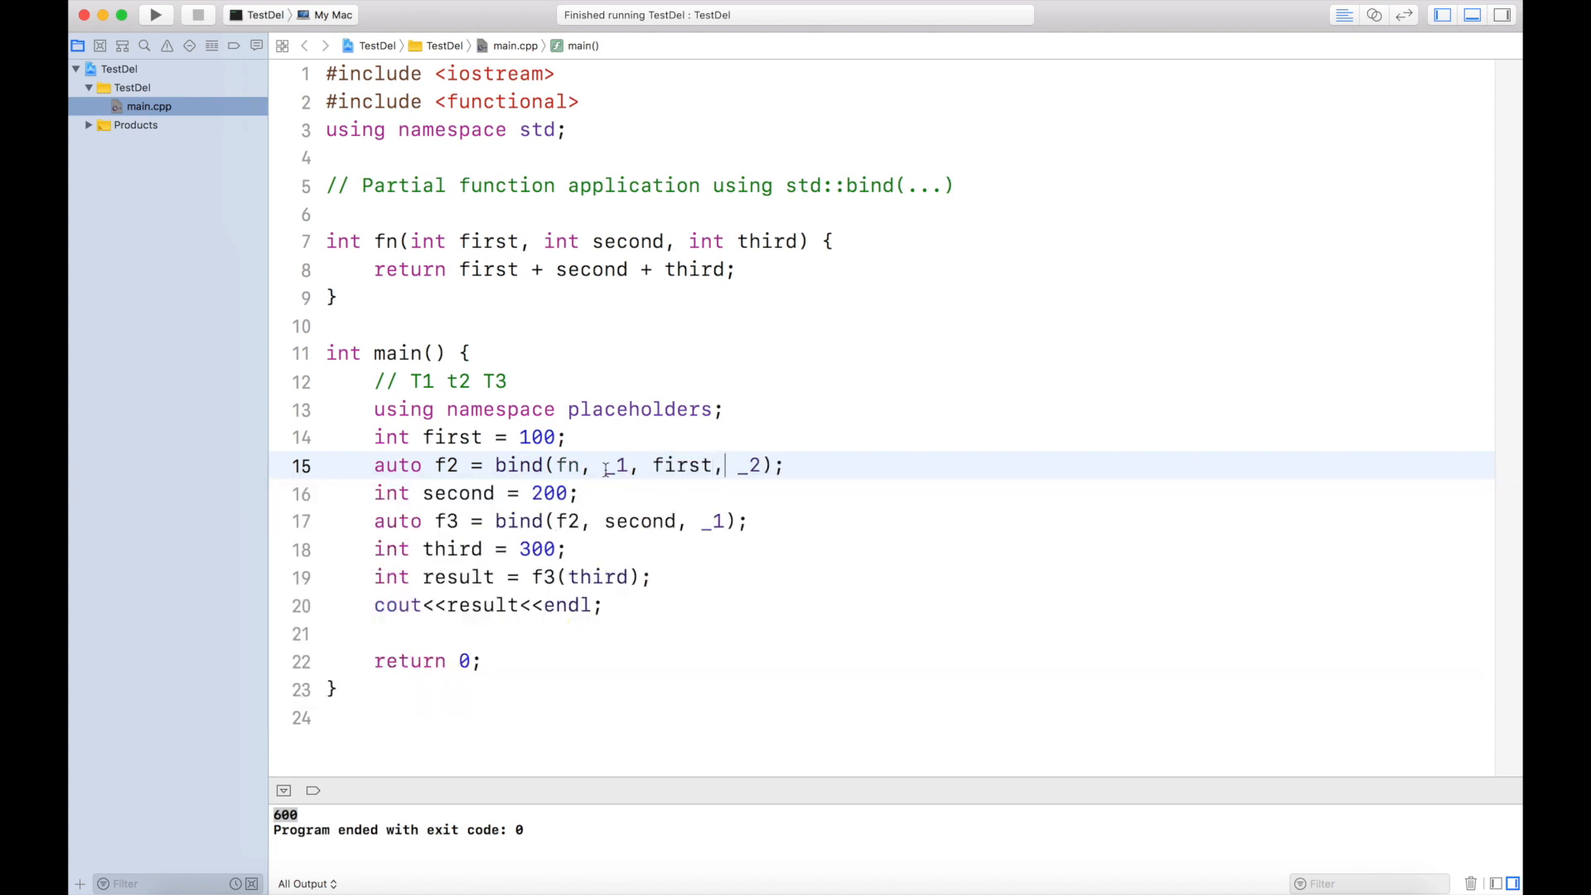
{"action": "double_click", "coordinate": [615, 465]}
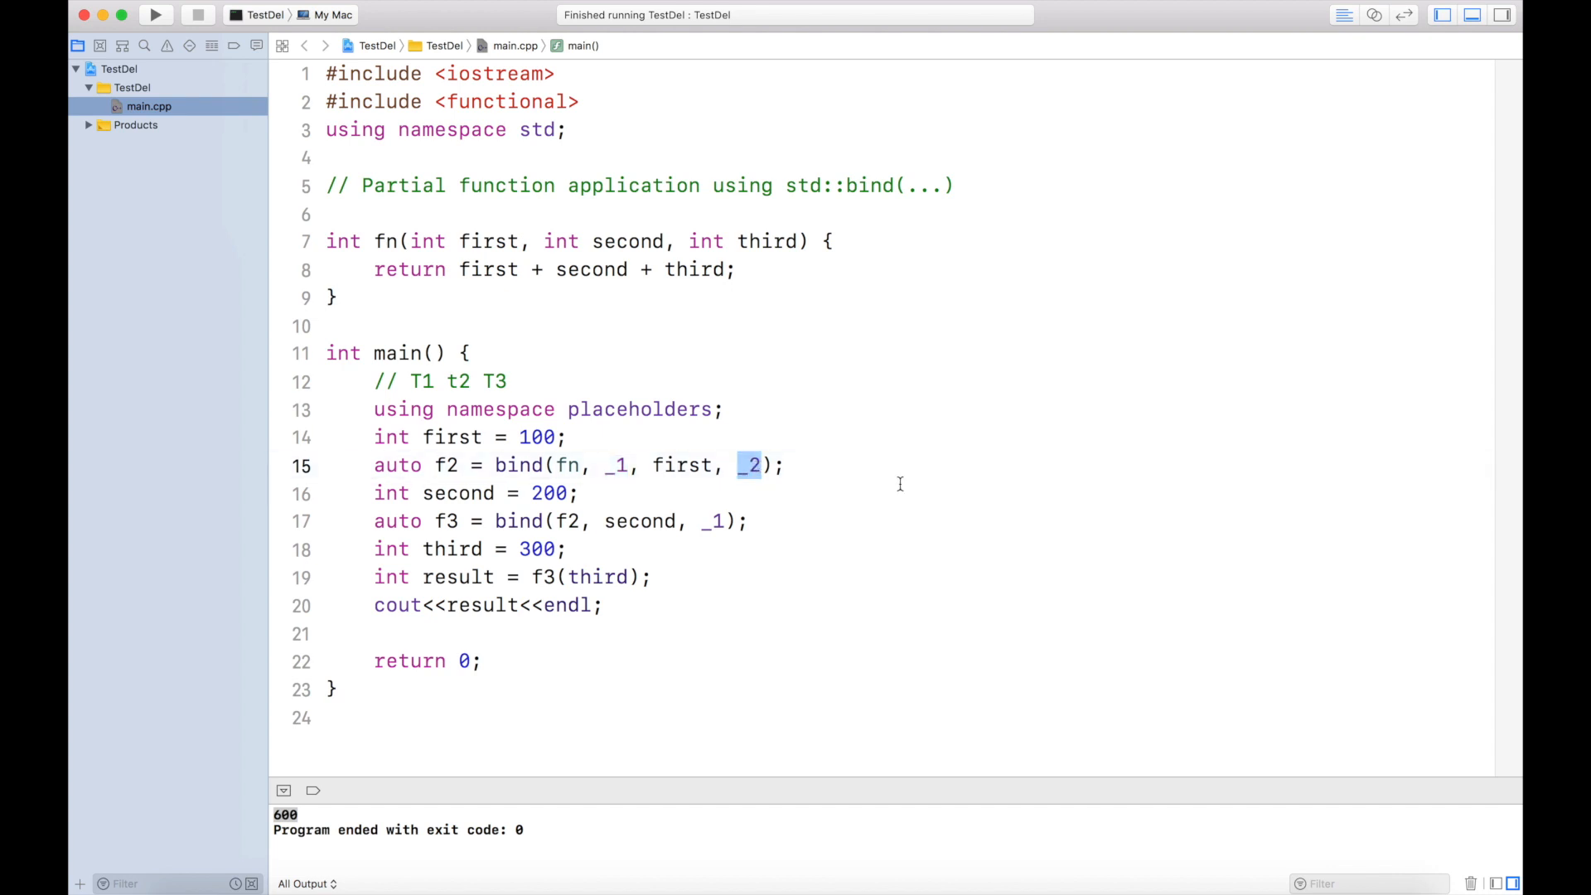
{"action": "left_click", "coordinate": [154, 14]}
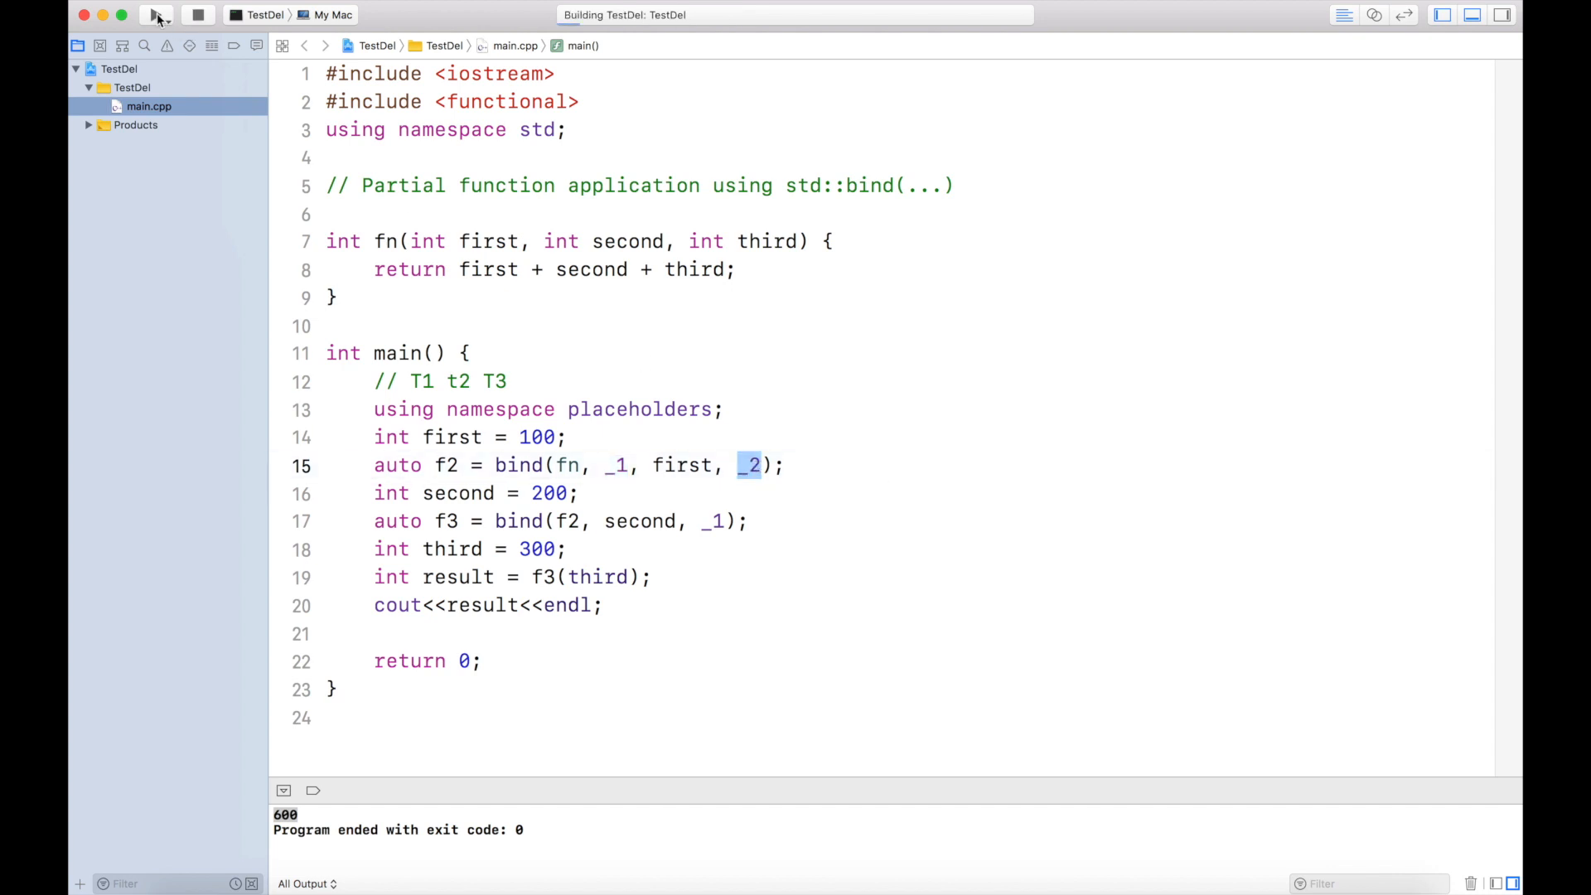
{"action": "left_click", "coordinate": [158, 14]}
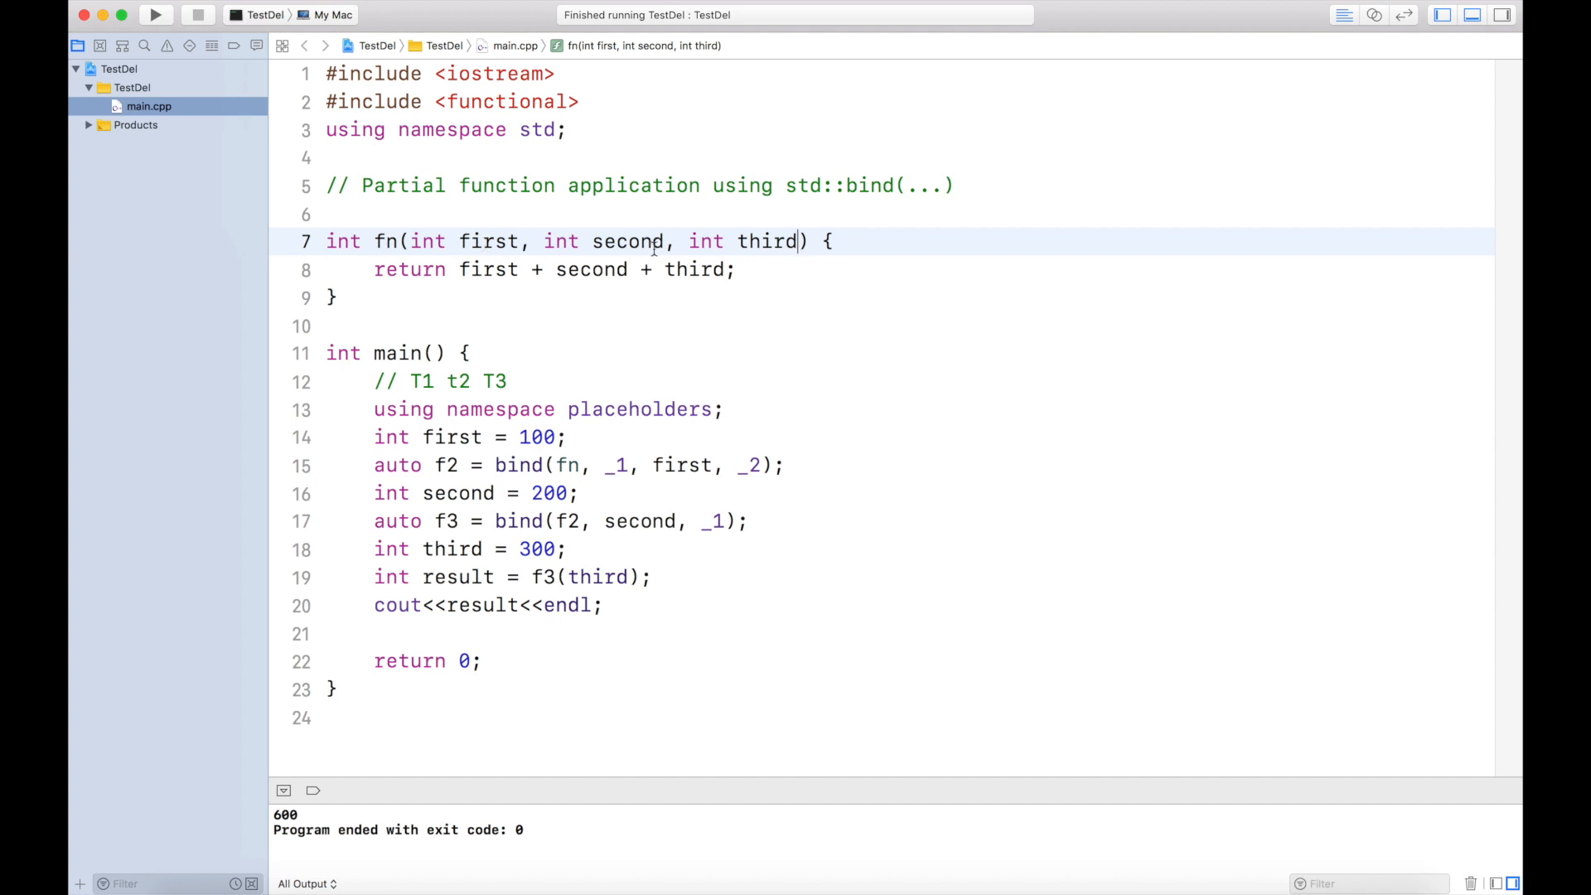
{"action": "mouse_move", "coordinate": [745, 501]}
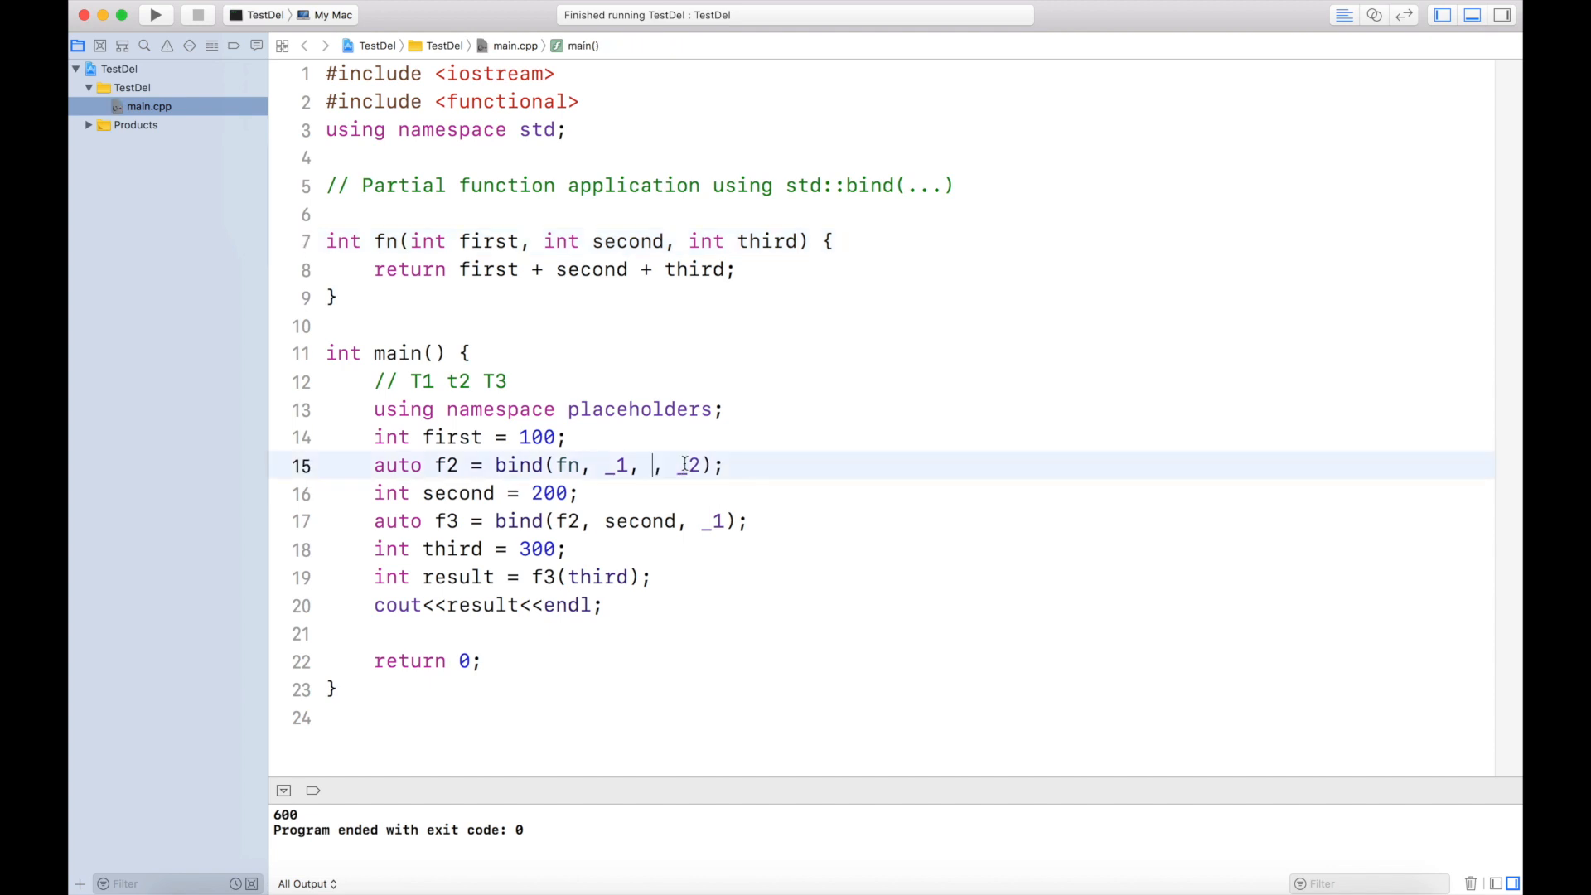
Step: Reorder line 15 to bind(fn, _1, _2, first) and rerun, confirming 600
{"action": "type", "text": "_2"}
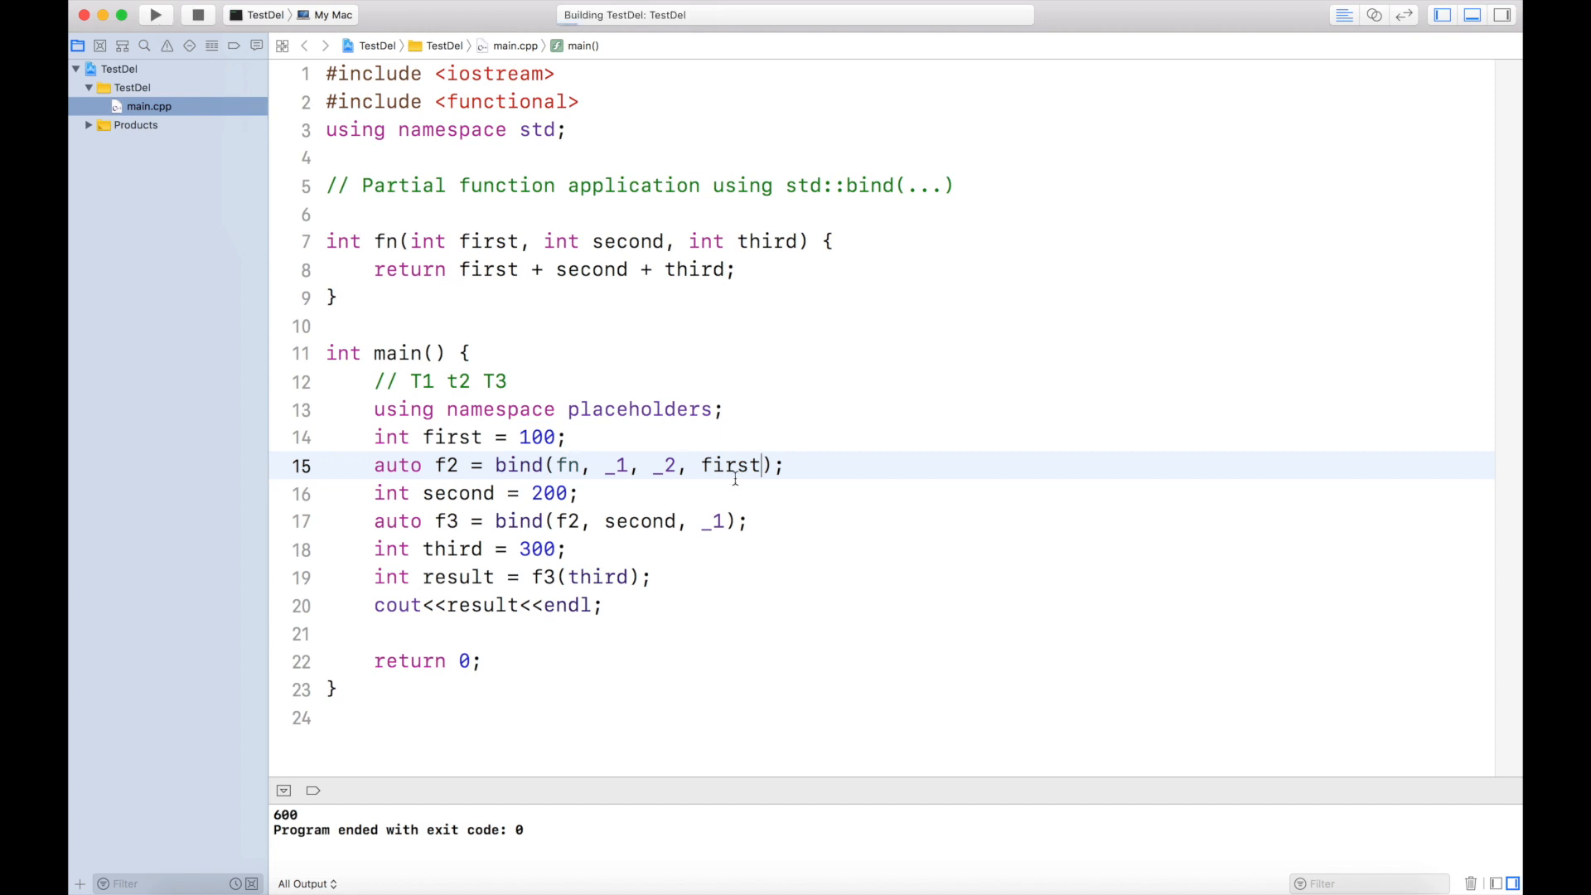
{"action": "left_click", "coordinate": [155, 14]}
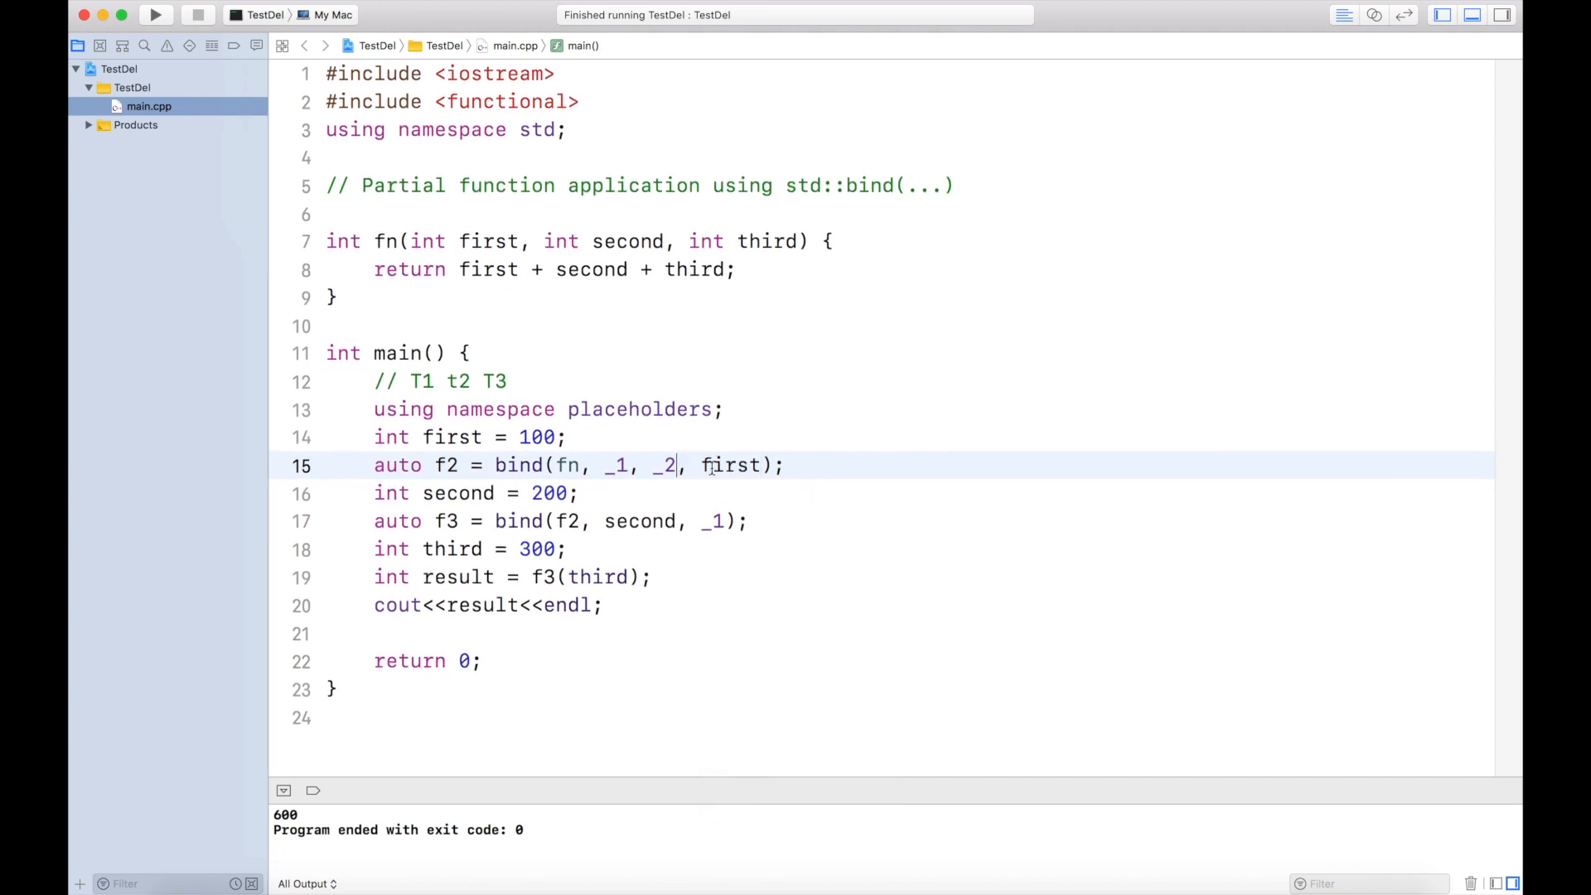
{"action": "left_click", "coordinate": [799, 465]}
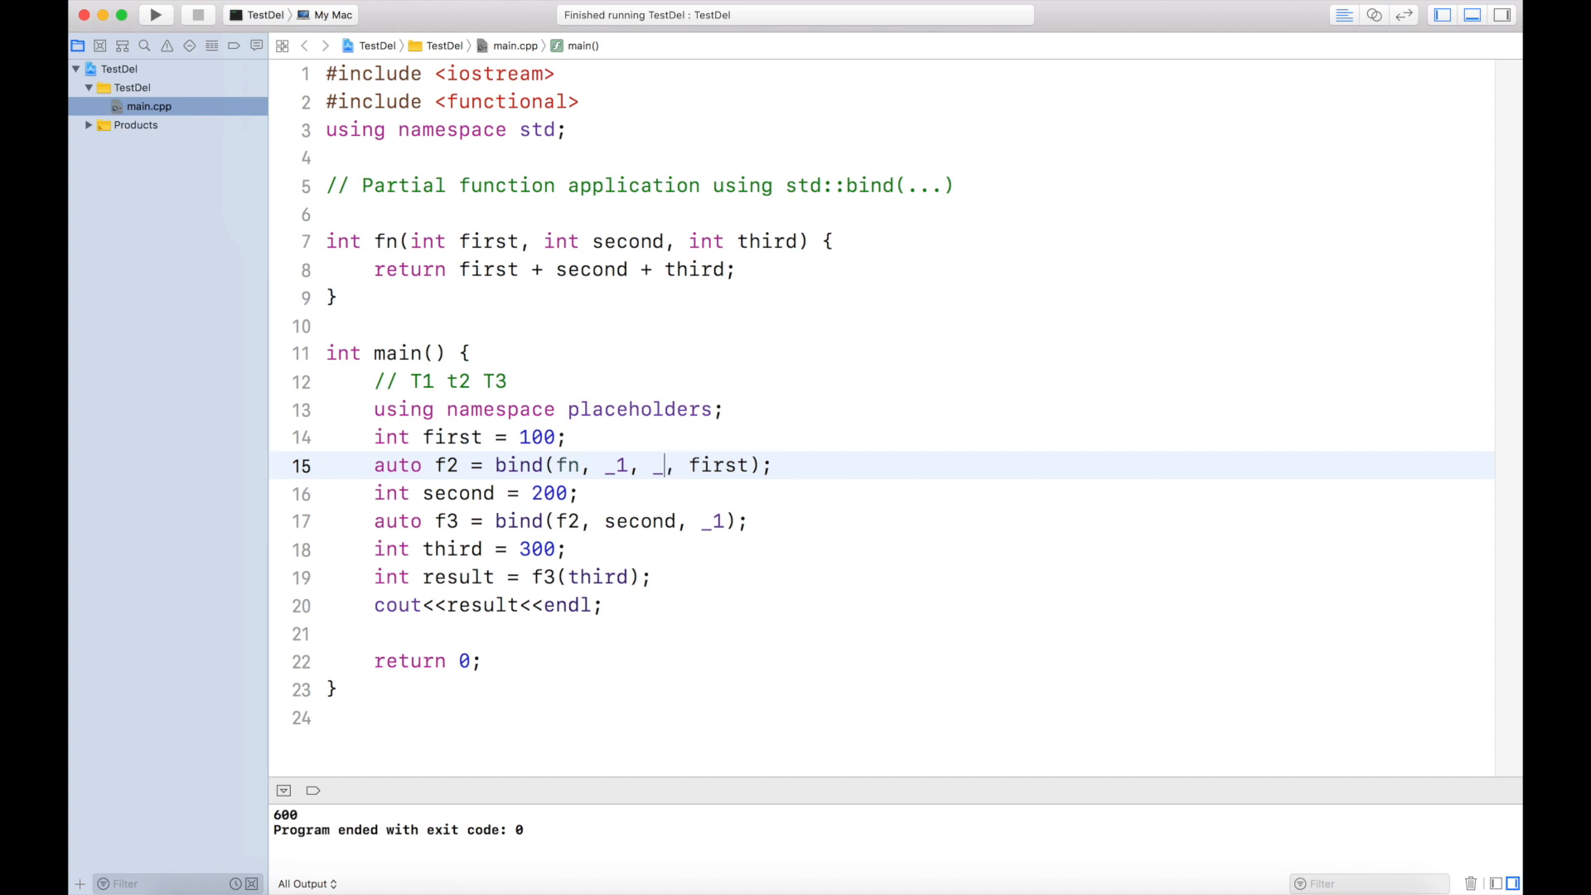
Step: Change f2 to bind(fn, _1, _1, first), rerun for 500, and highlight the repeated _1 placeholders
{"action": "type", "text": "1"}
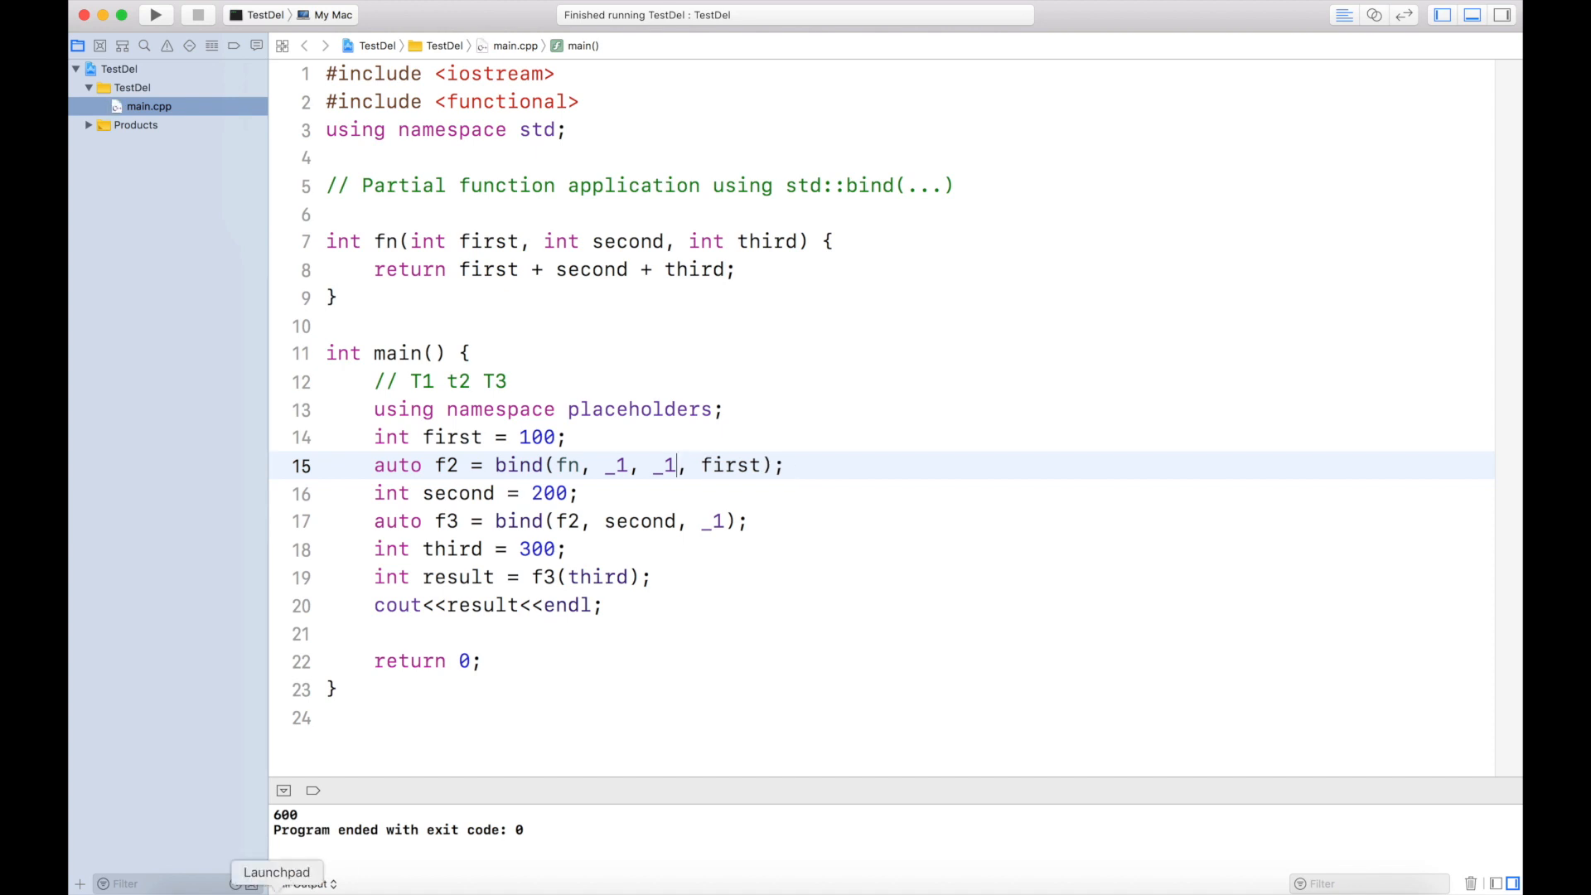
{"action": "mouse_move", "coordinate": [166, 31]}
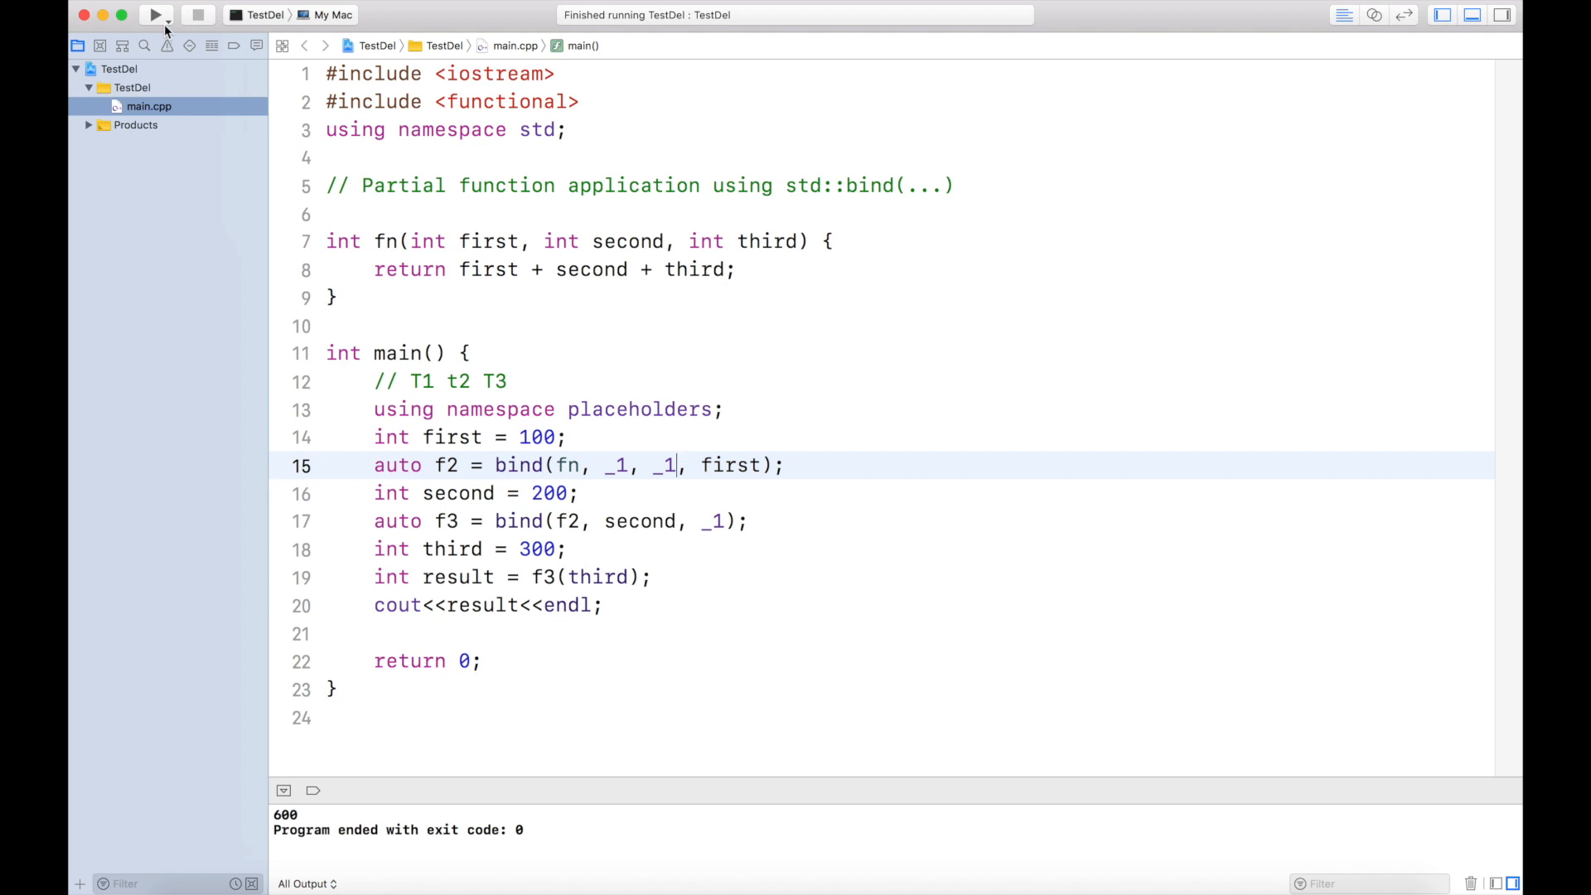
{"action": "left_click", "coordinate": [154, 14]}
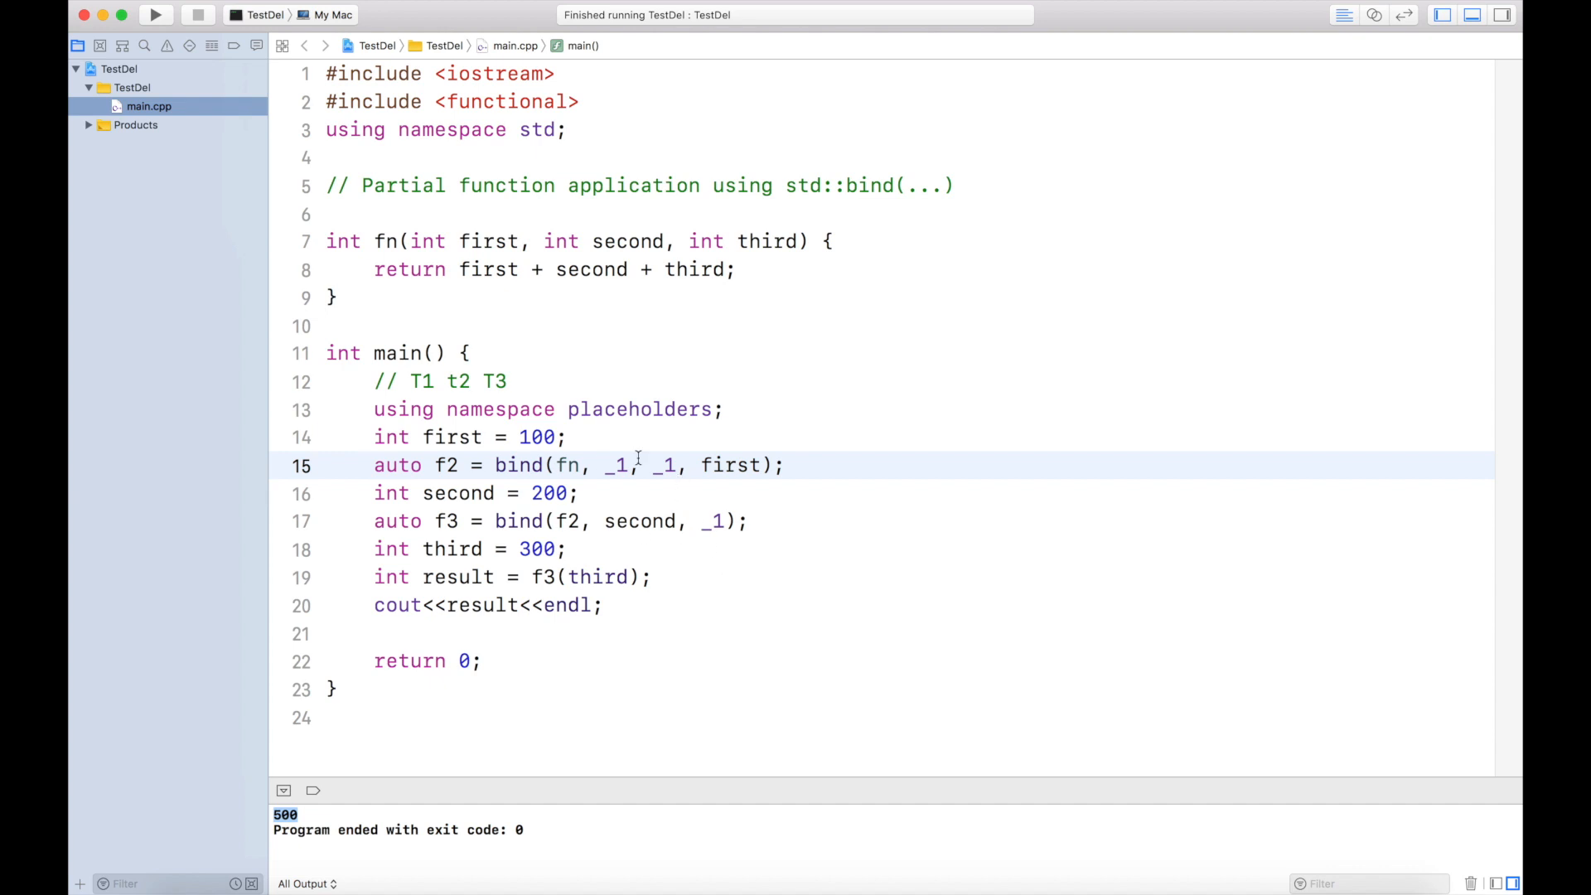
{"action": "double_click", "coordinate": [616, 465]}
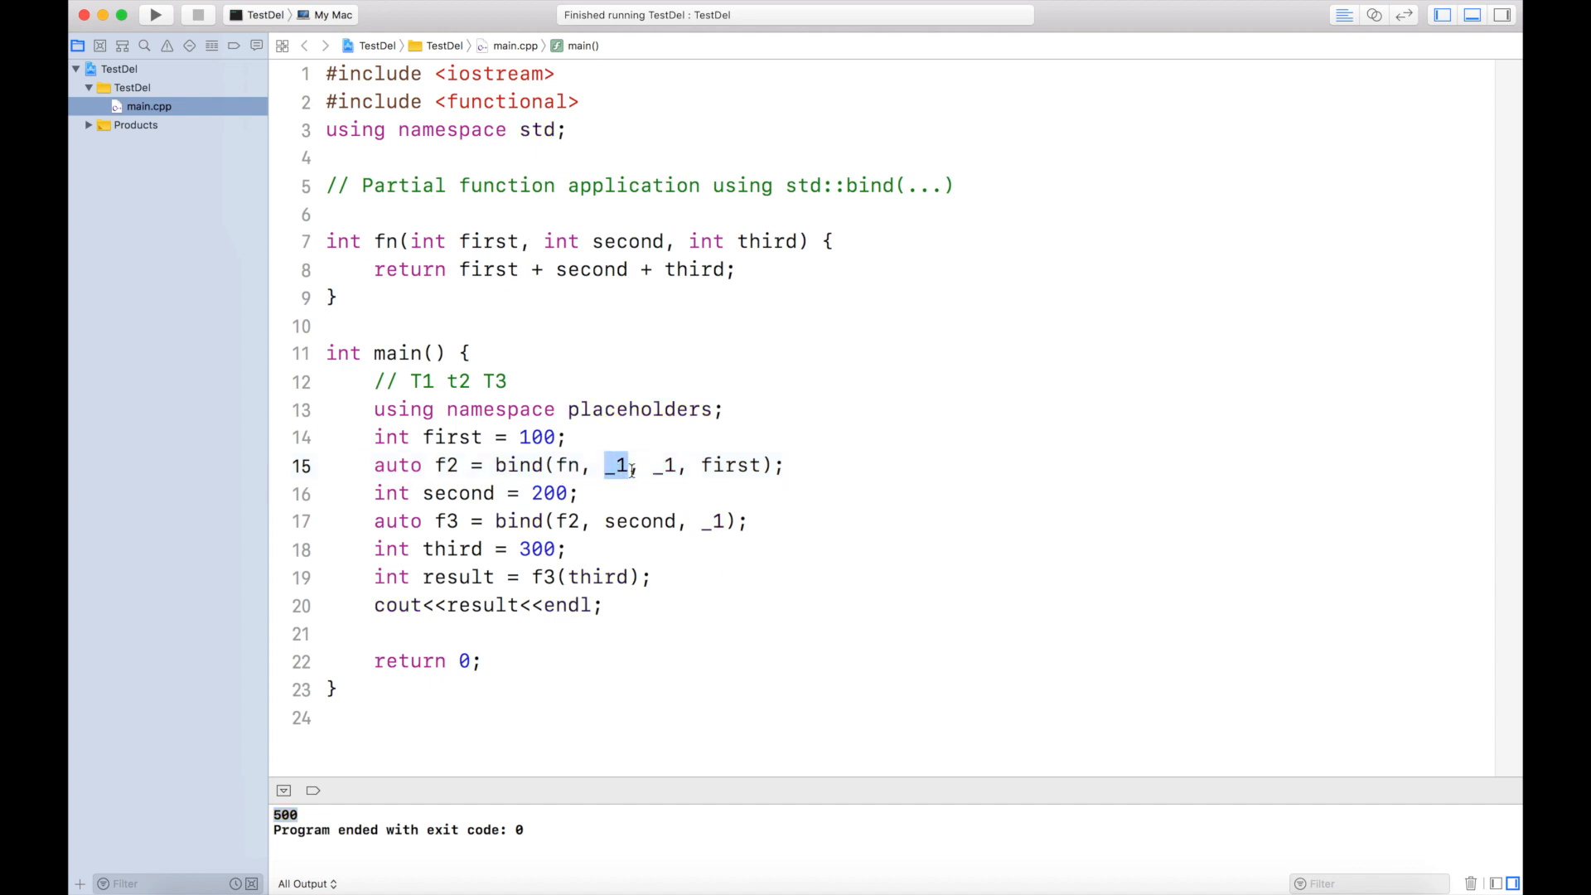
{"action": "double_click", "coordinate": [457, 493]}
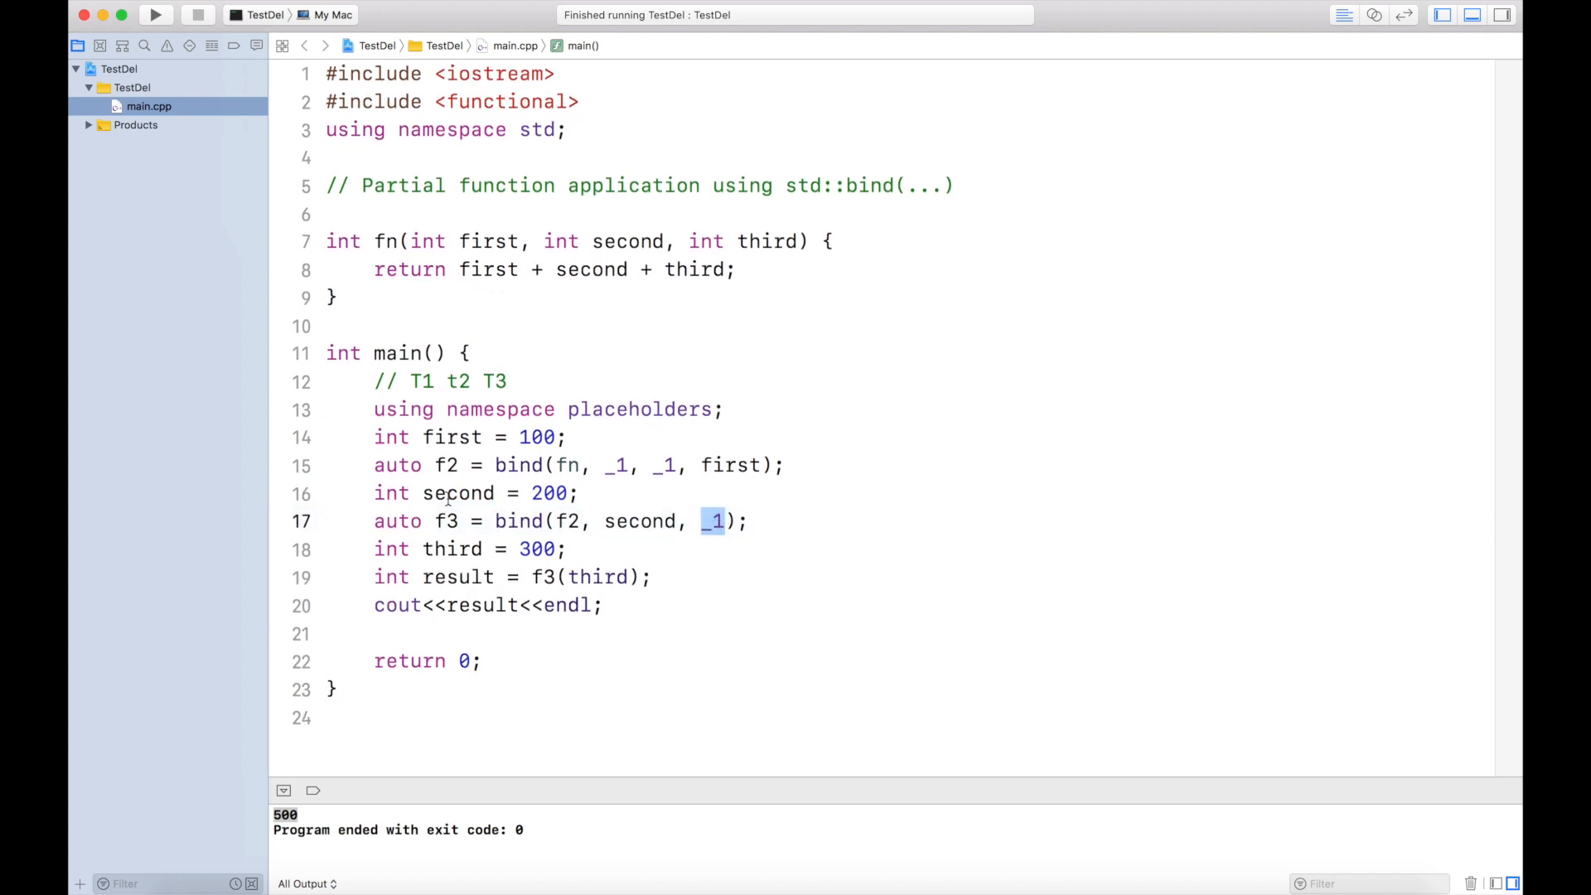
{"action": "double_click", "coordinate": [458, 493]}
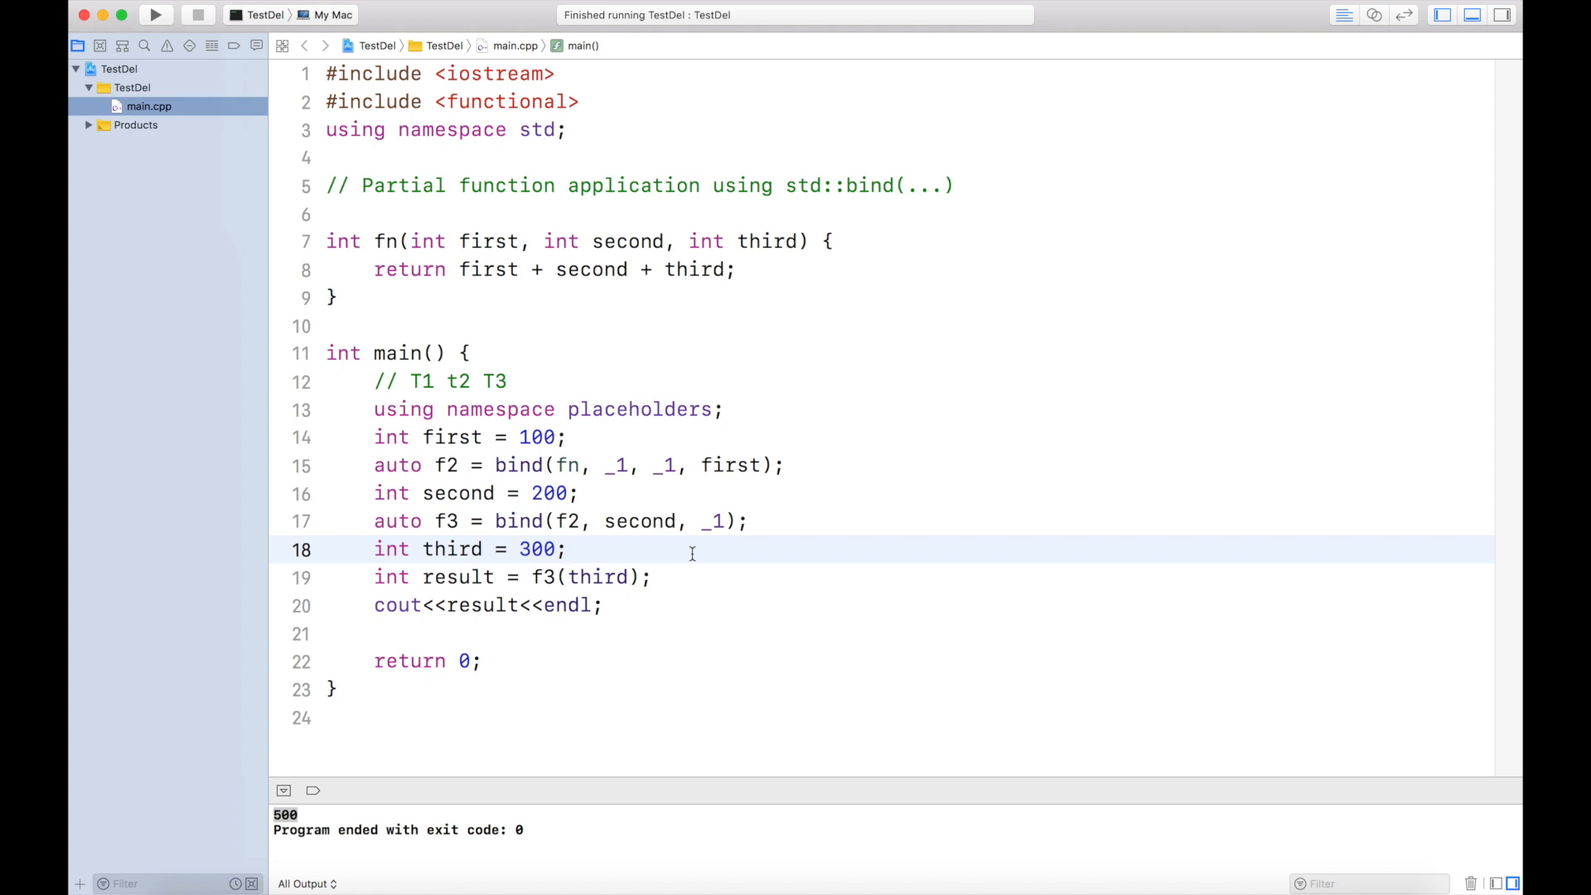
{"action": "left_click", "coordinate": [566, 549]}
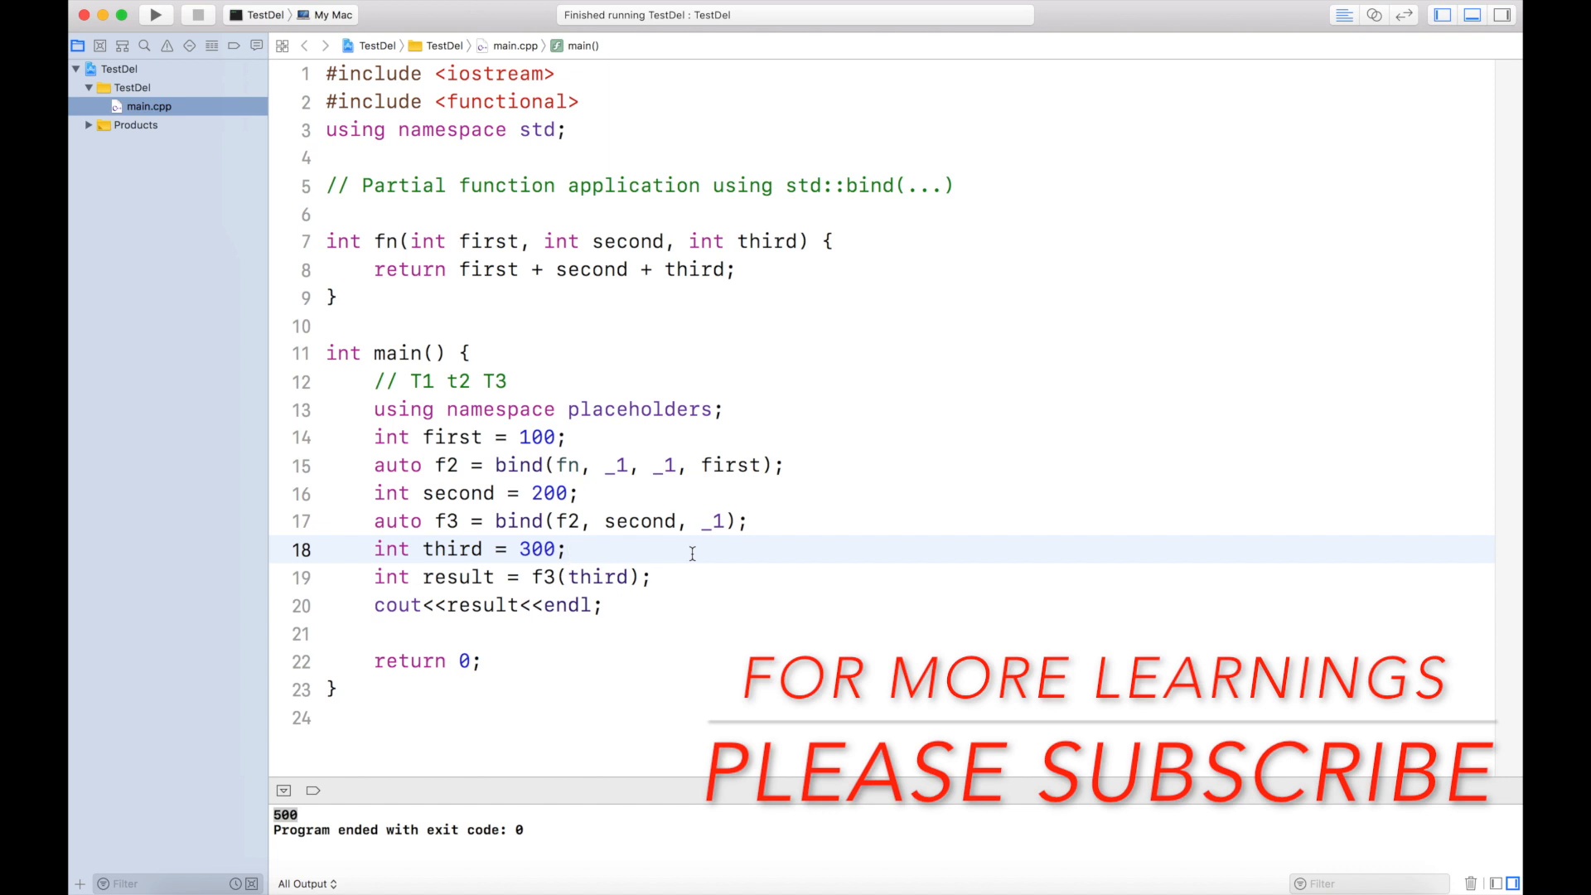
{"action": "left_click", "coordinate": [566, 549]}
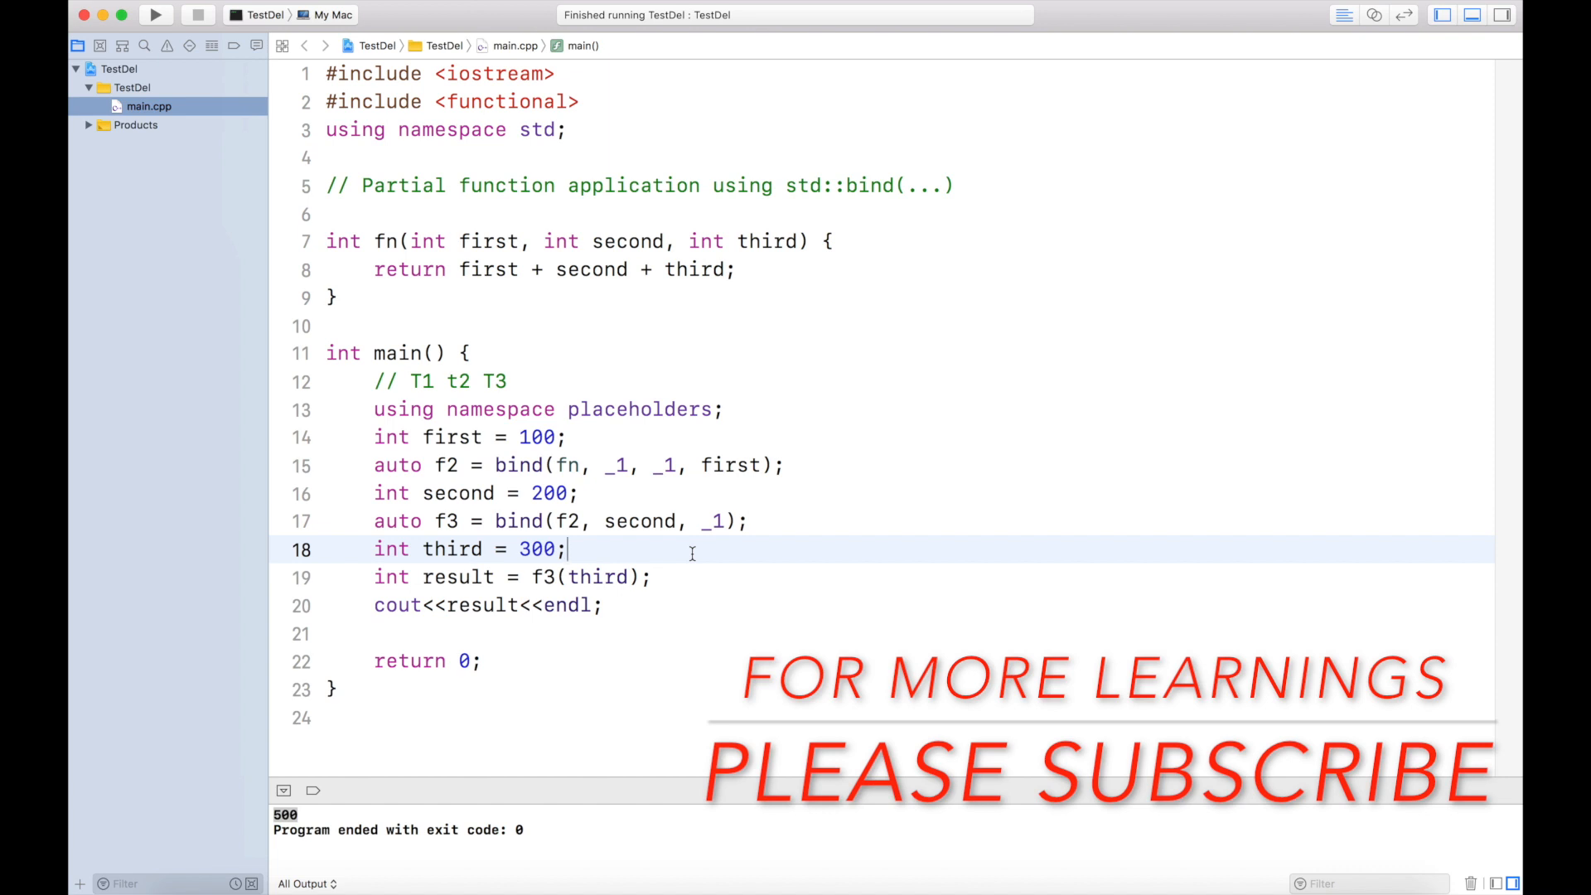